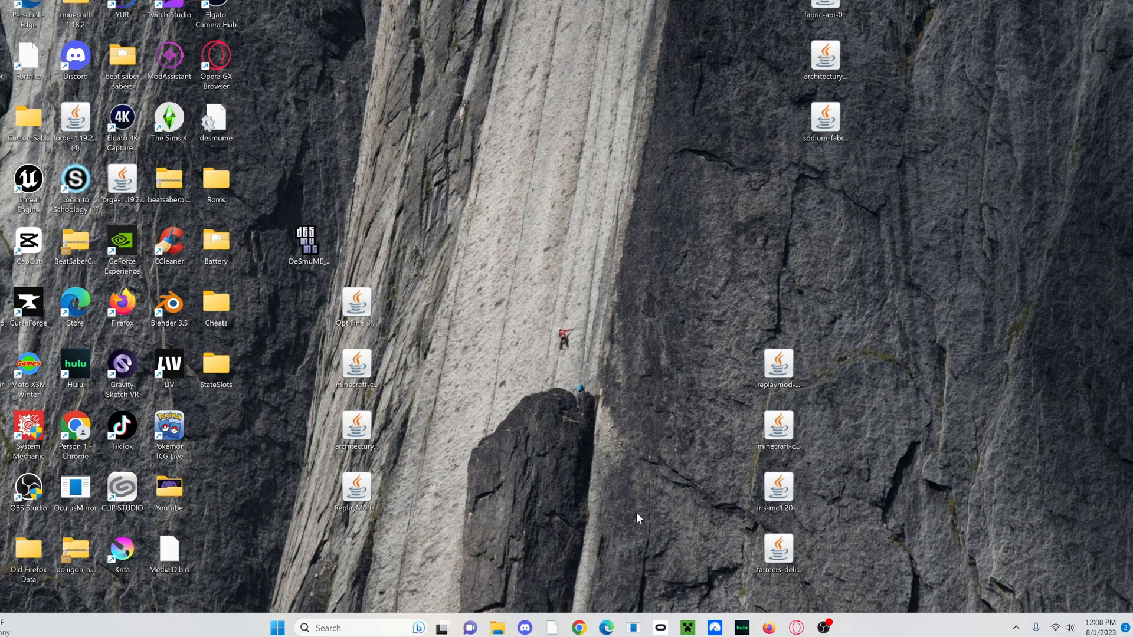
mouse_move(507, 506)
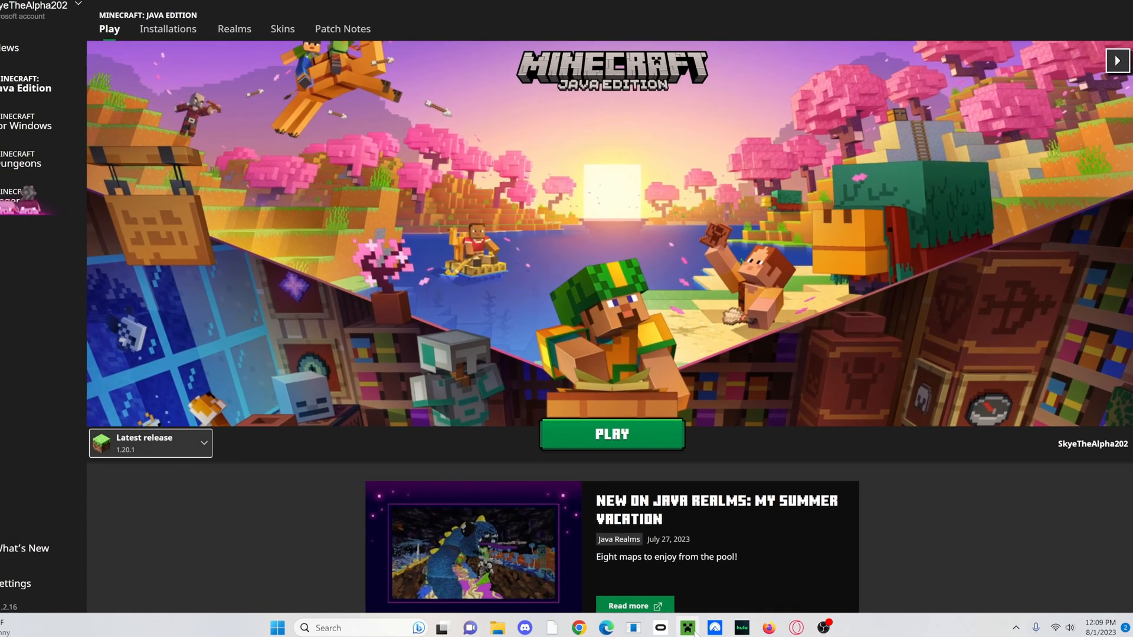
mouse_move(202, 439)
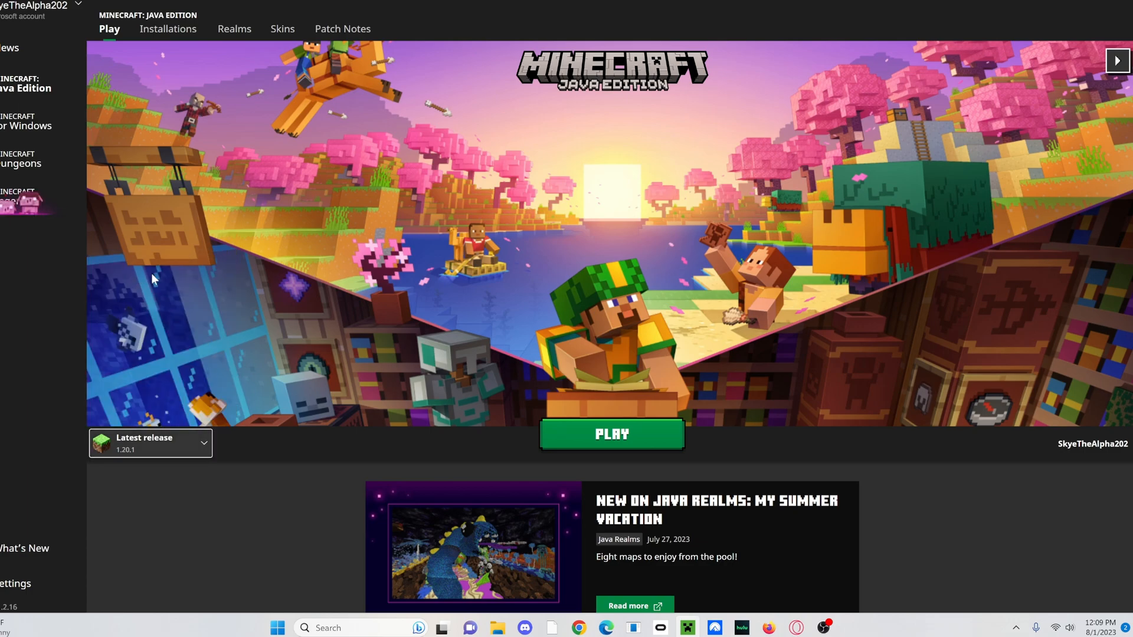
Download the 64-bit Java 8 Update 381 installer from java.com into Downloads
left_click(610, 434)
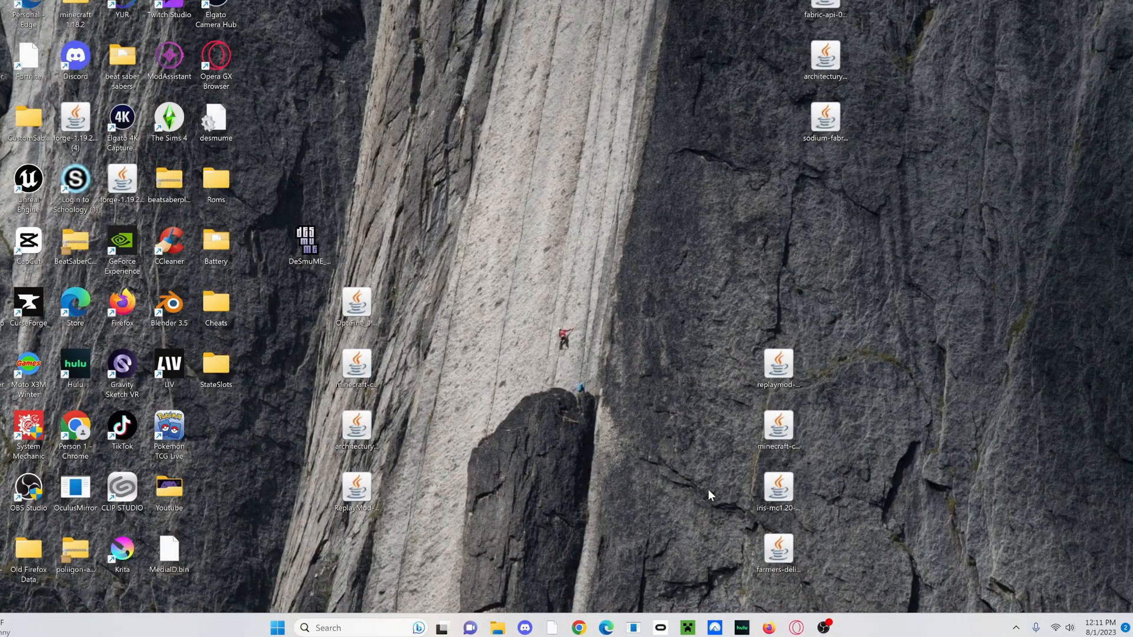
mouse_move(811, 583)
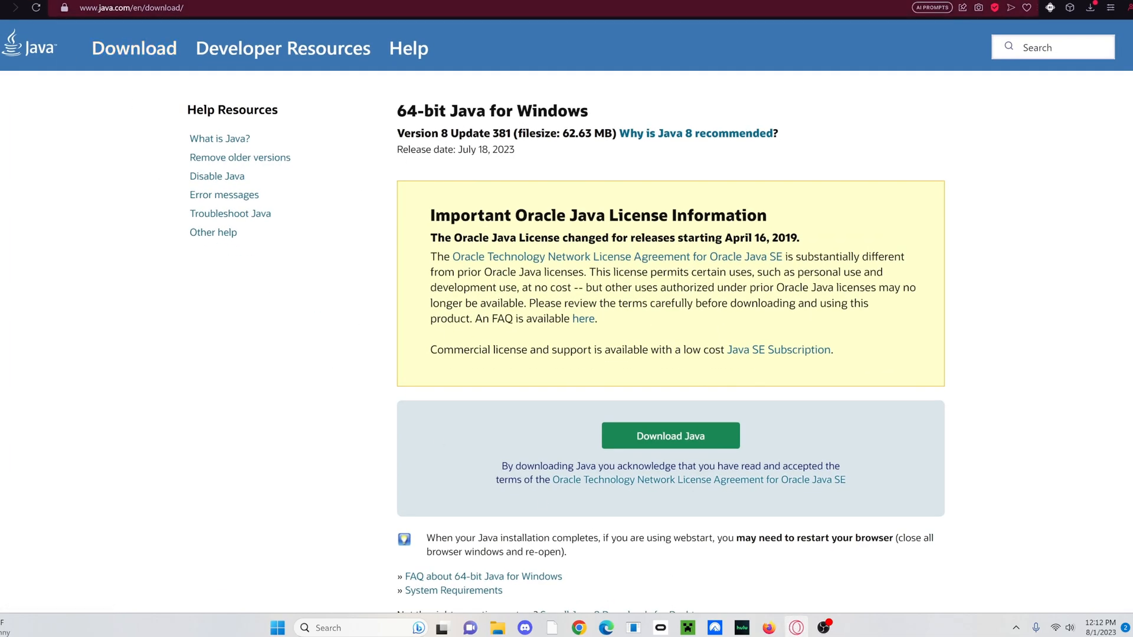
mouse_move(133, 49)
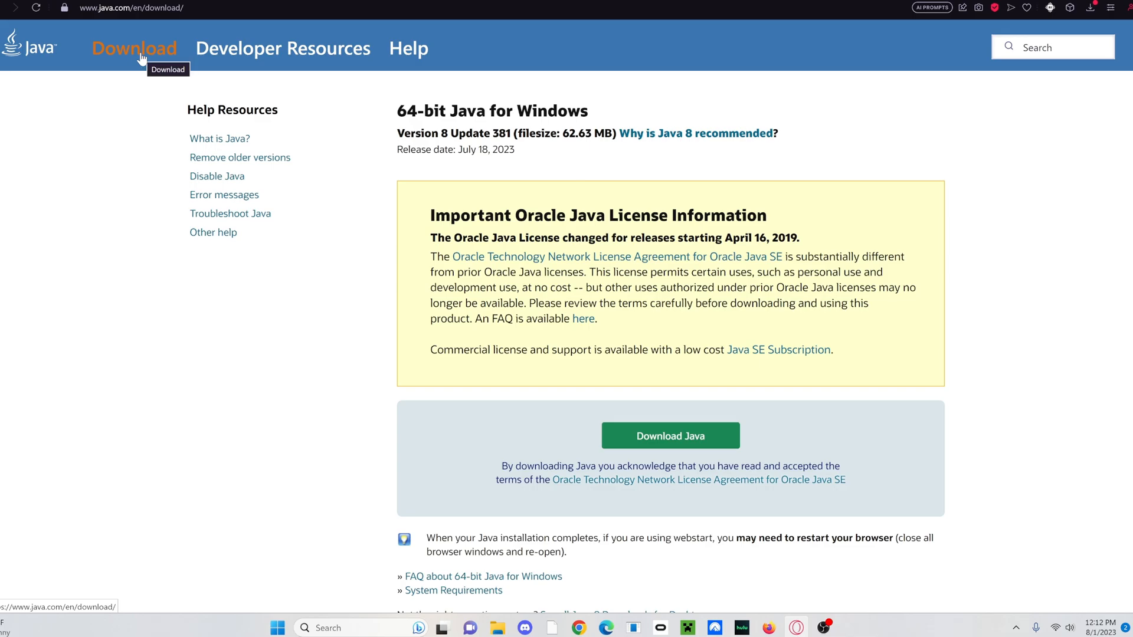
mouse_move(149, 64)
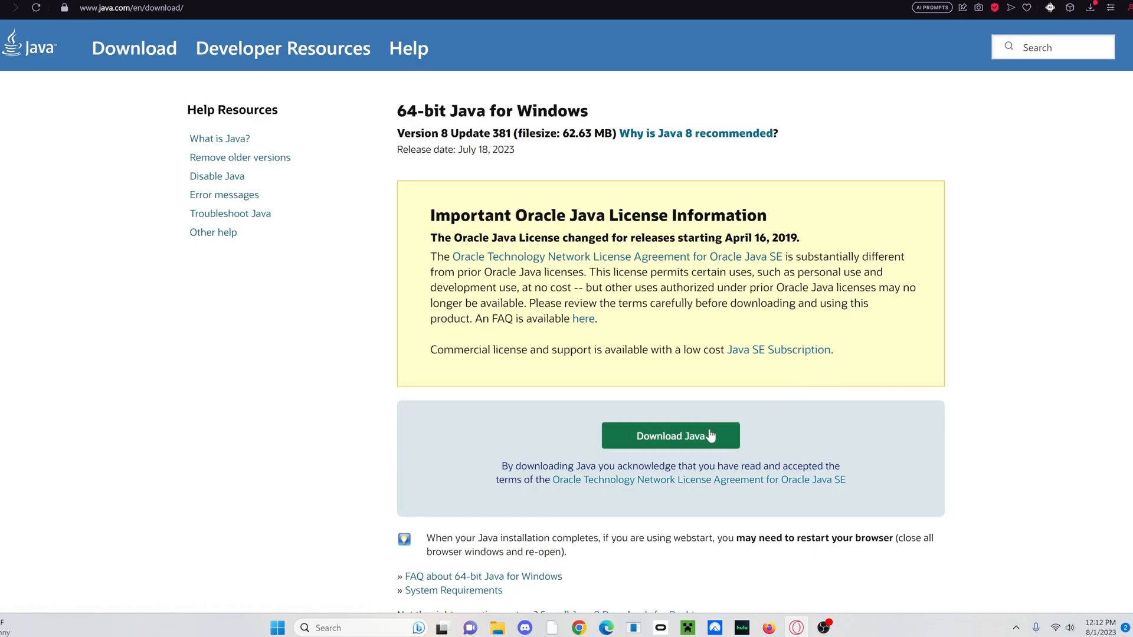
mouse_move(134, 48)
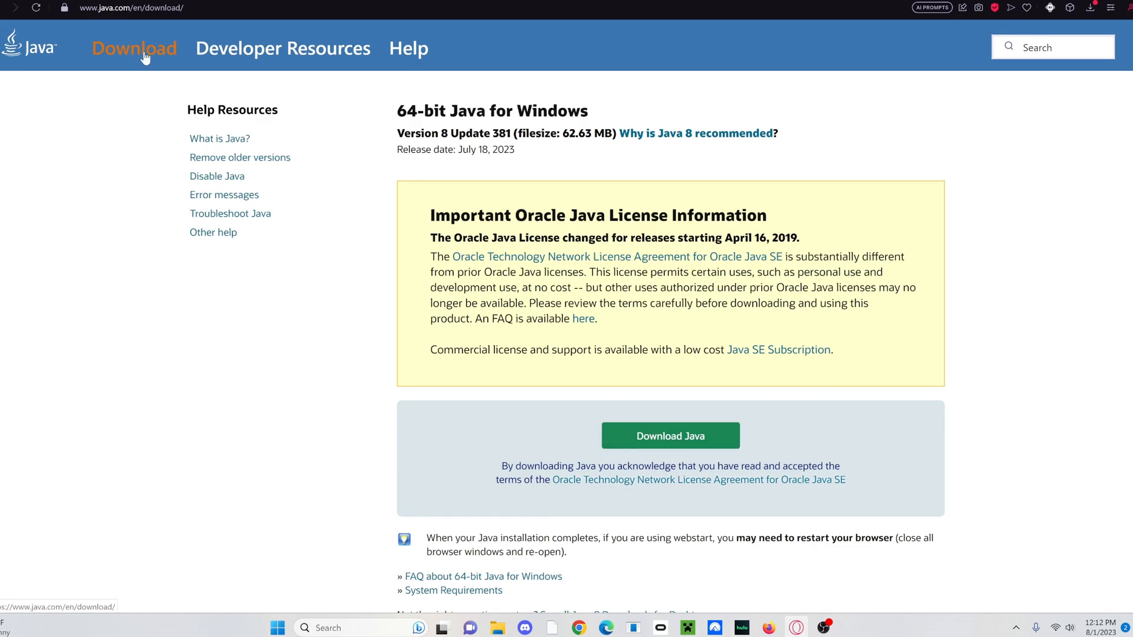
left_click(669, 435)
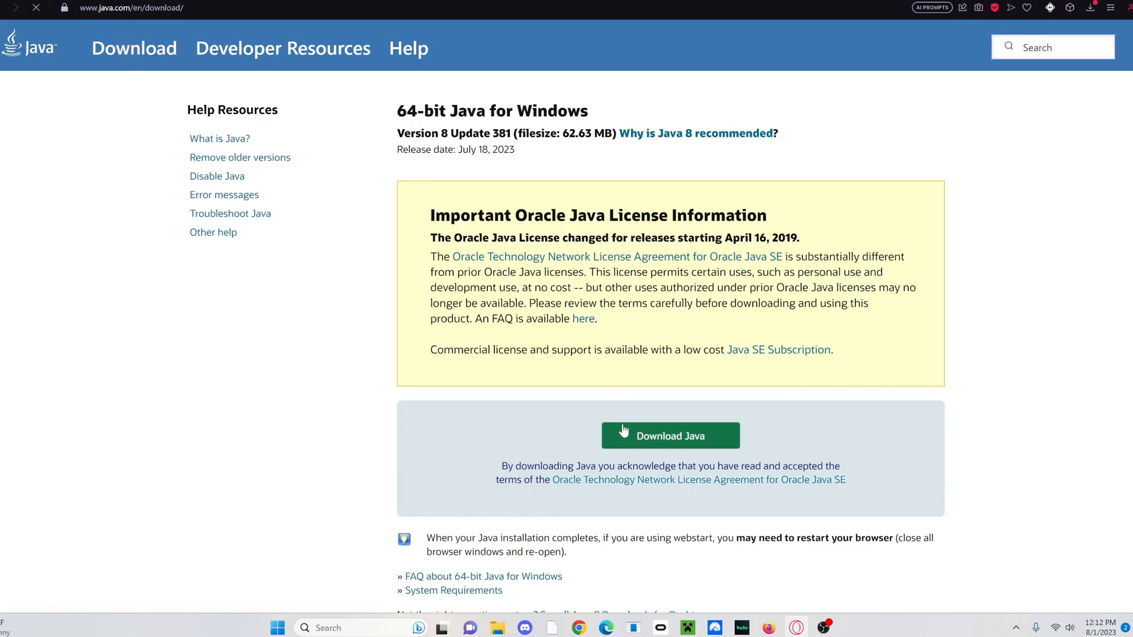
left_click(669, 436)
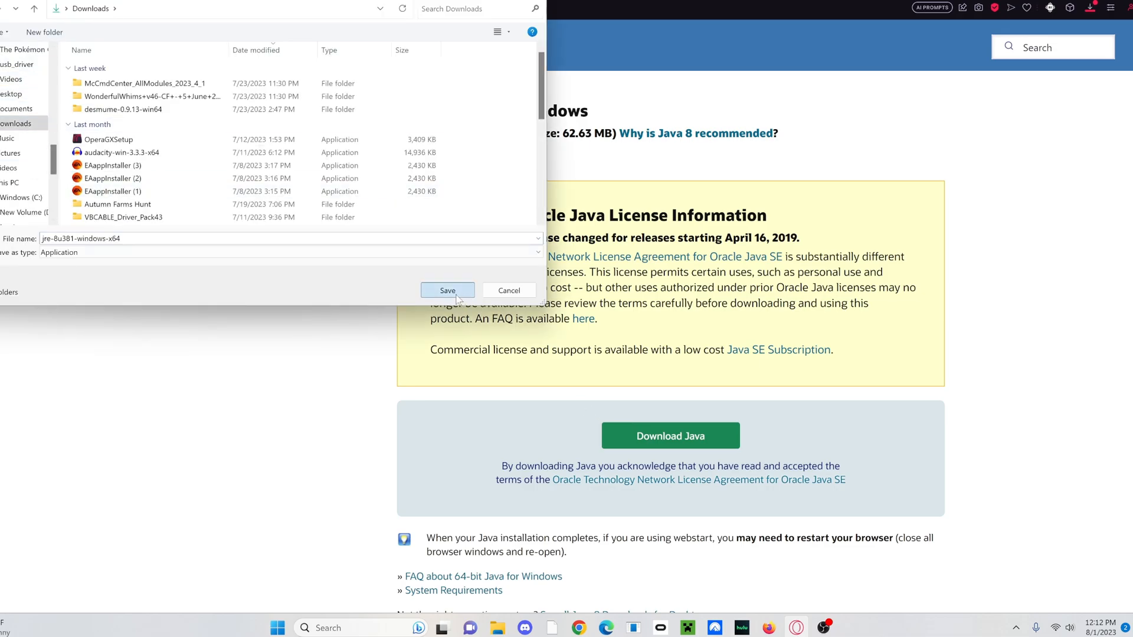
left_click(448, 290)
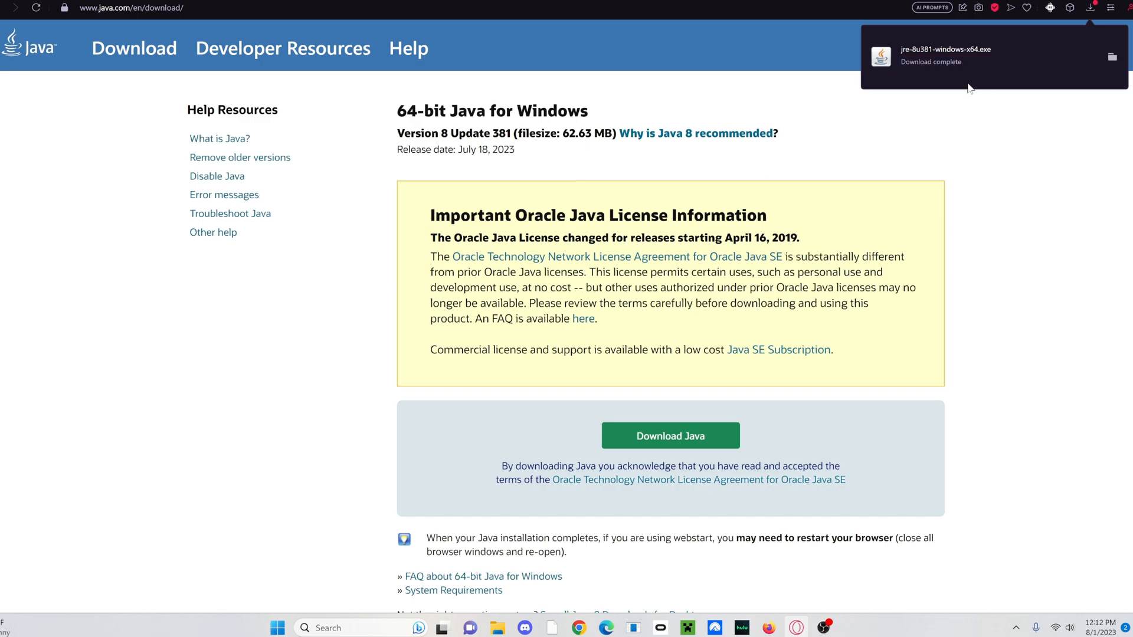
mouse_move(495, 627)
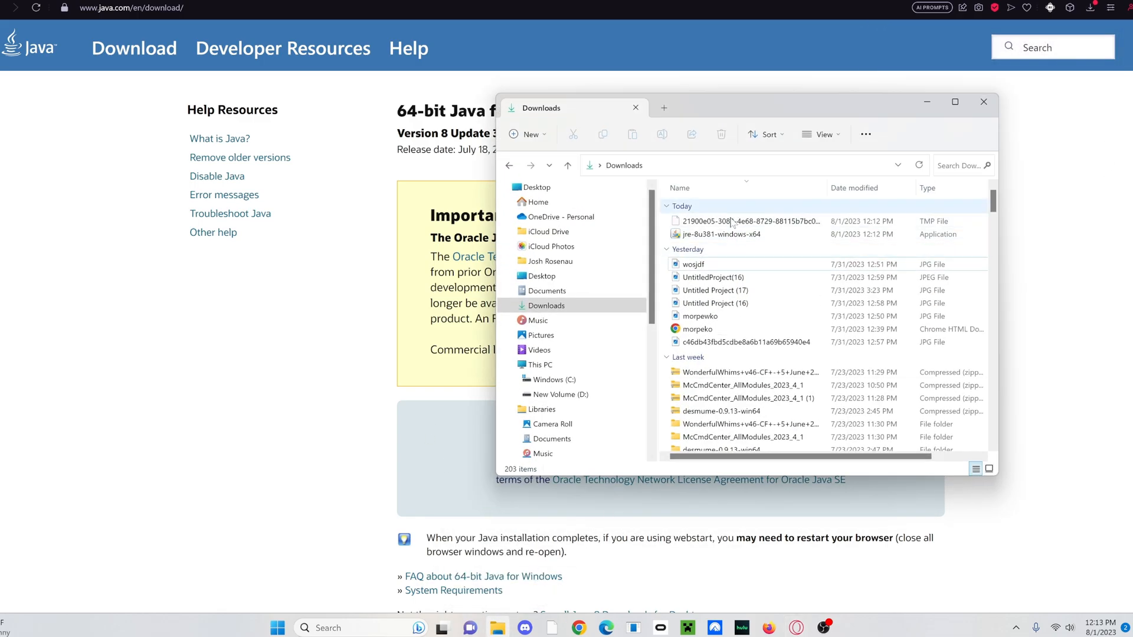
Run jre-8u381-windows-x64, install Java and close the setup after success
left_click(719, 234)
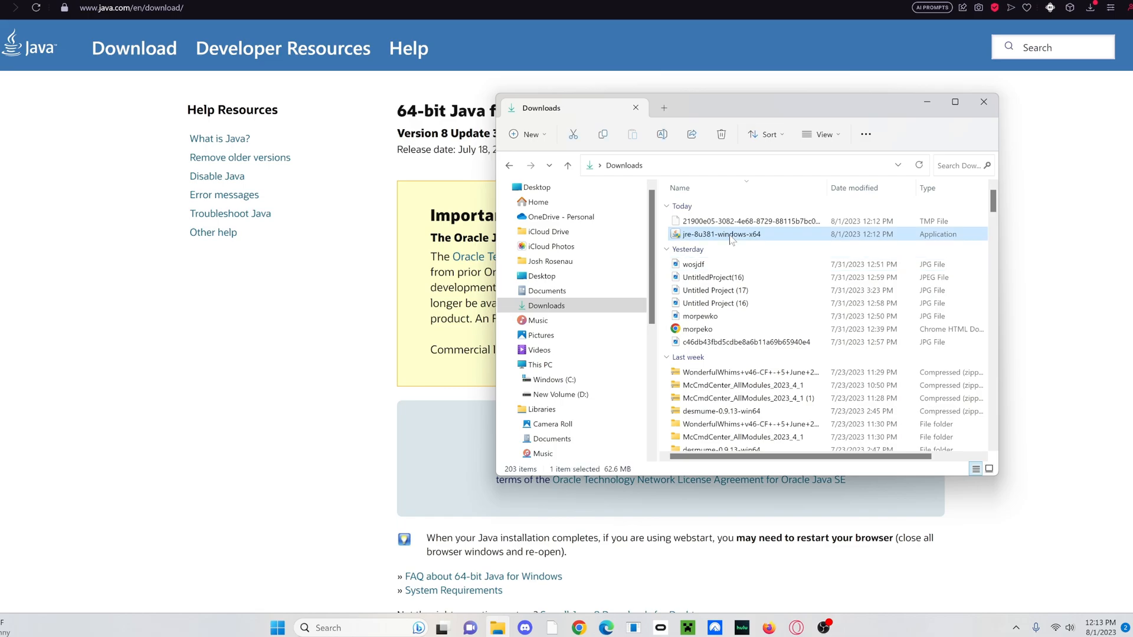
double_click(719, 233)
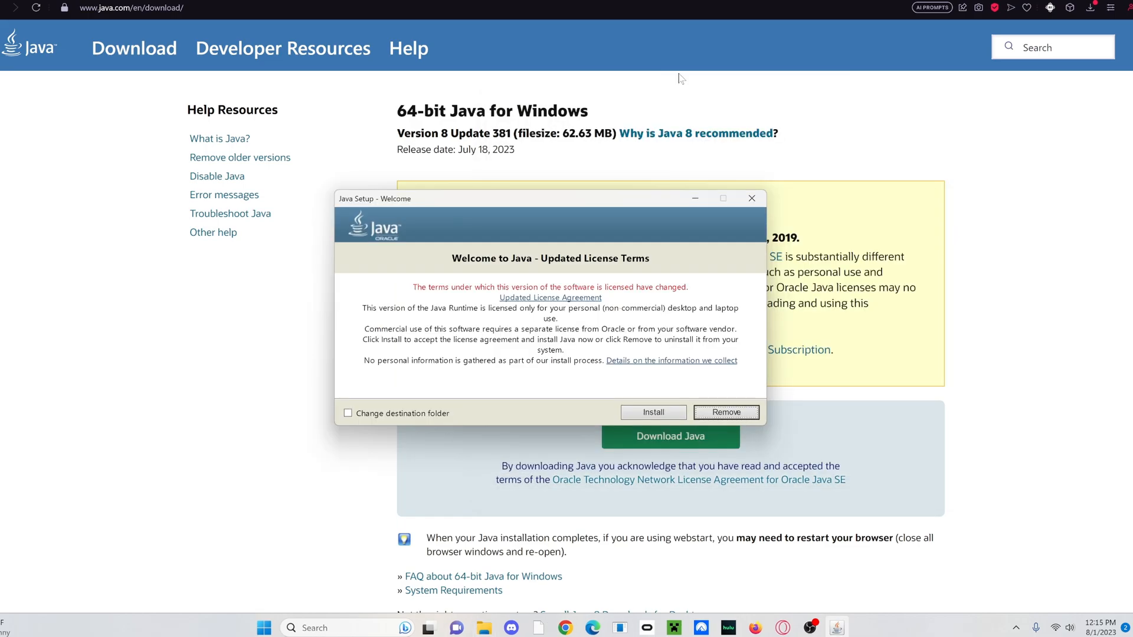
mouse_move(532, 240)
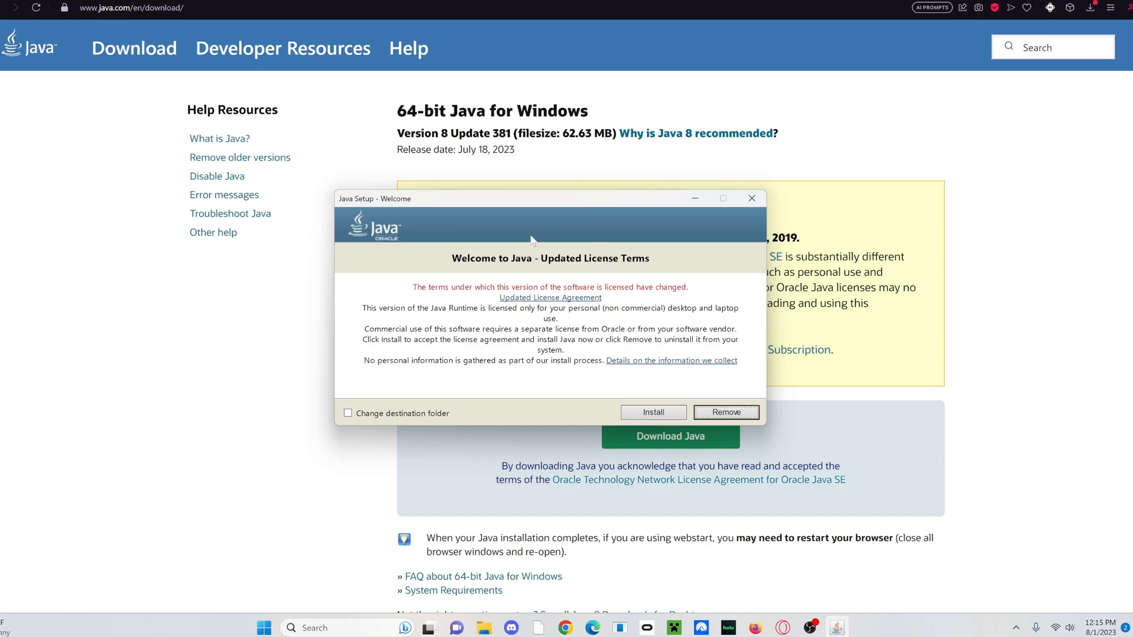
left_click(751, 198)
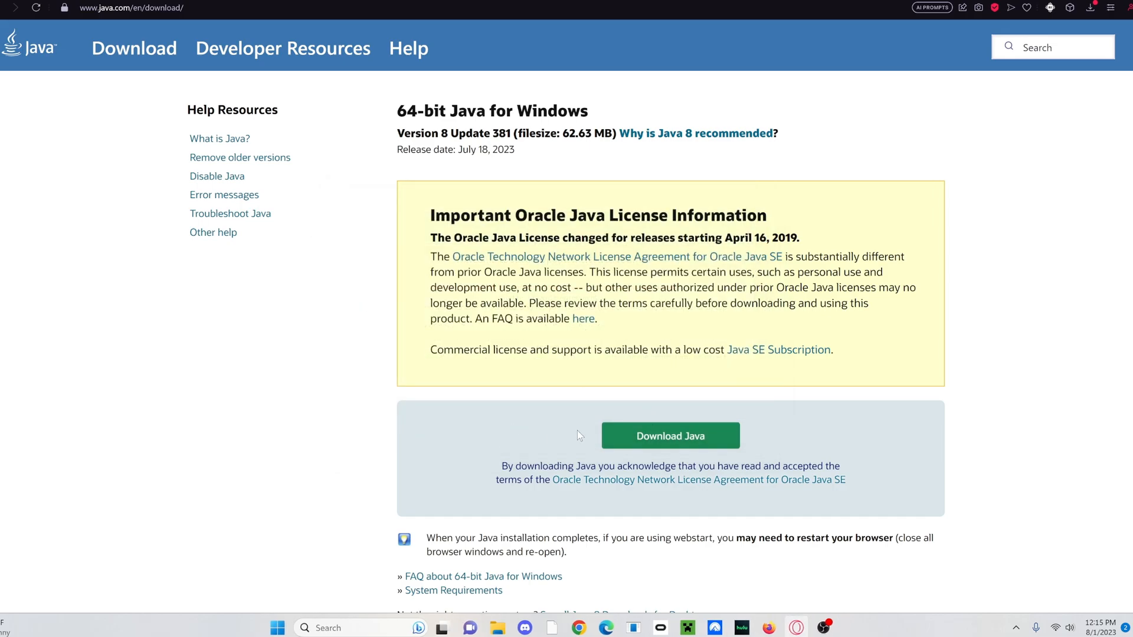
left_click(669, 435)
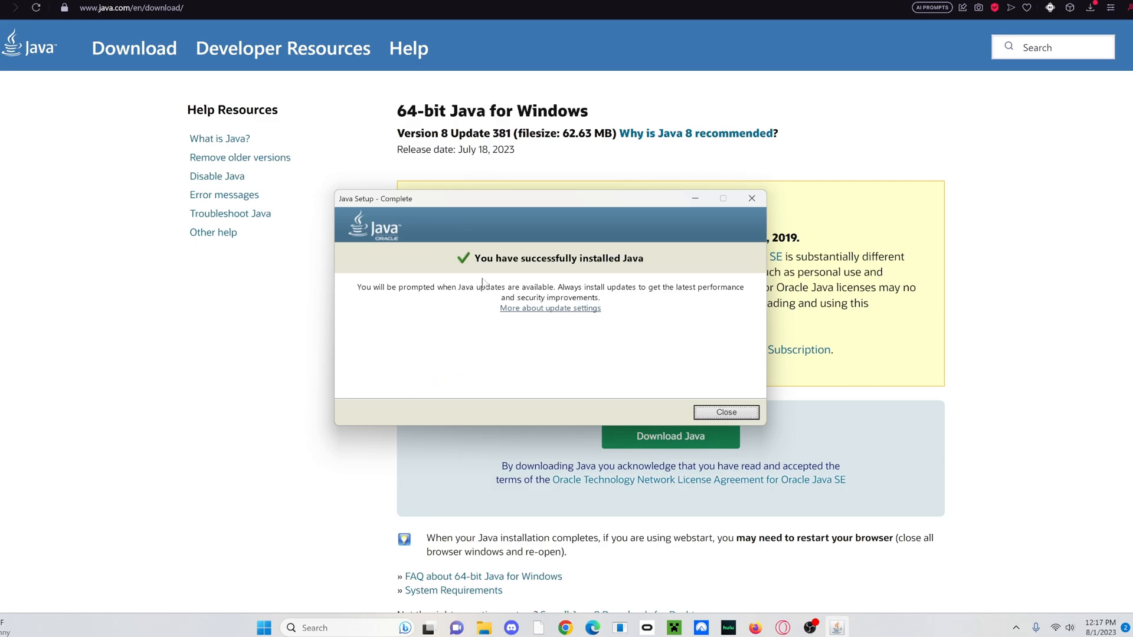
mouse_move(653, 269)
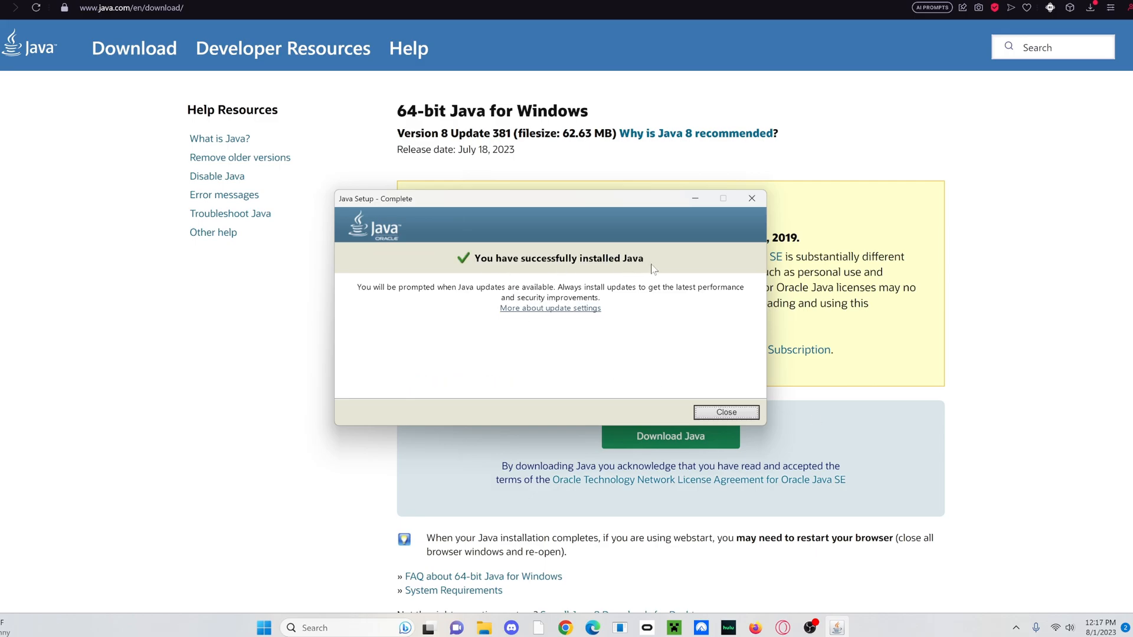
left_click(726, 412)
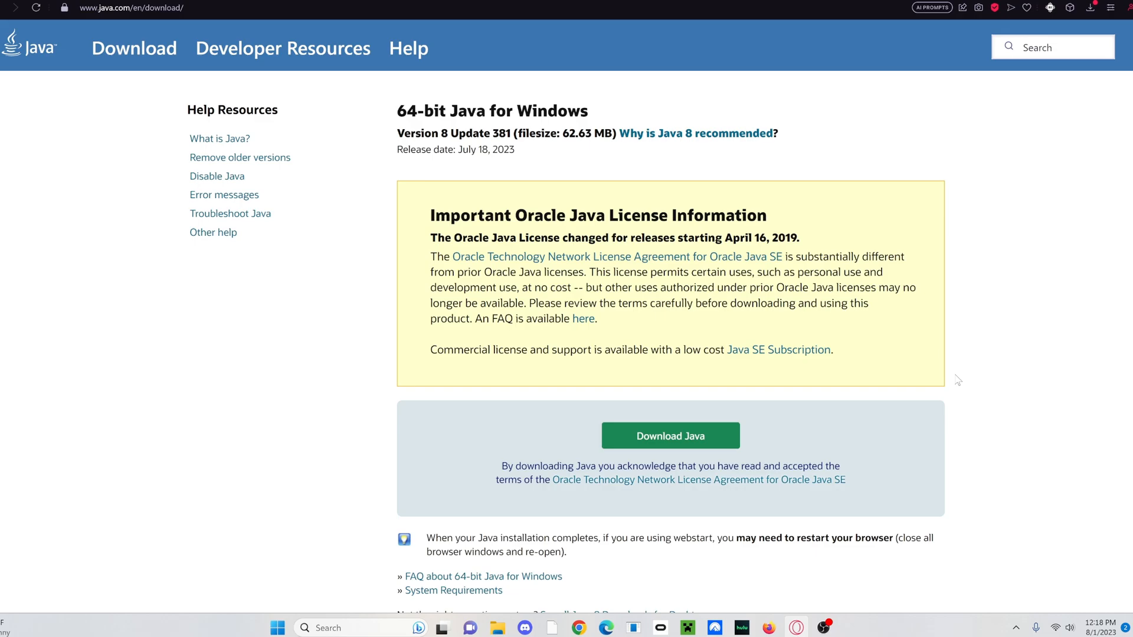
mouse_move(66, 152)
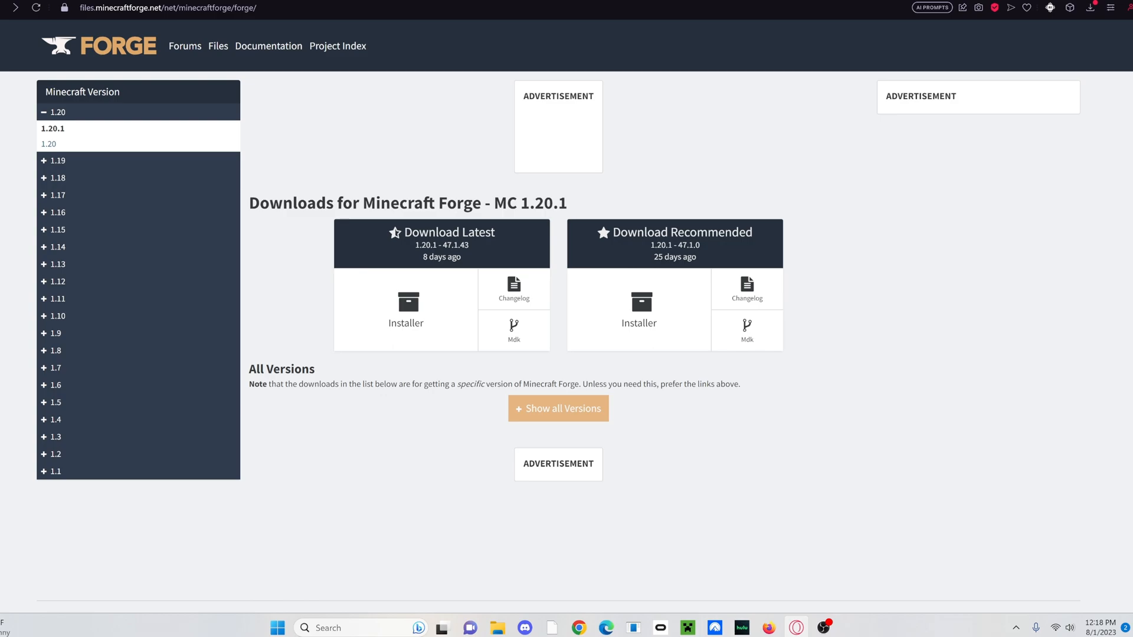
mouse_move(152, 28)
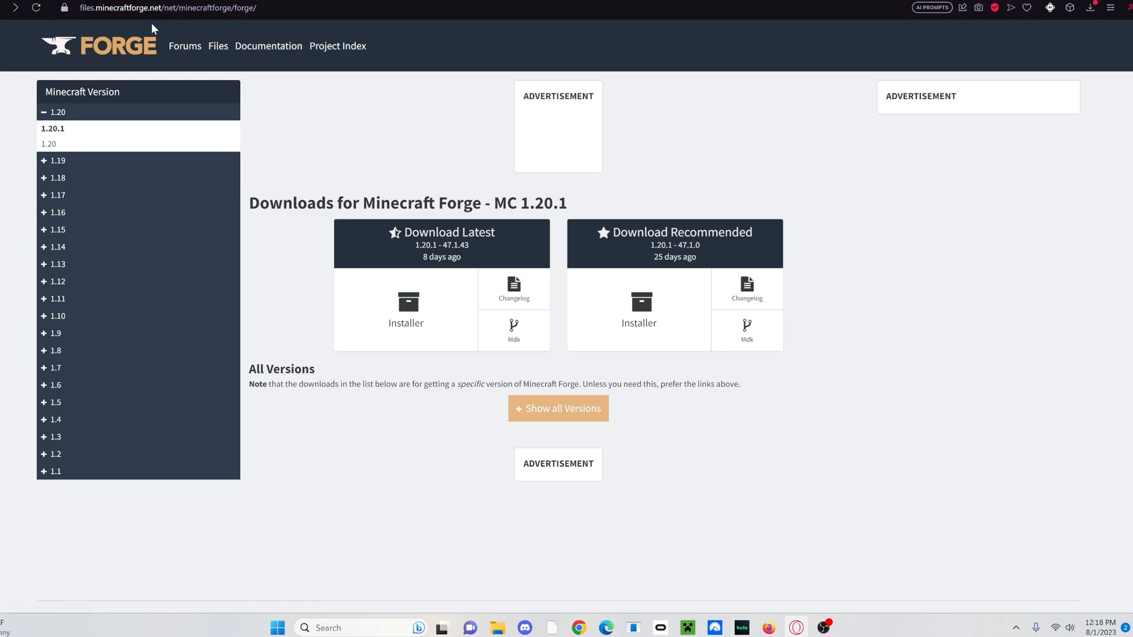
mouse_move(161, 37)
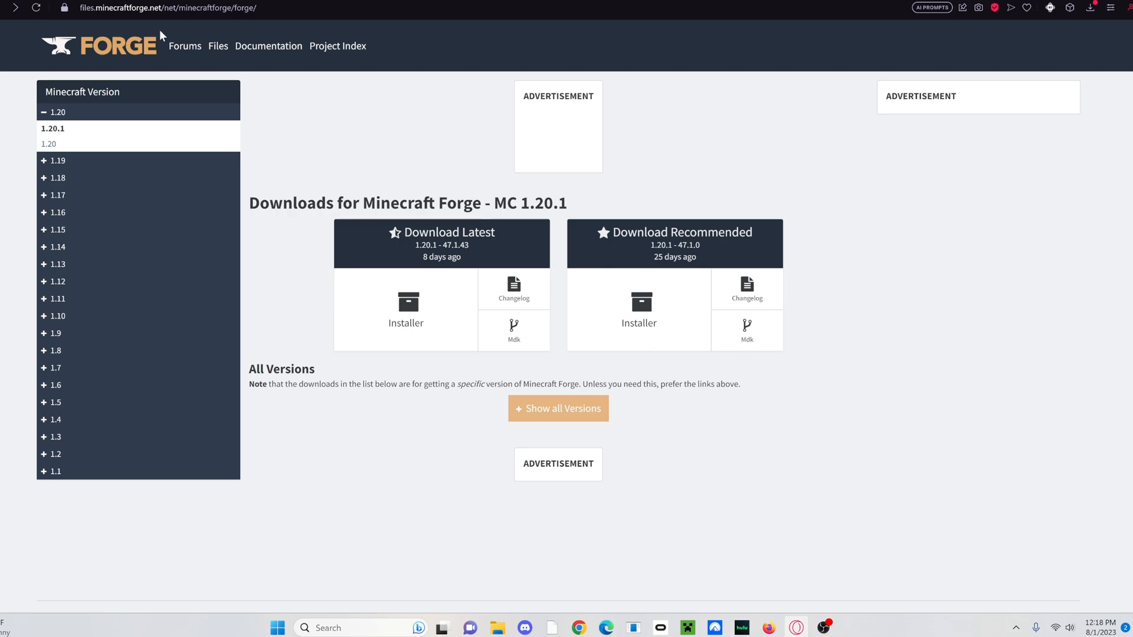
mouse_move(133, 178)
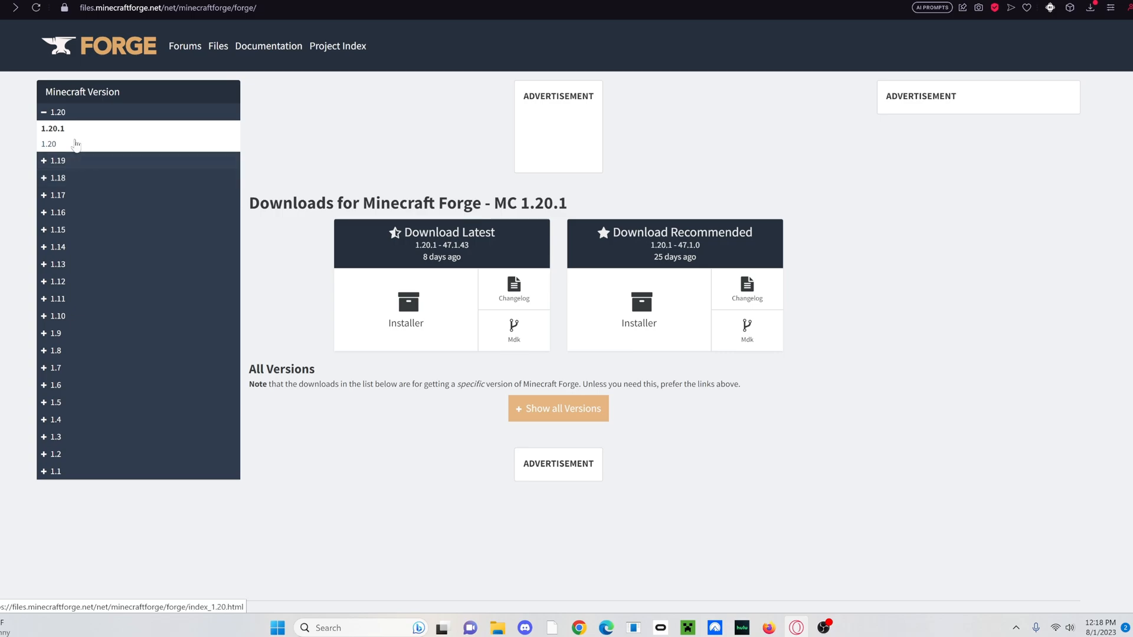
mouse_move(65, 136)
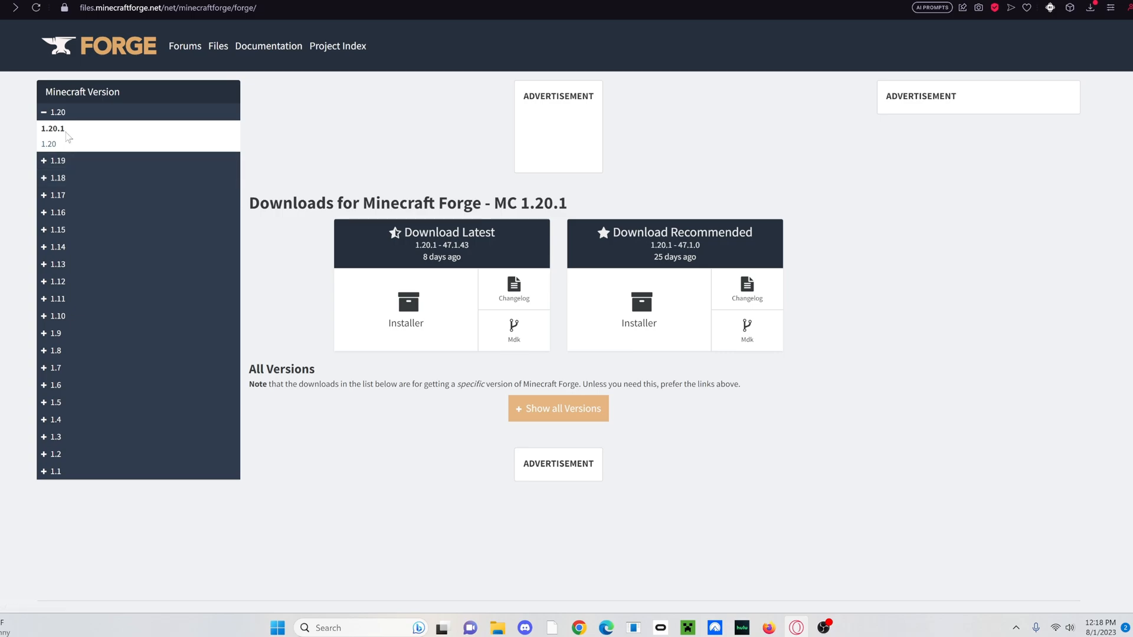
mouse_move(461, 300)
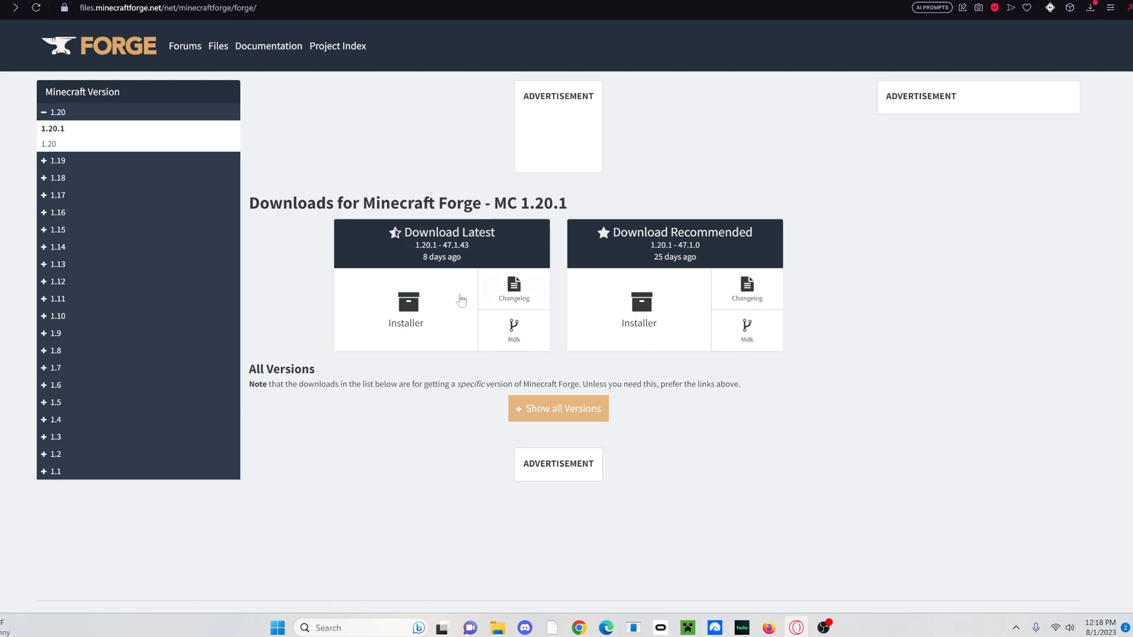
mouse_move(379, 376)
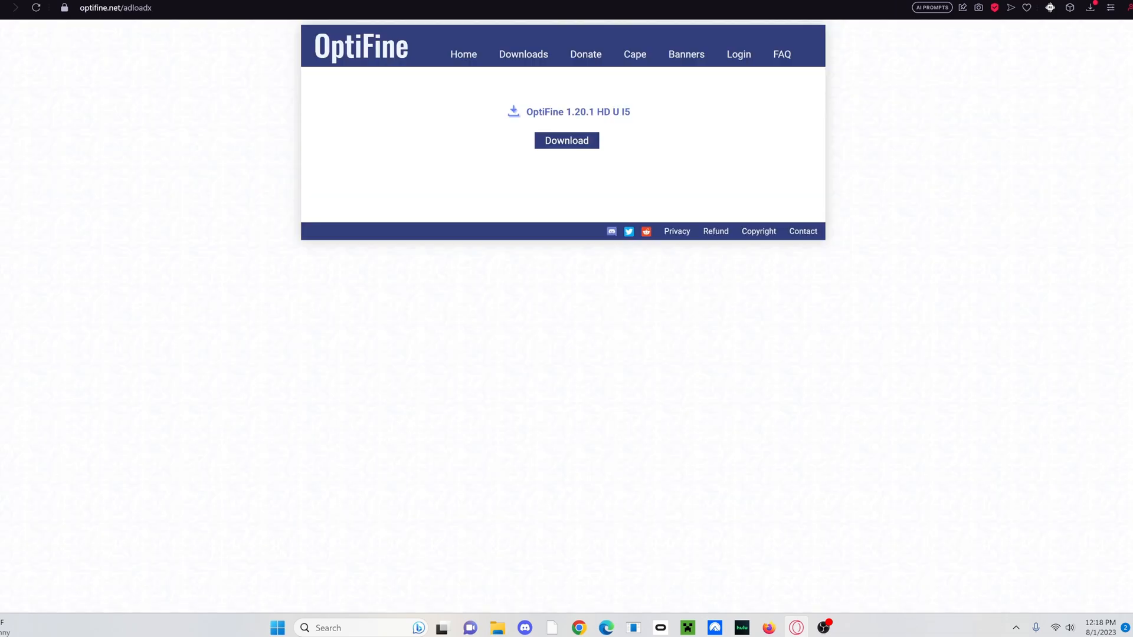
mouse_move(197, 69)
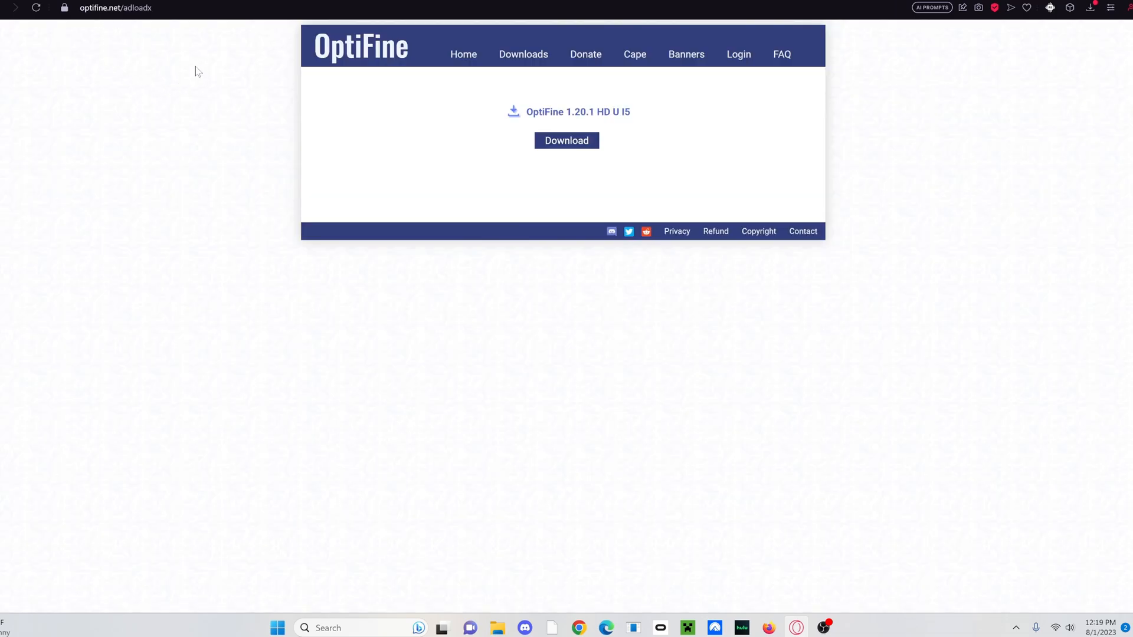
Show the OptiFine downloads list with HD U I5 for Minecraft 1.20.1
left_click(523, 54)
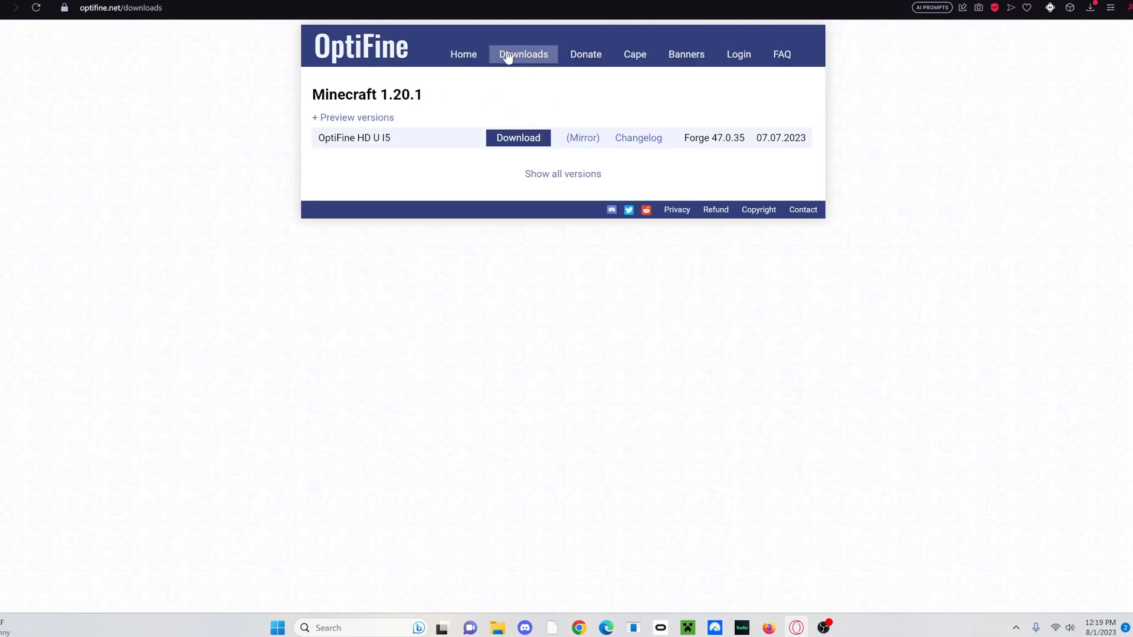
left_click(562, 174)
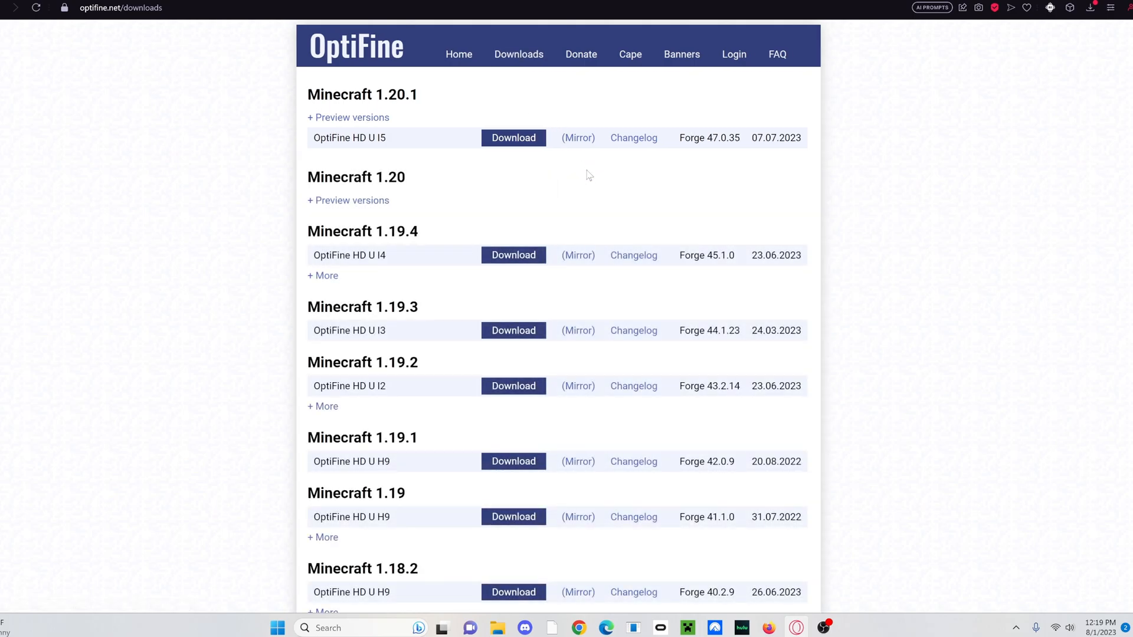
mouse_move(458, 224)
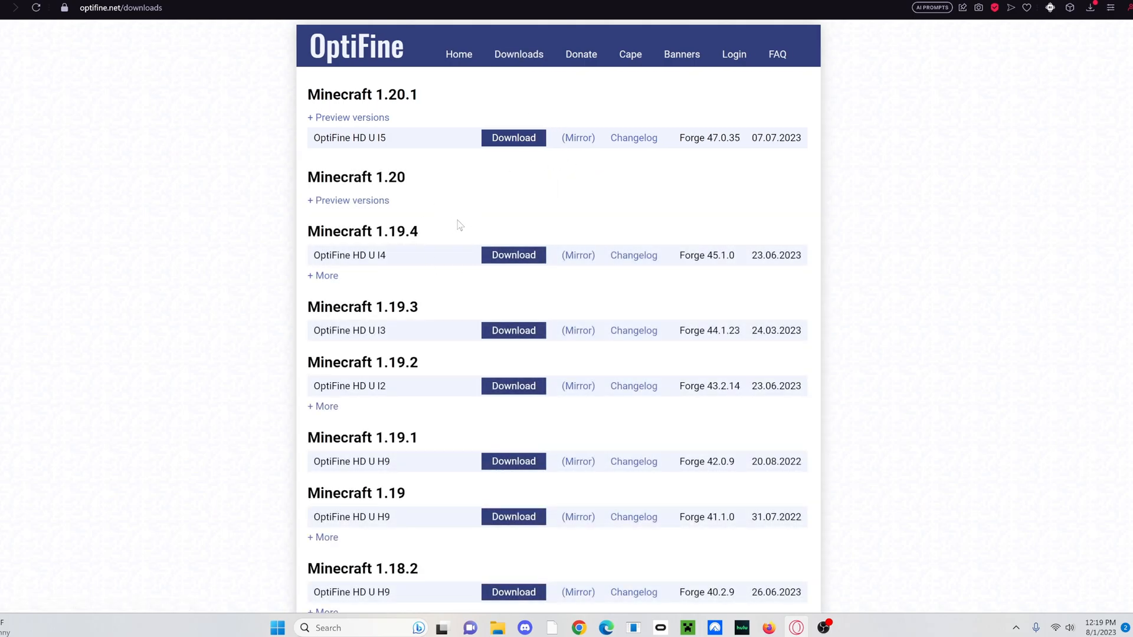
mouse_move(415, 108)
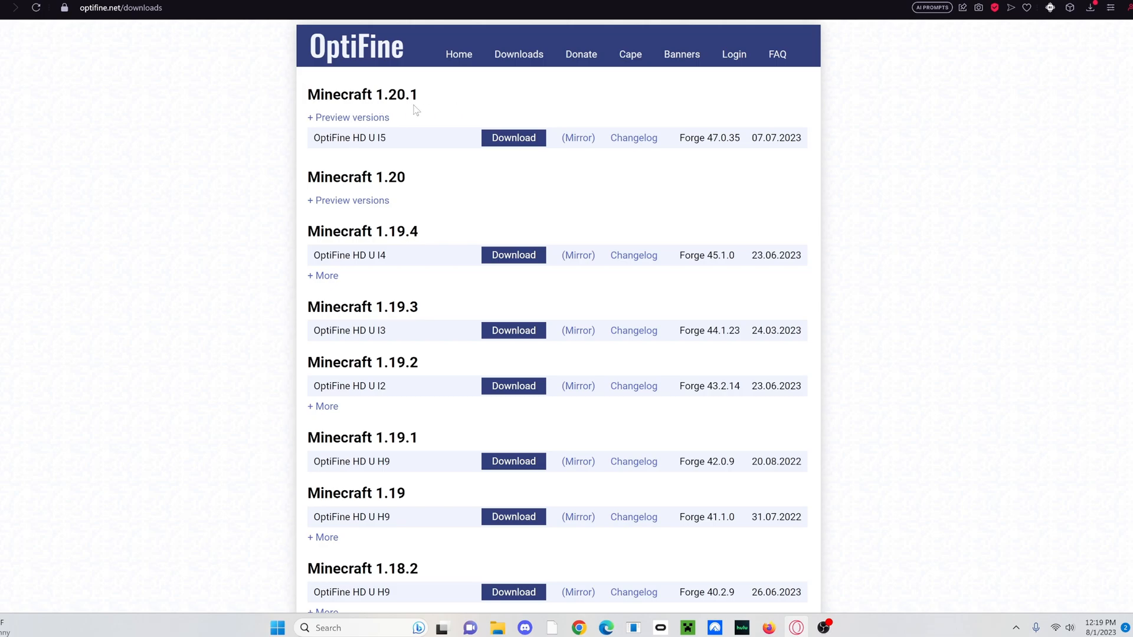
mouse_move(695, 152)
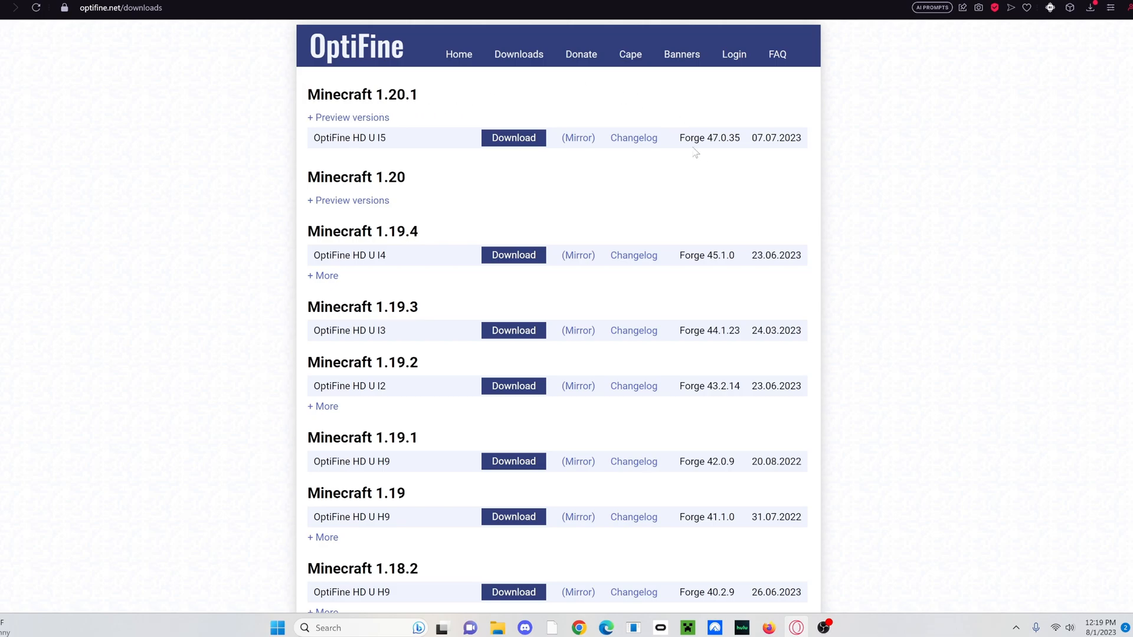
mouse_move(717, 150)
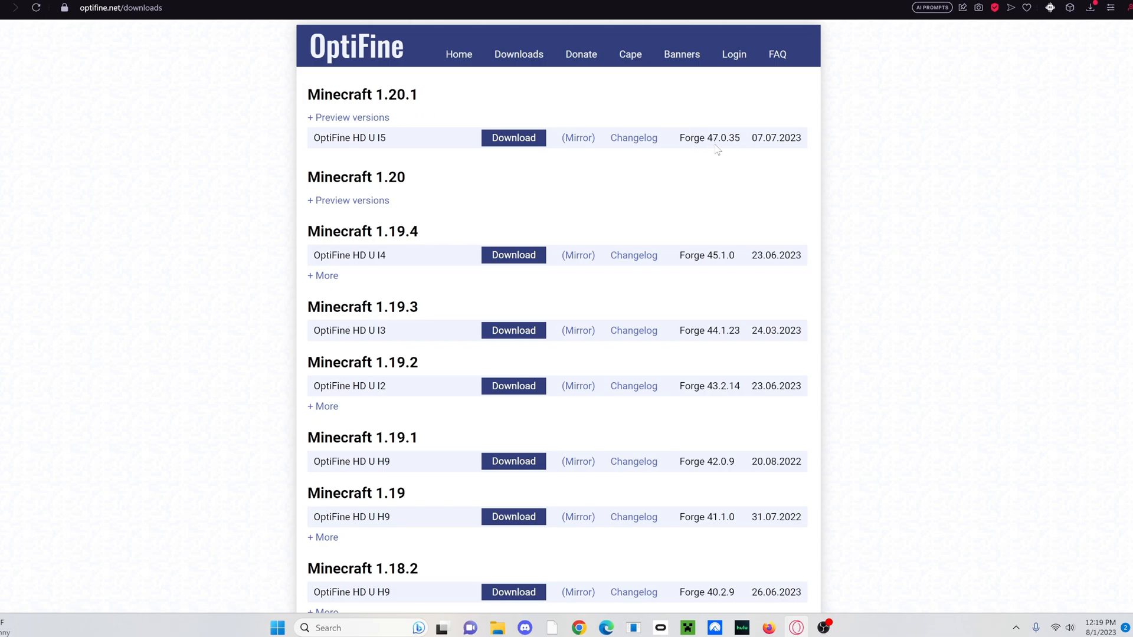
mouse_move(736, 150)
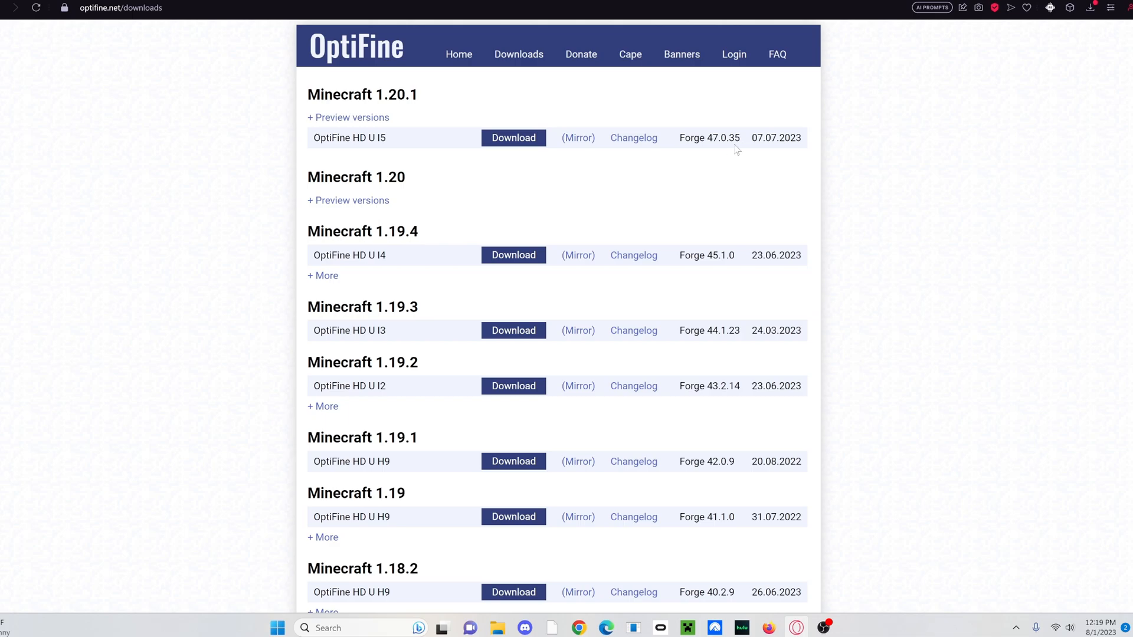
mouse_move(727, 155)
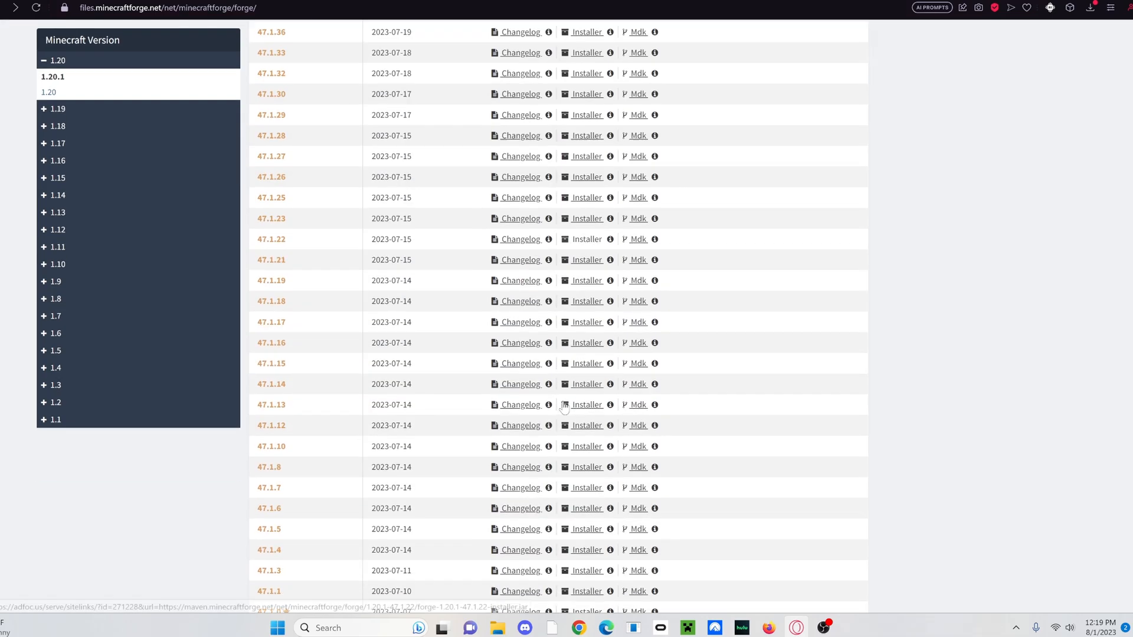
Download the Forge 1.20.1-47.0.35 installer jar into Downloads
scroll("down", 3)
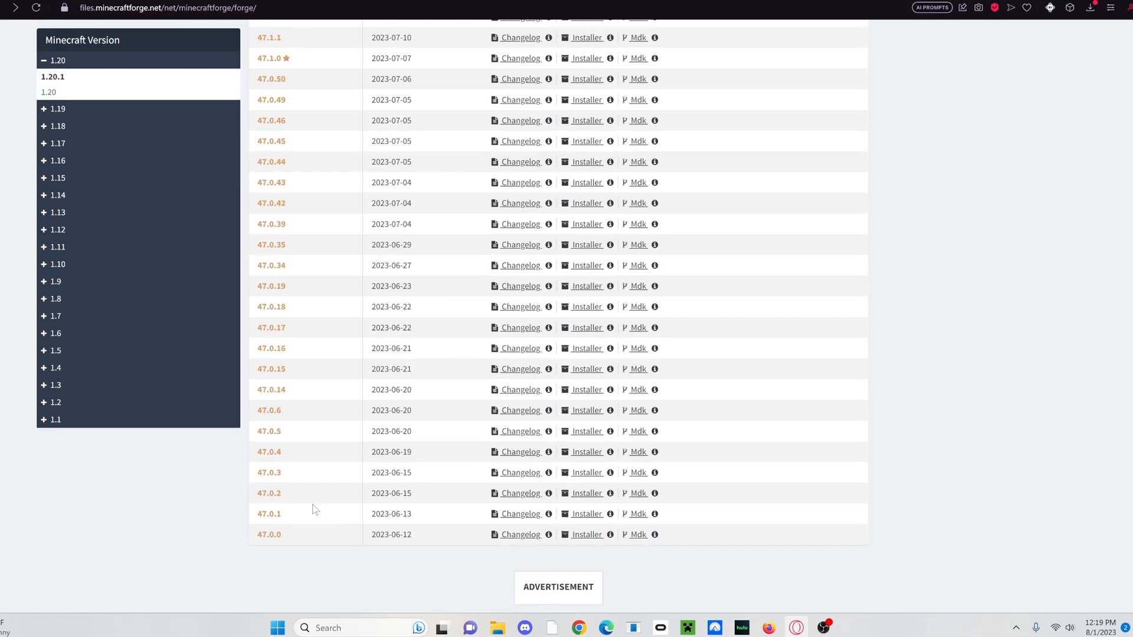
mouse_move(262, 255)
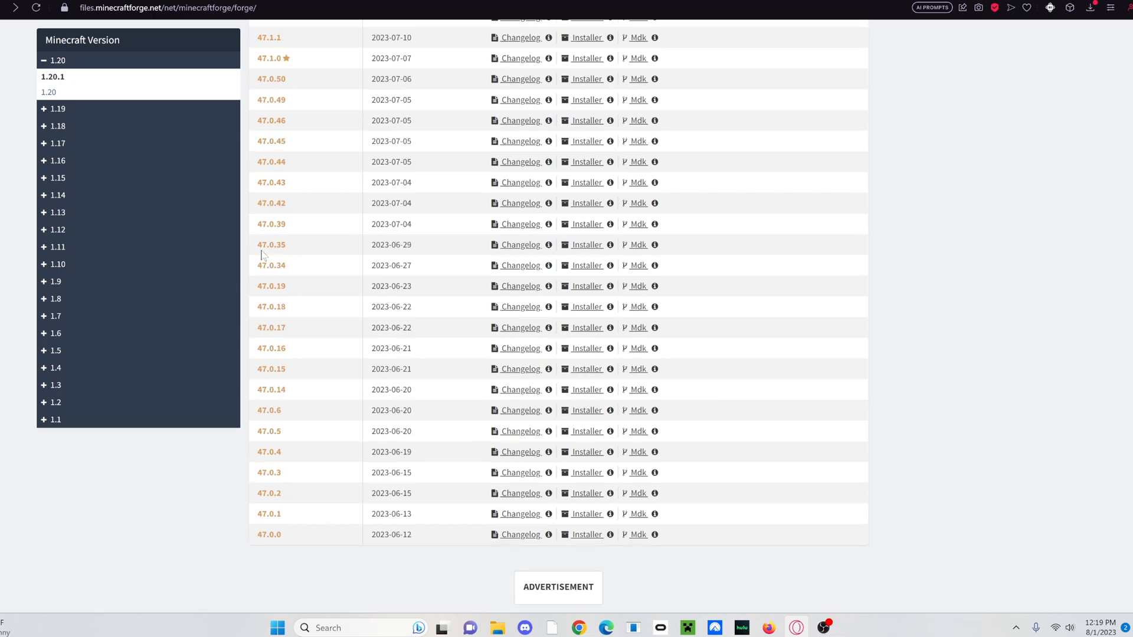
mouse_move(475, 247)
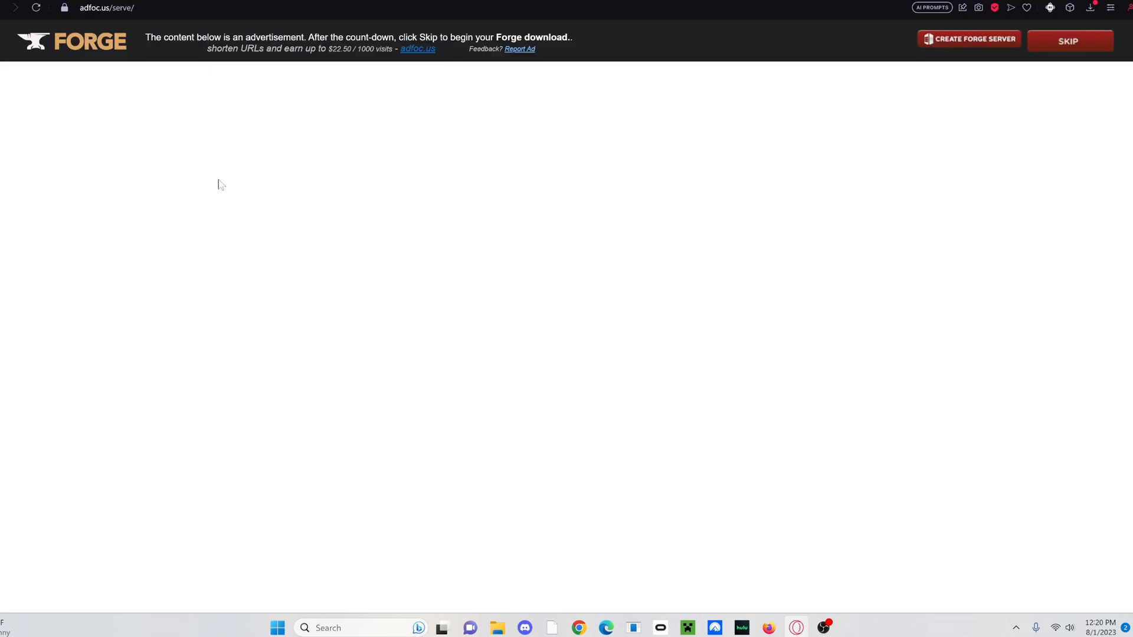
mouse_move(842, 392)
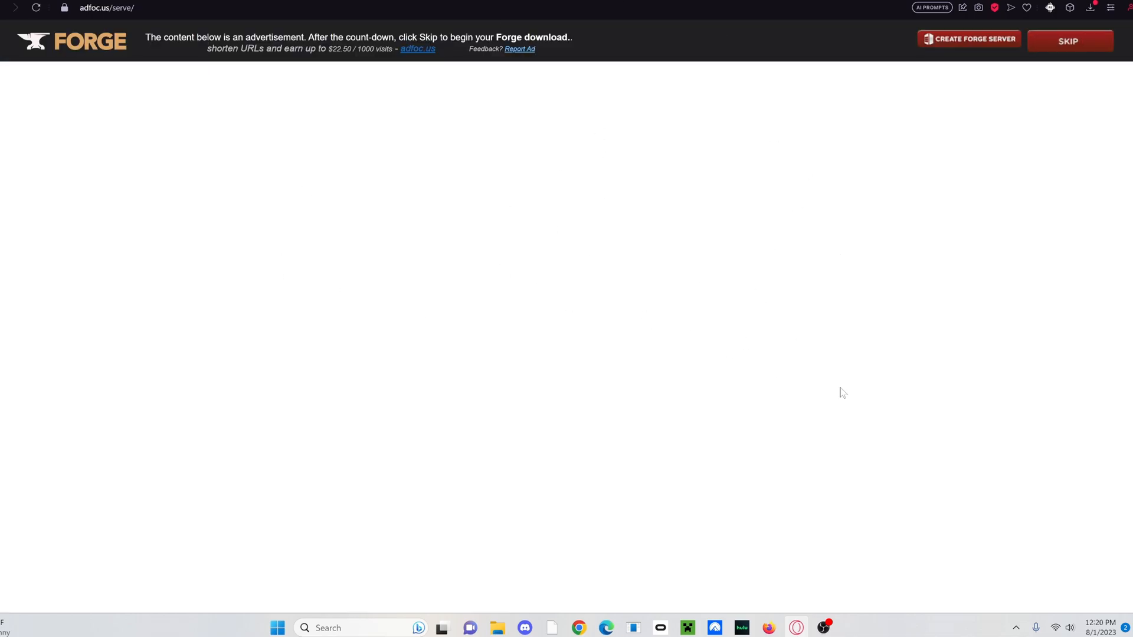
mouse_move(446, 420)
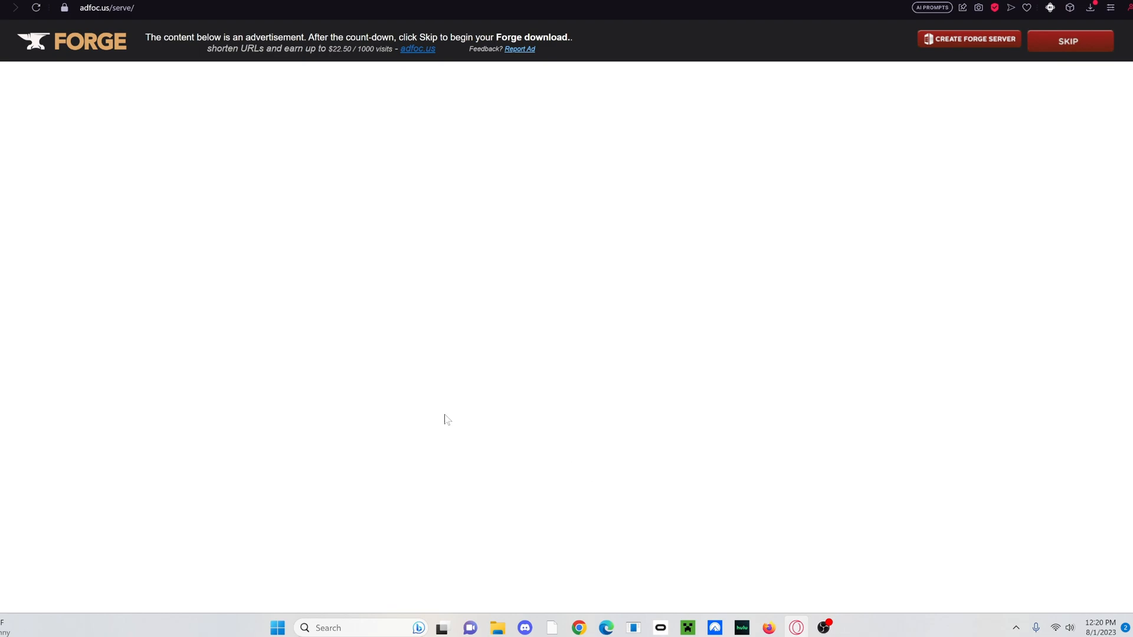
mouse_move(446, 419)
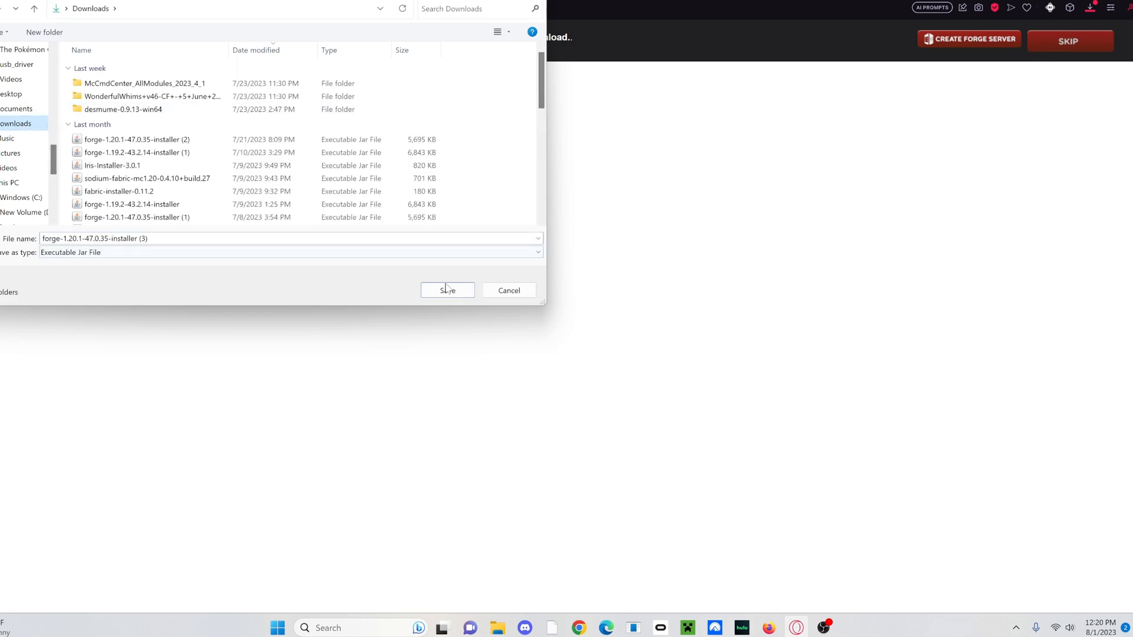
left_click(446, 290)
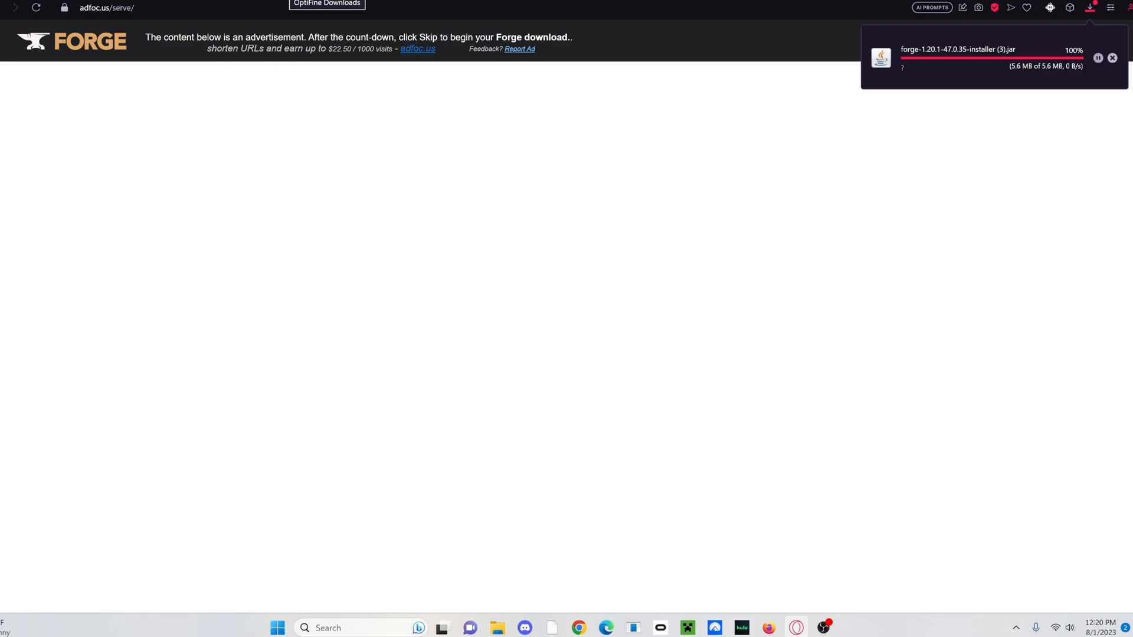
Download OptiFine 1.20.1 HD U I5 via the mirror link into Downloads
left_click(326, 4)
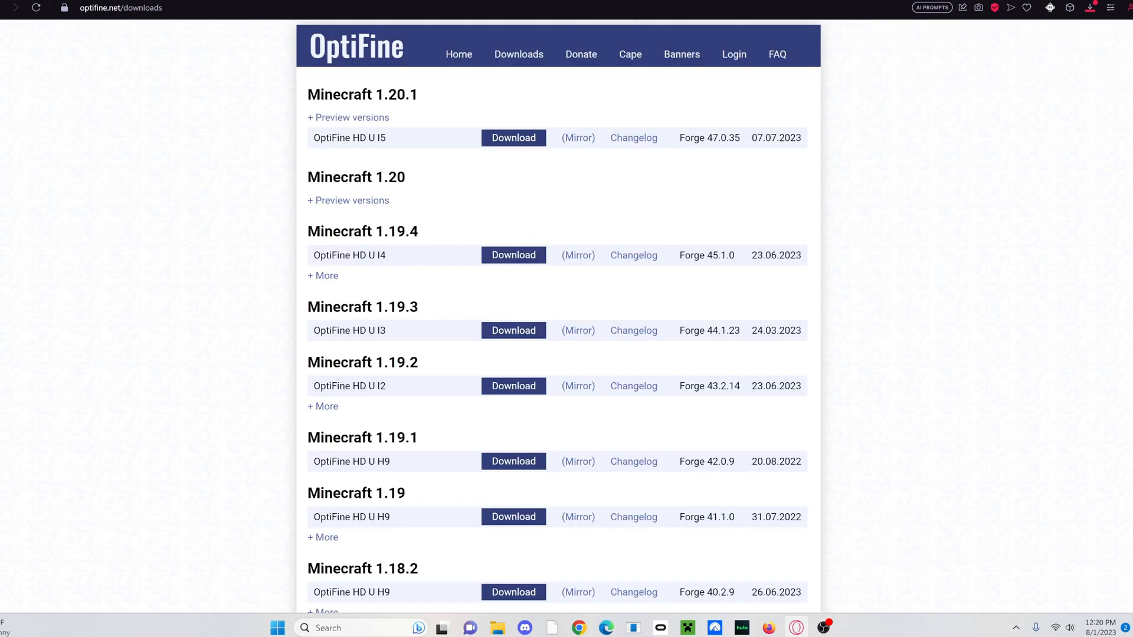
mouse_move(577, 141)
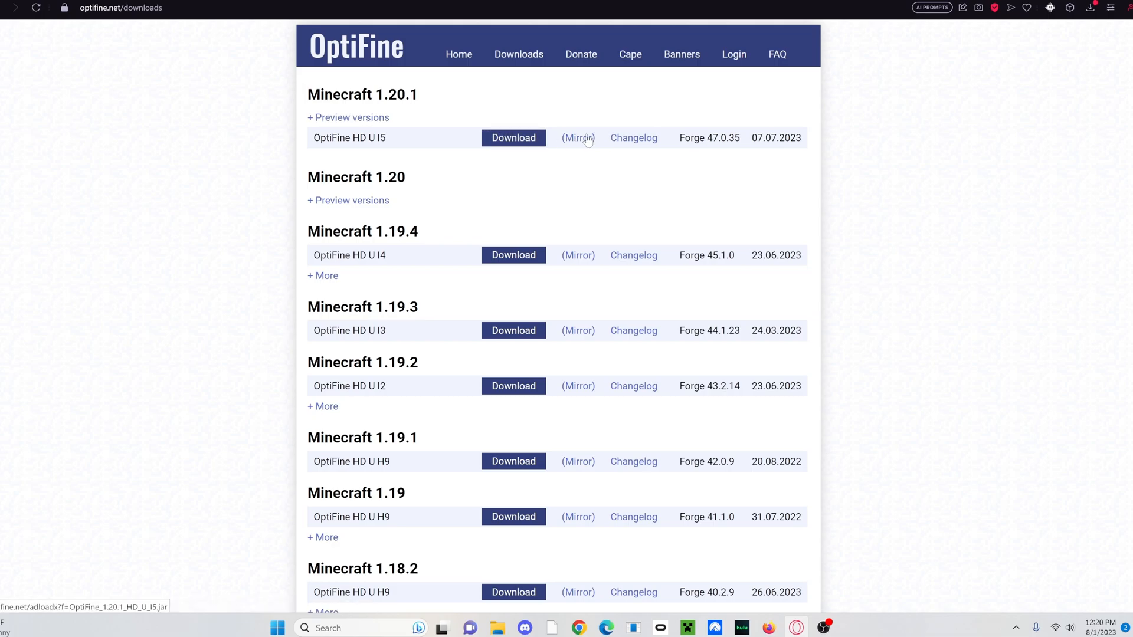
left_click(513, 138)
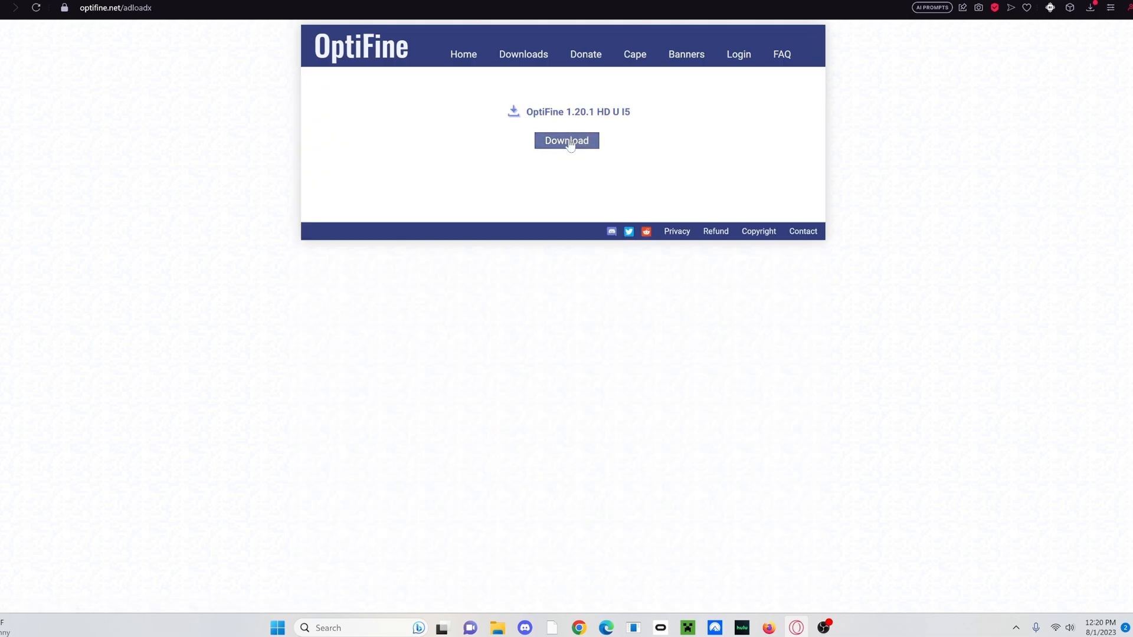
left_click(566, 140)
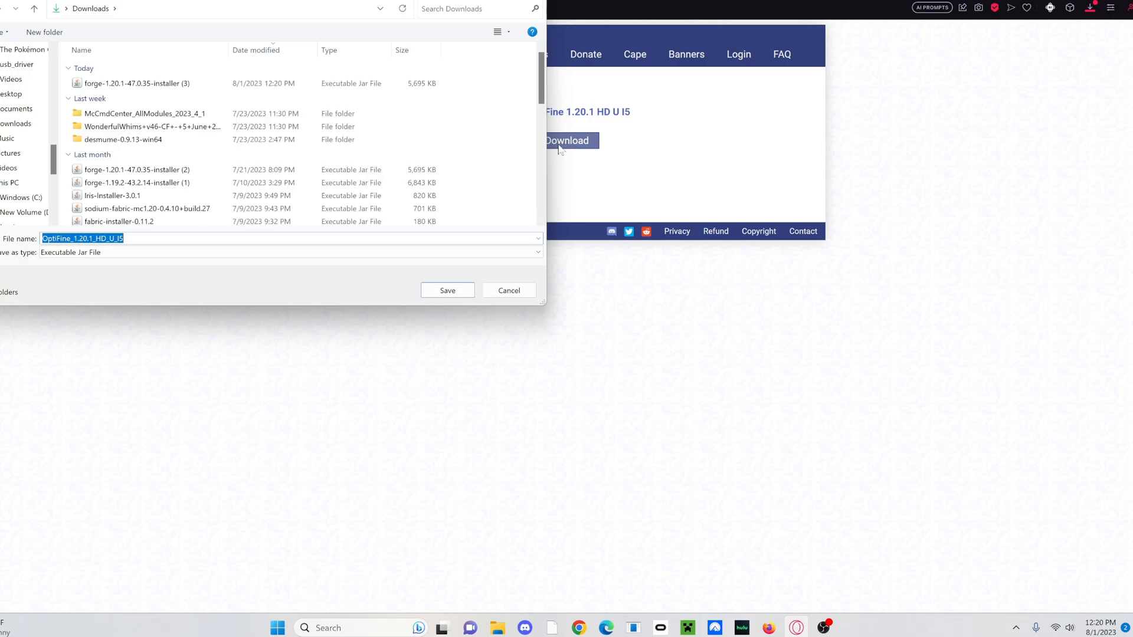
left_click(446, 290)
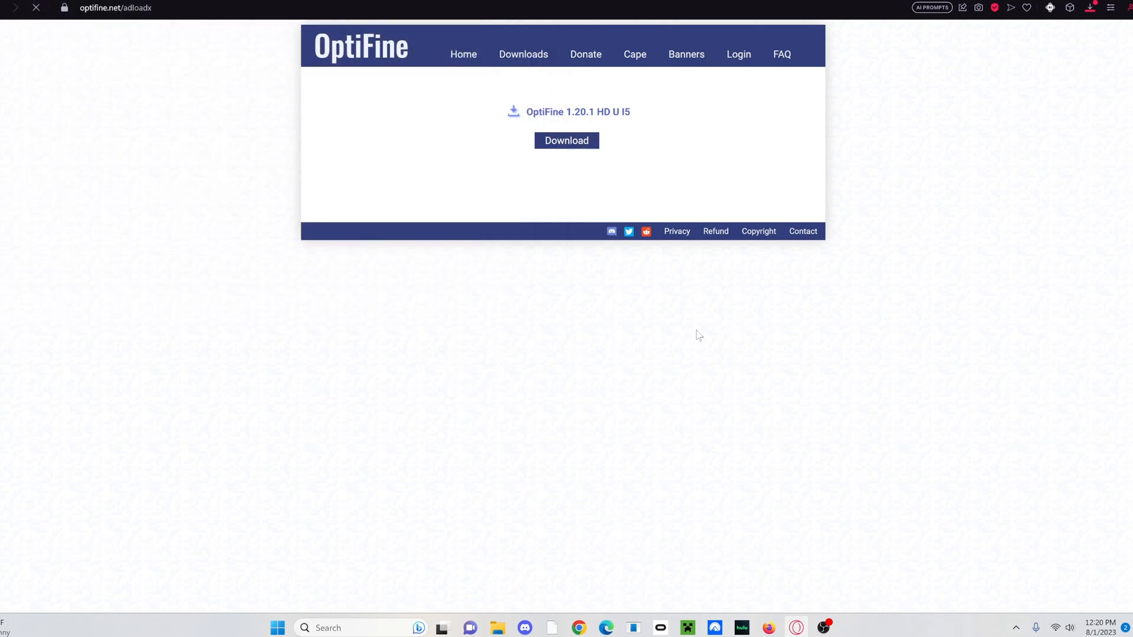
mouse_move(398, 341)
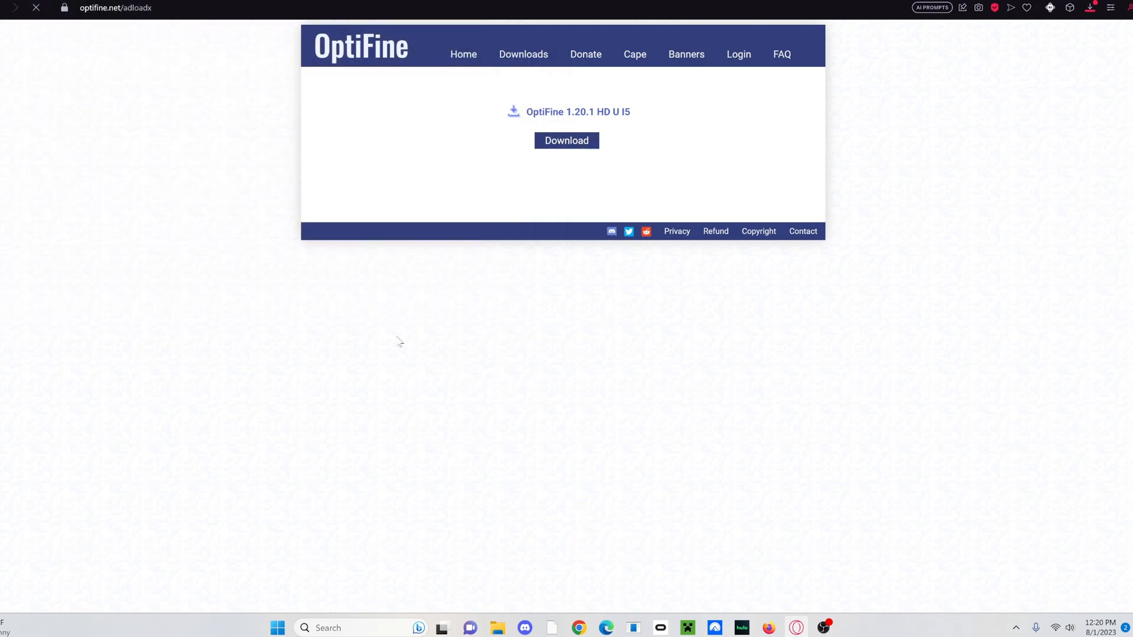
left_click(565, 141)
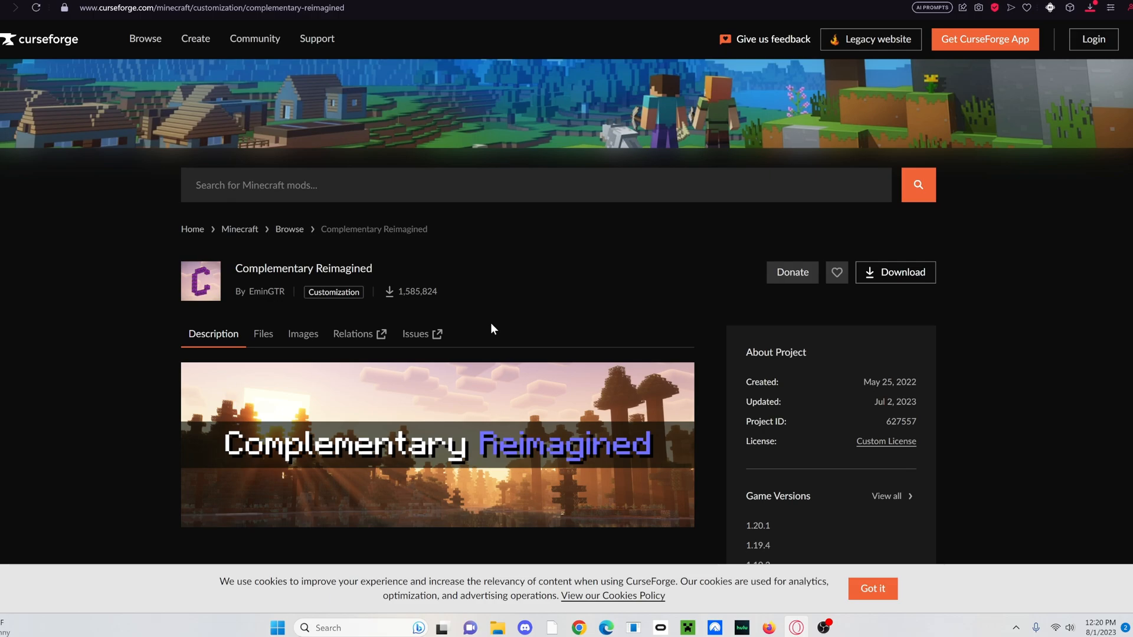
mouse_move(358, 282)
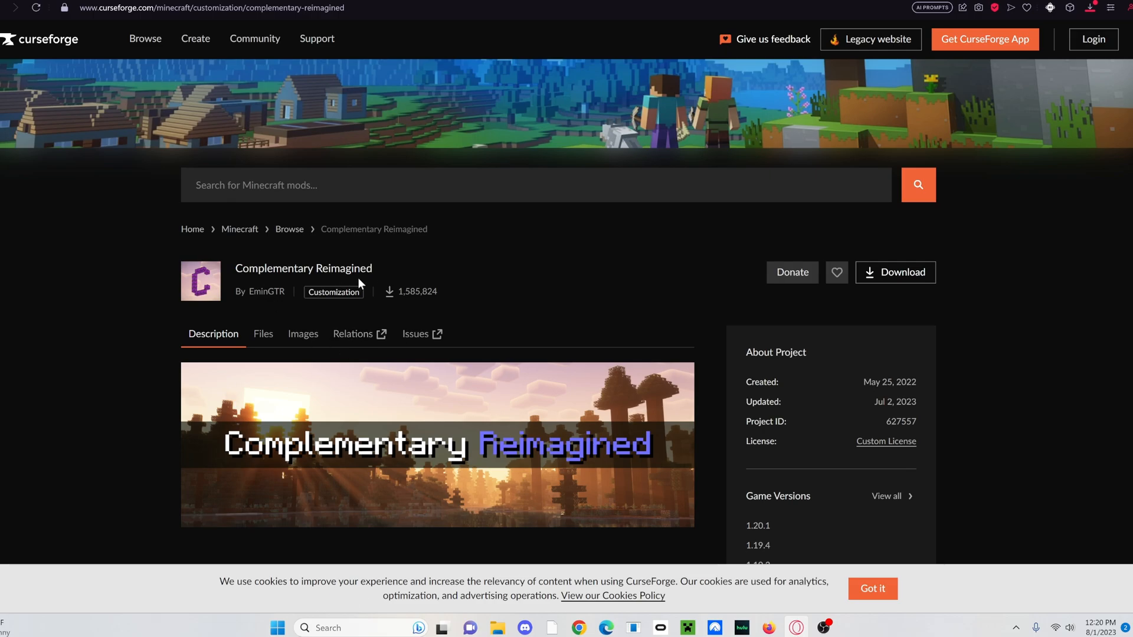
mouse_move(544, 323)
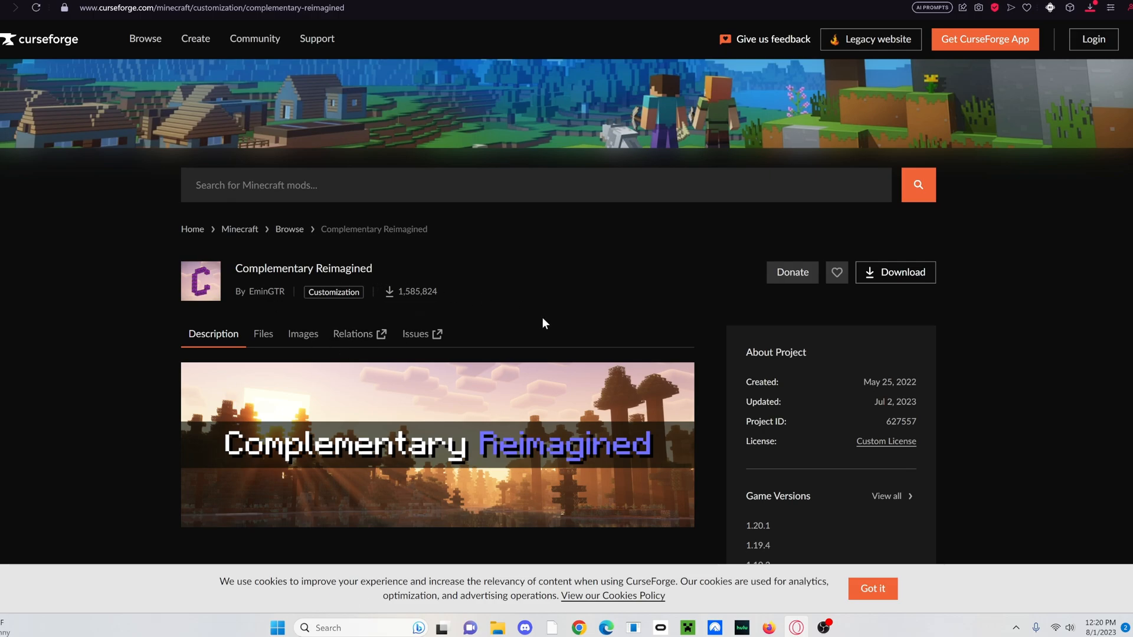
mouse_move(538, 330)
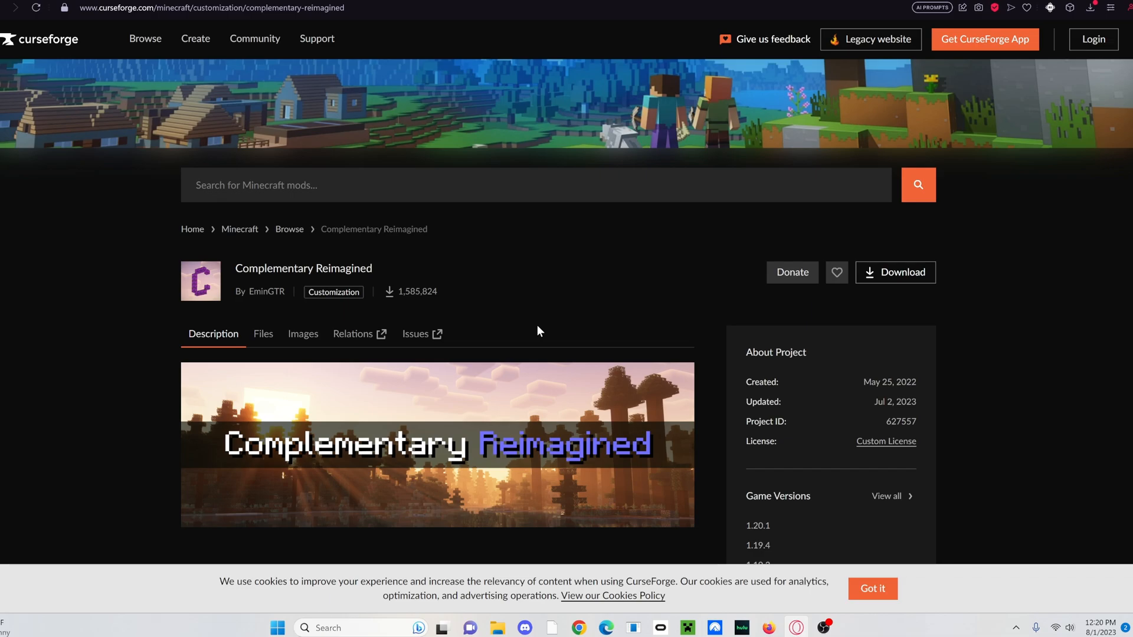
mouse_move(264, 334)
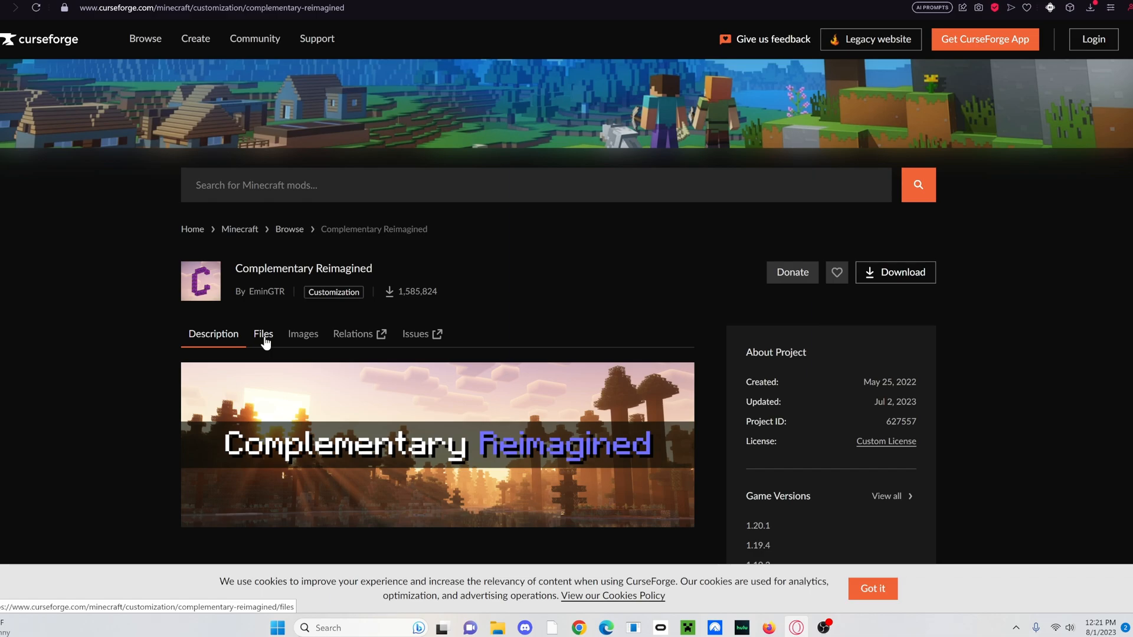
Filter the shader files to 1.20.1 and download Complementary Reimagined r2.2.1
left_click(263, 334)
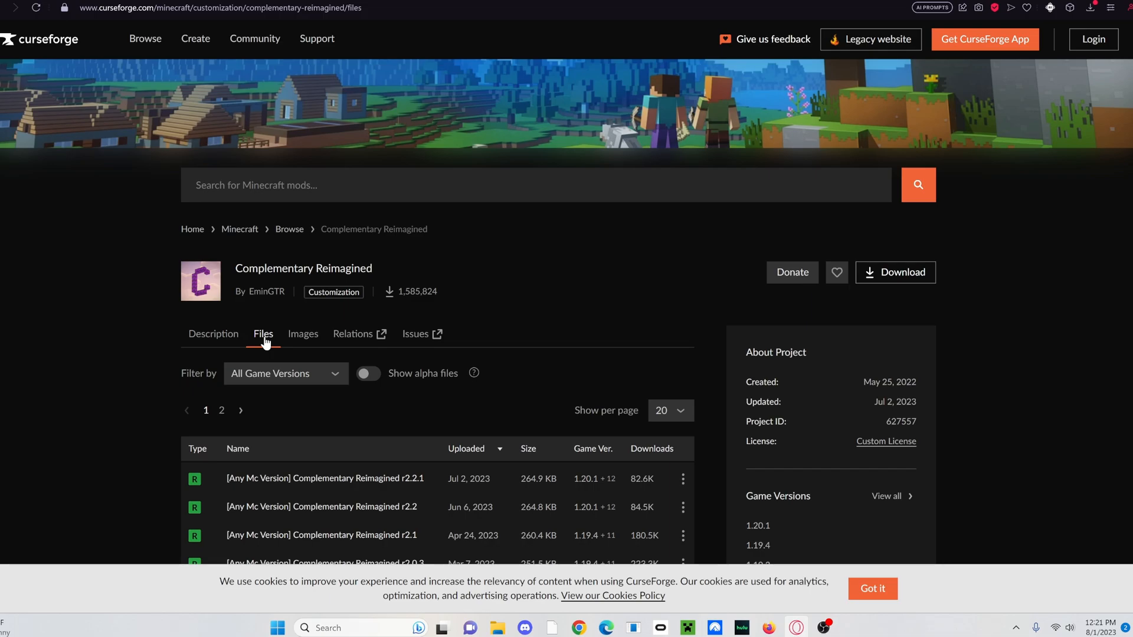
left_click(282, 373)
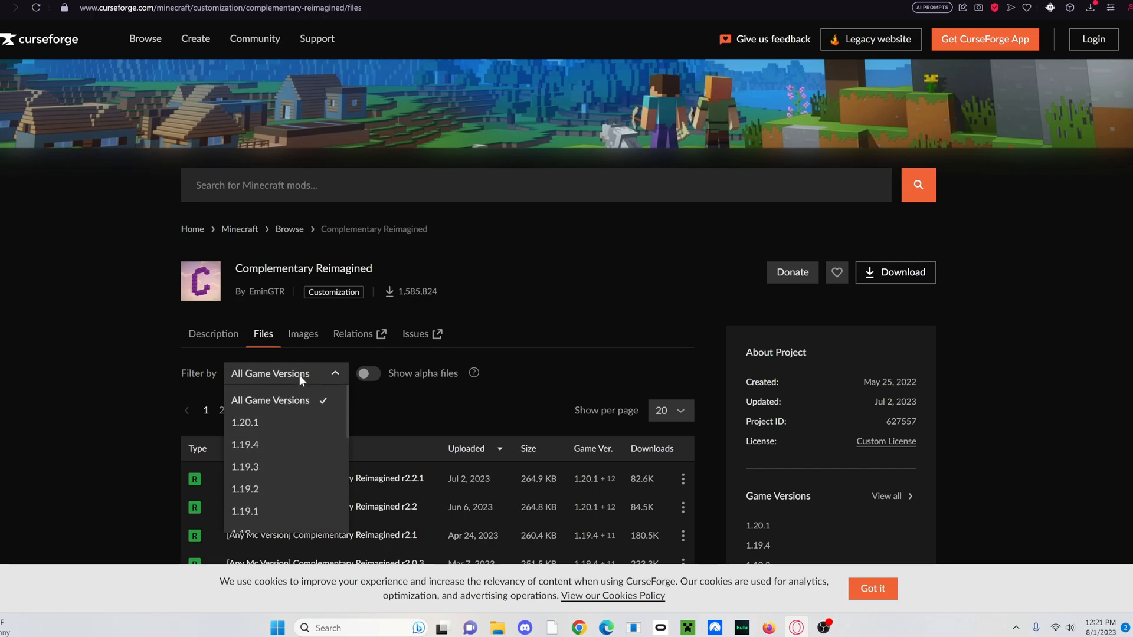
mouse_move(251, 423)
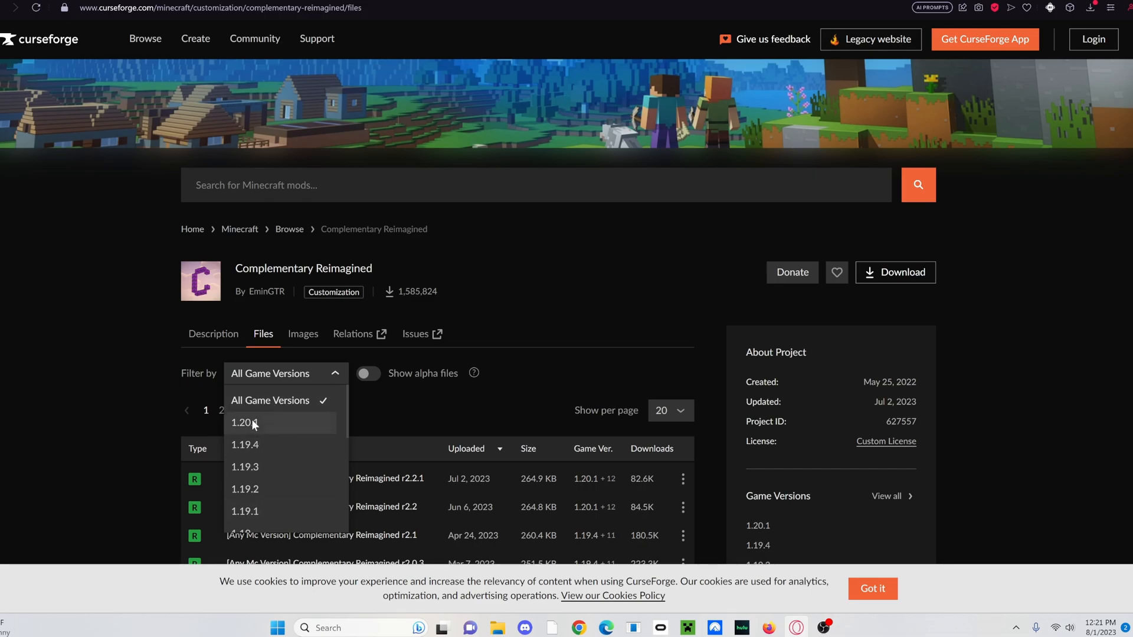
left_click(243, 422)
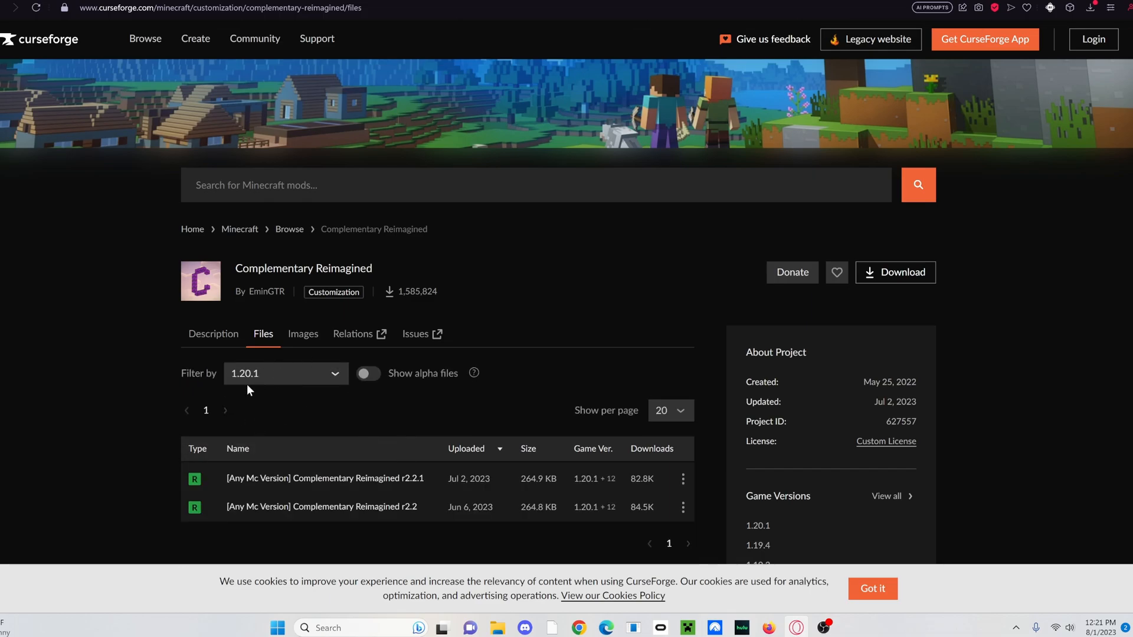
left_click(323, 478)
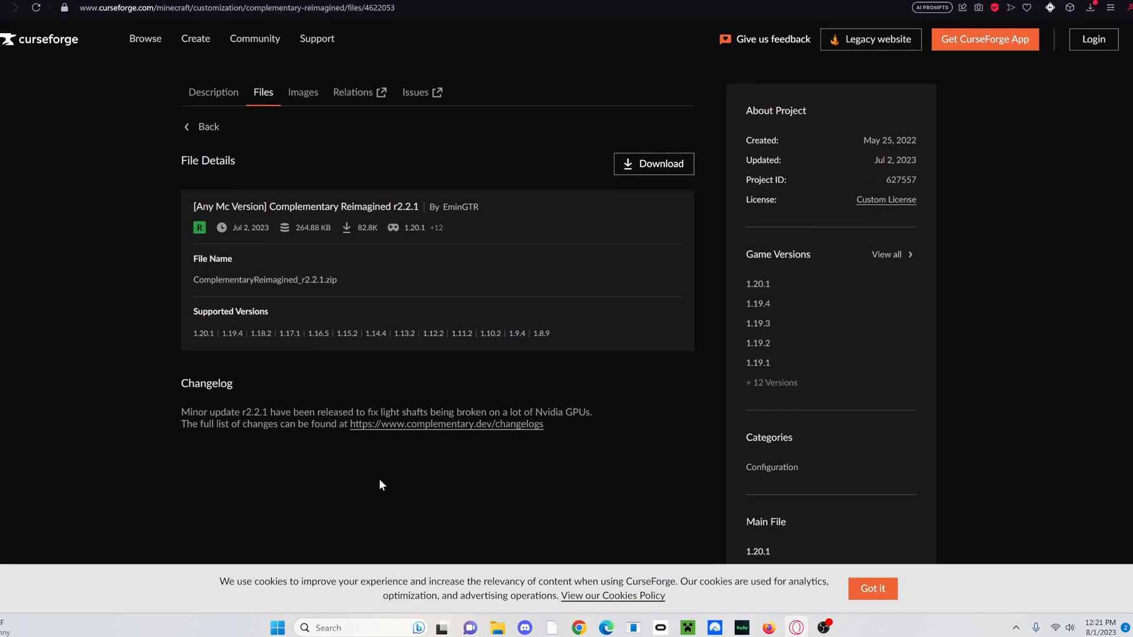
mouse_move(223, 283)
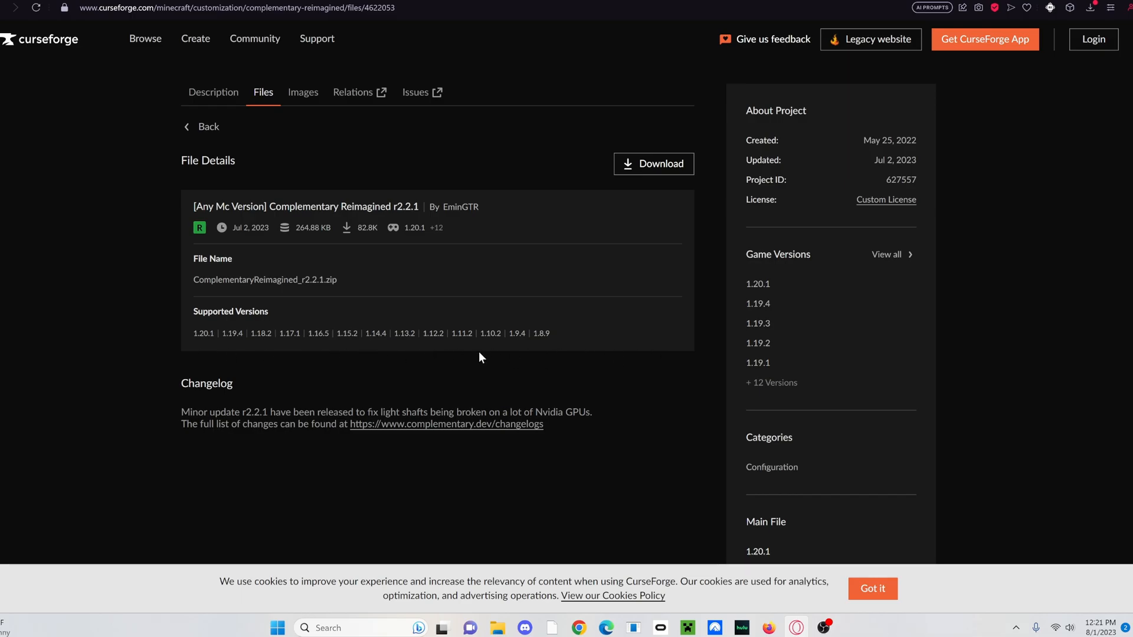
left_click(652, 164)
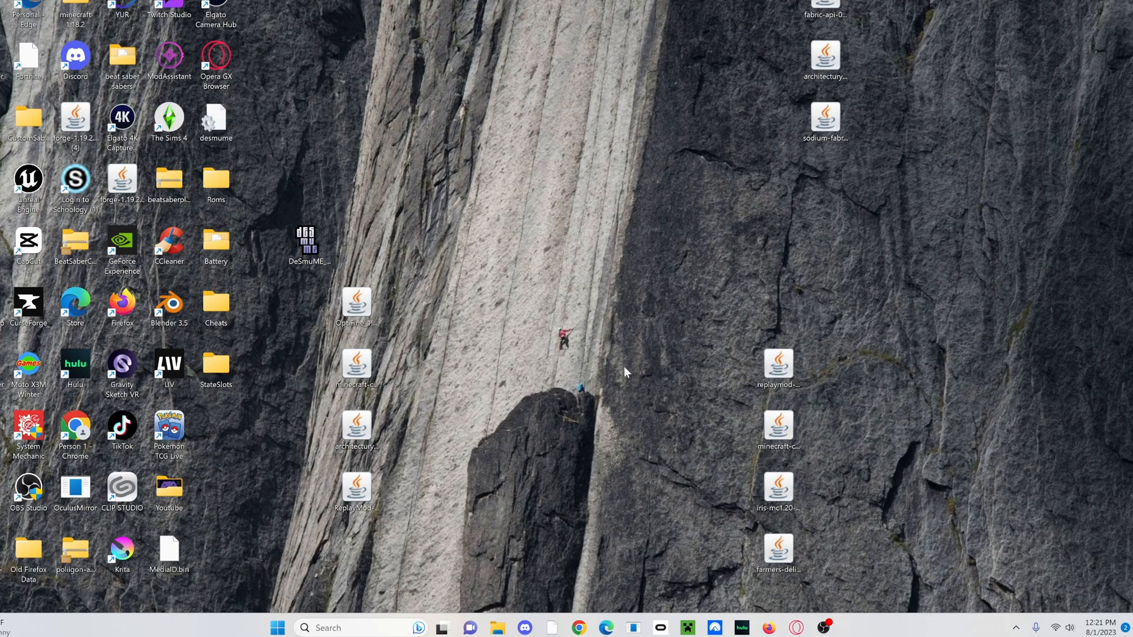
Run the forge-1.20.1-47.0.35 installer jar from Downloads with Java
left_click(496, 627)
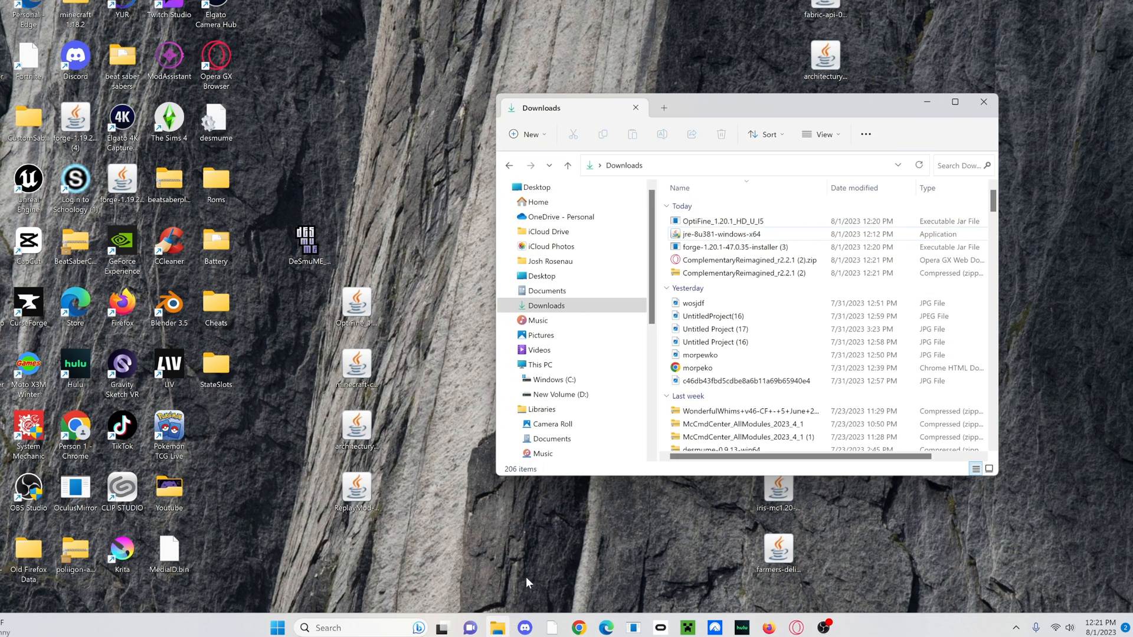
left_click(732, 246)
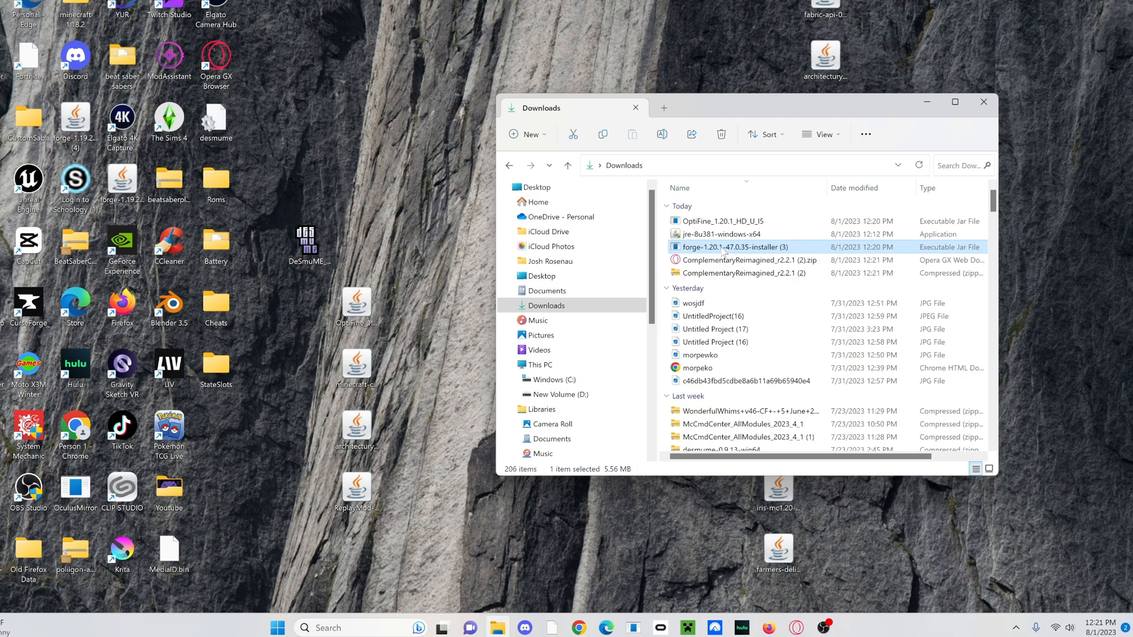
right_click(732, 246)
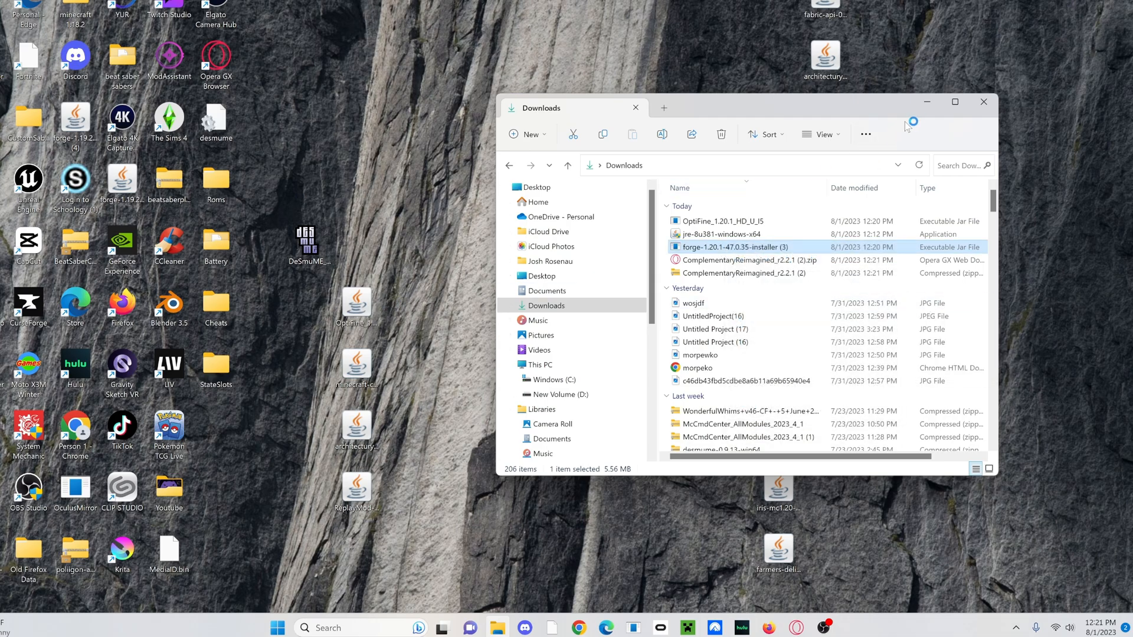
left_click(983, 101)
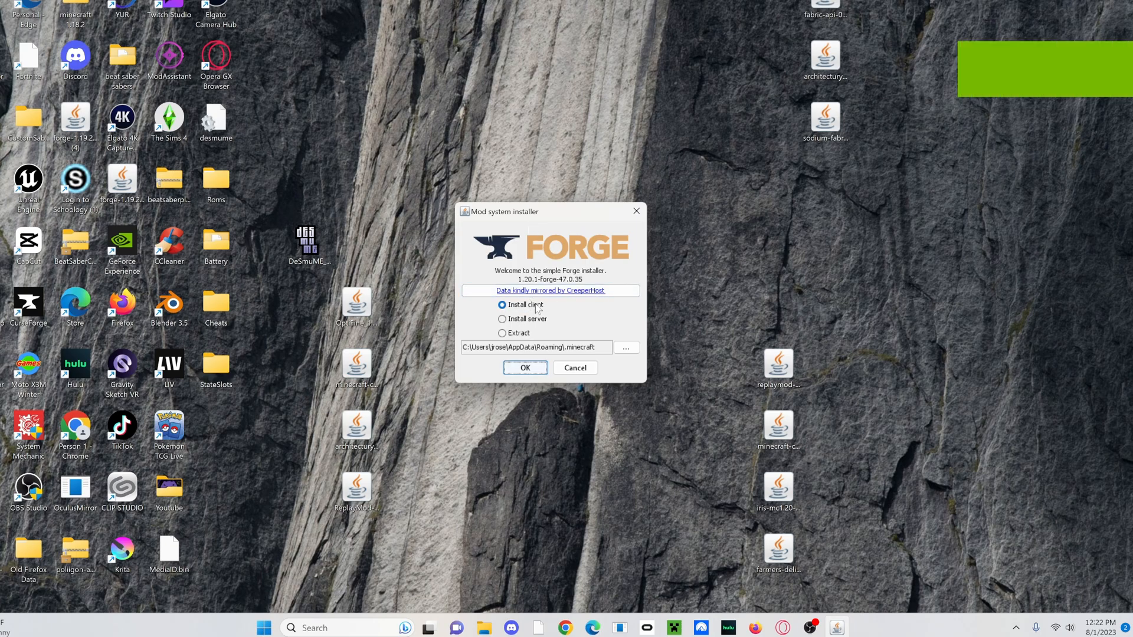
mouse_move(591, 349)
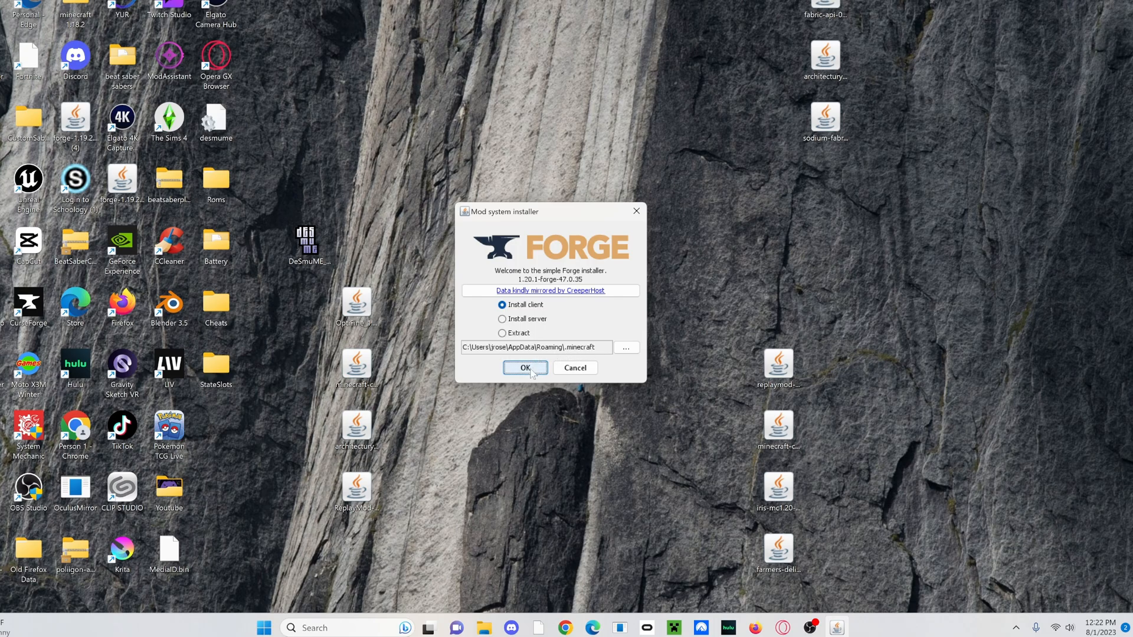
Install the Forge client and dismiss the success message
left_click(525, 369)
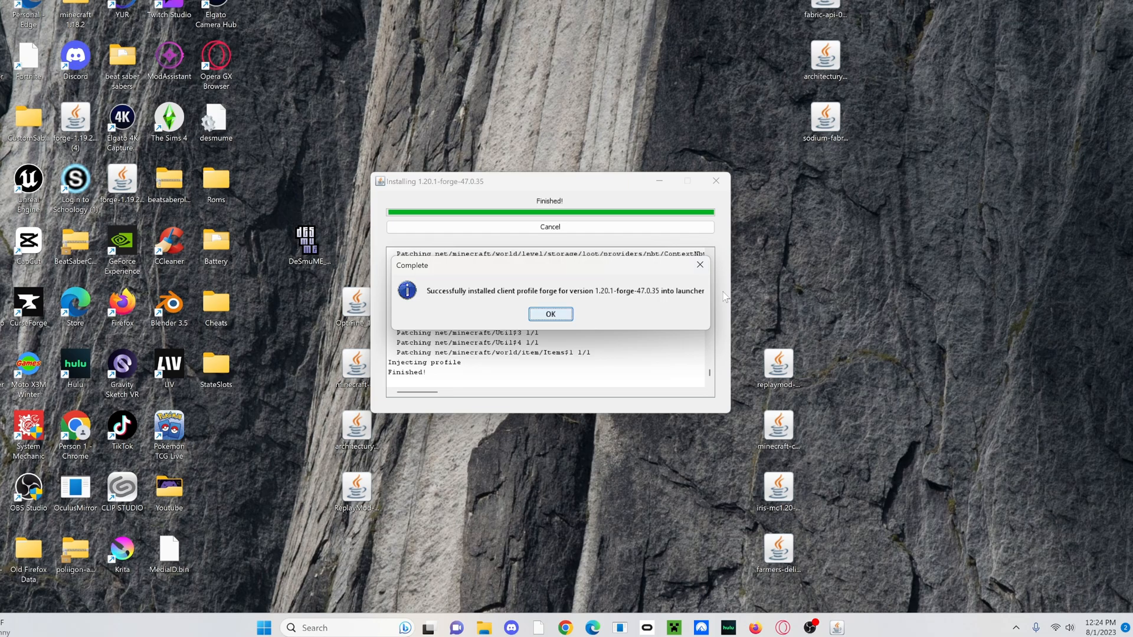
mouse_move(636, 402)
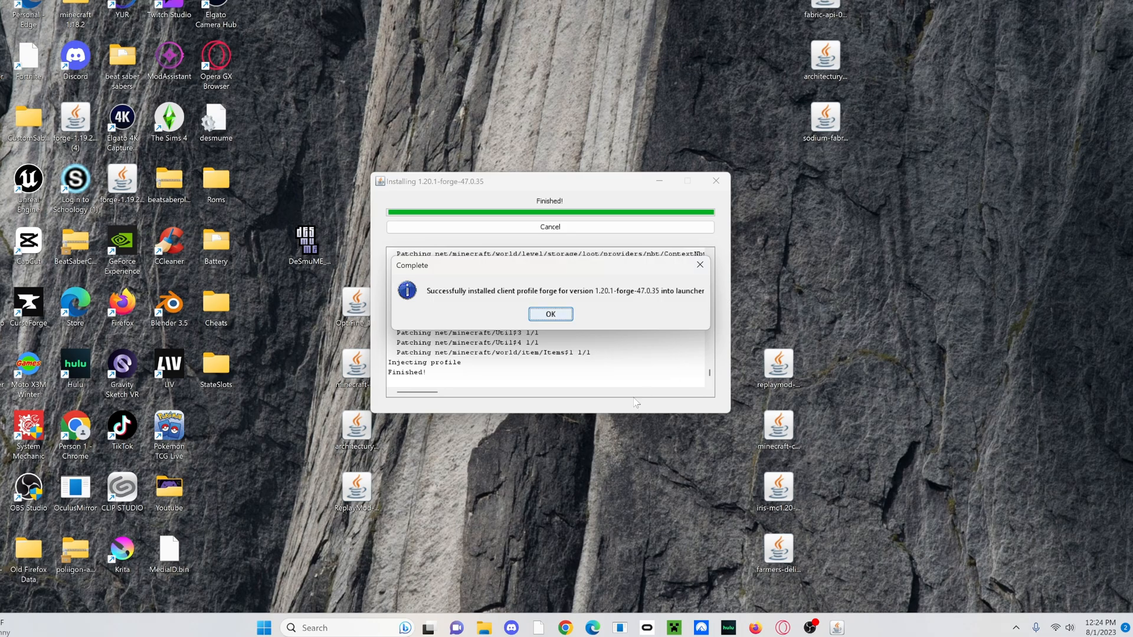
left_click(548, 314)
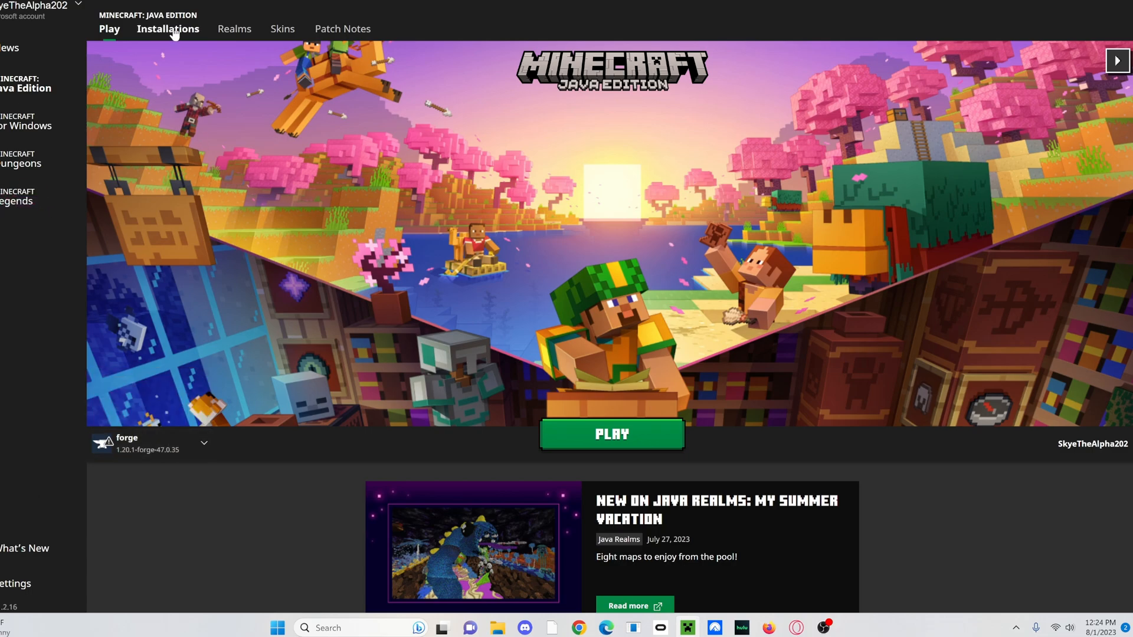
From Installations, open the forge profile's .minecraft game folder
left_click(168, 28)
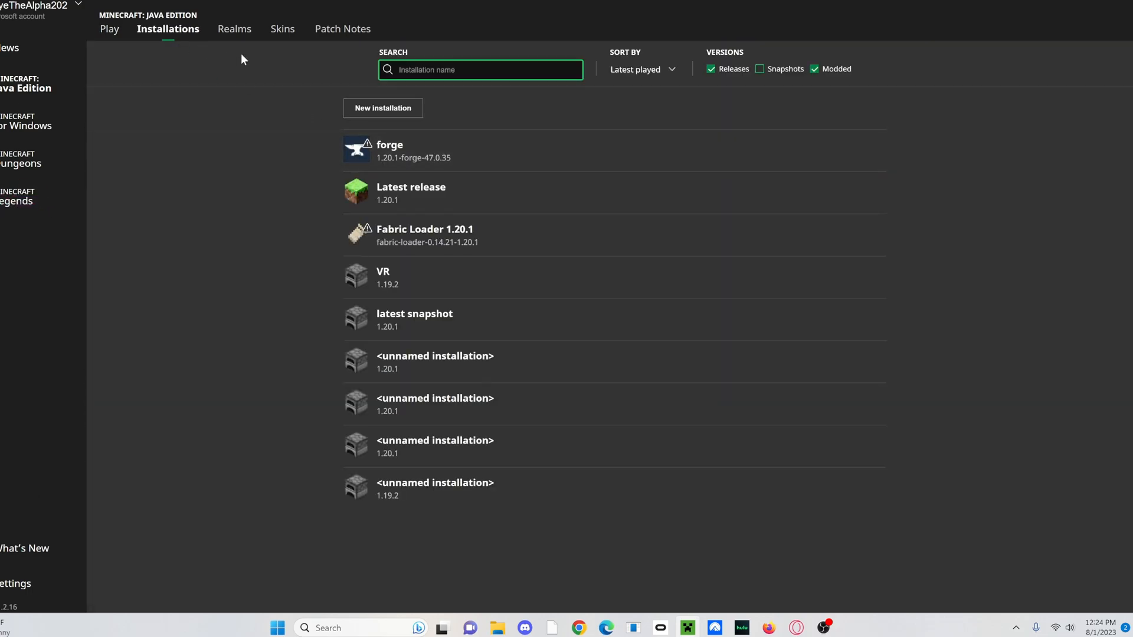
mouse_move(849, 155)
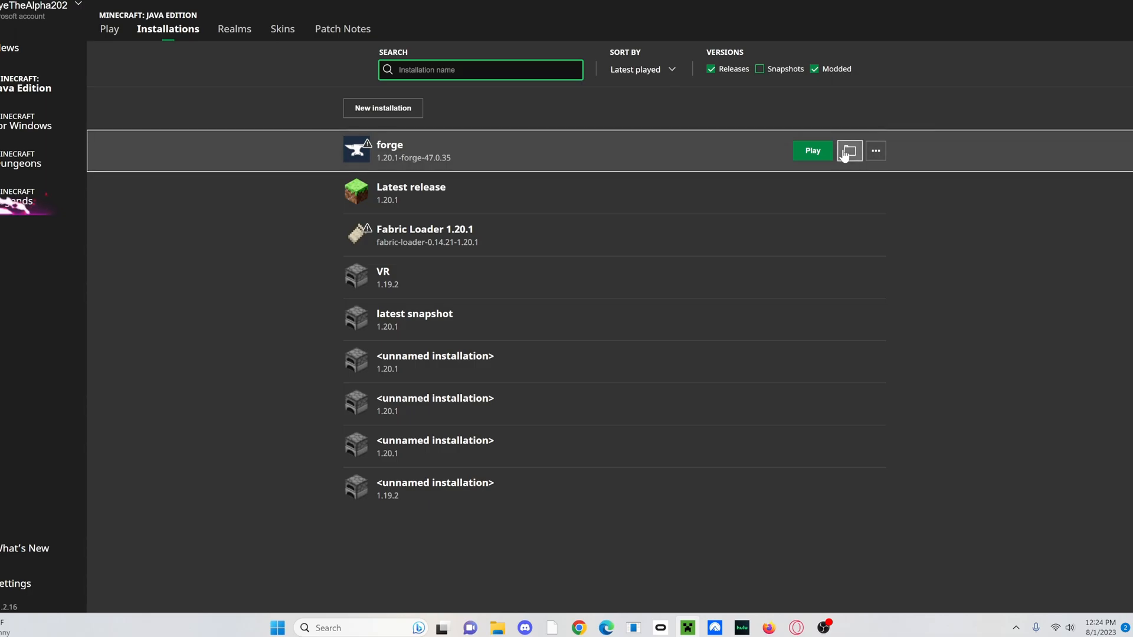
left_click(848, 150)
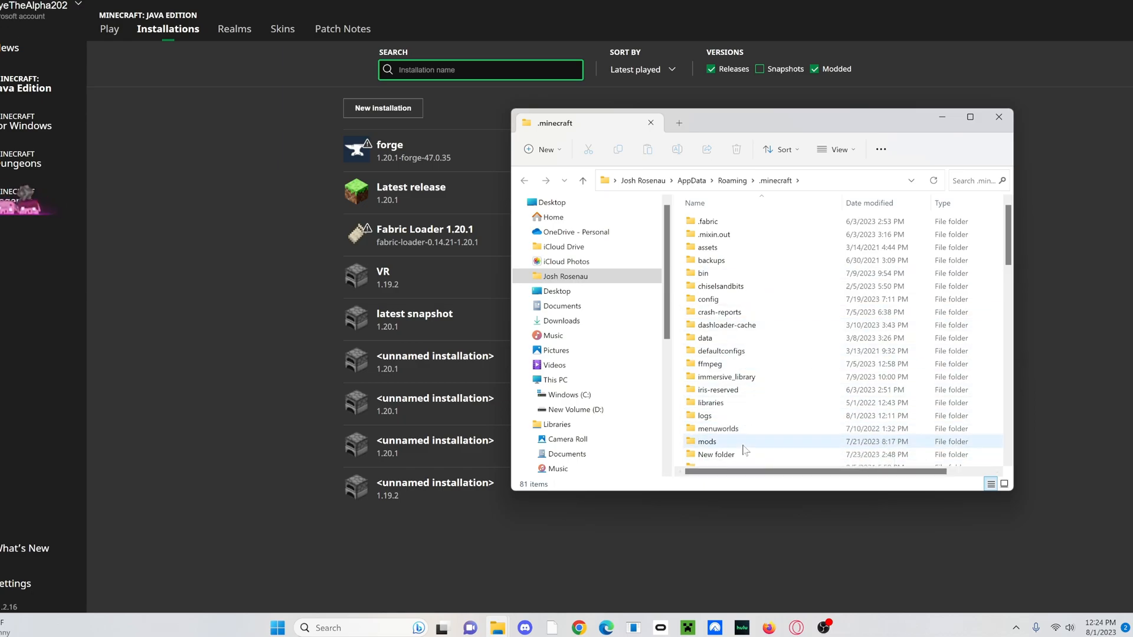
Move the OptiFine_1.20.1_HD_U_I5 jar into the mods folder, replacing the existing copy
scroll("down", 3)
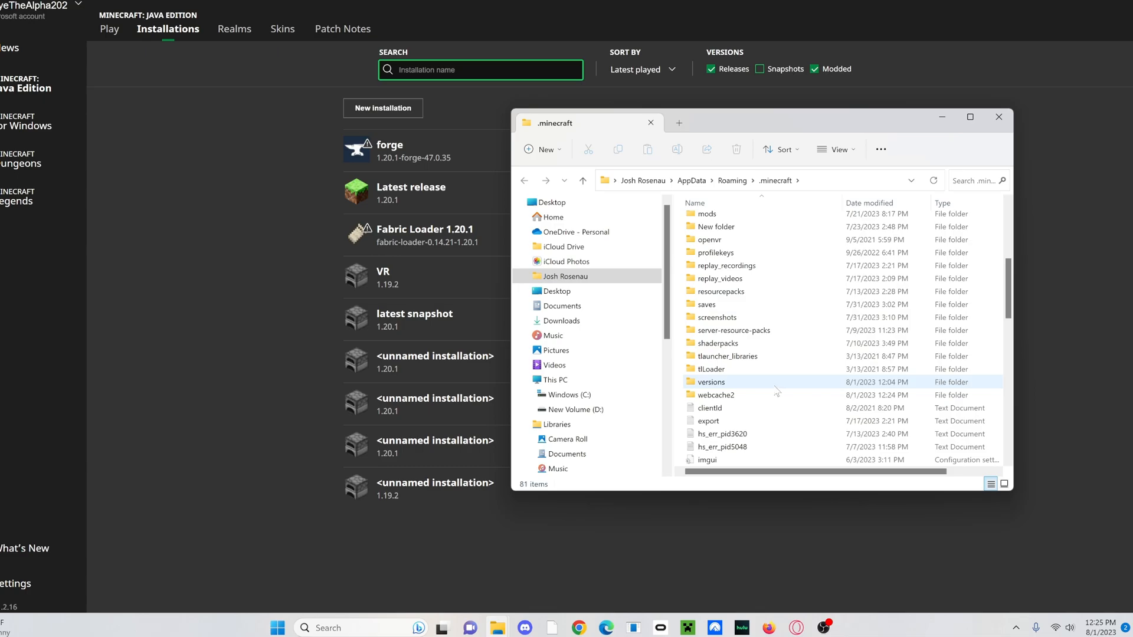
scroll("up", 3)
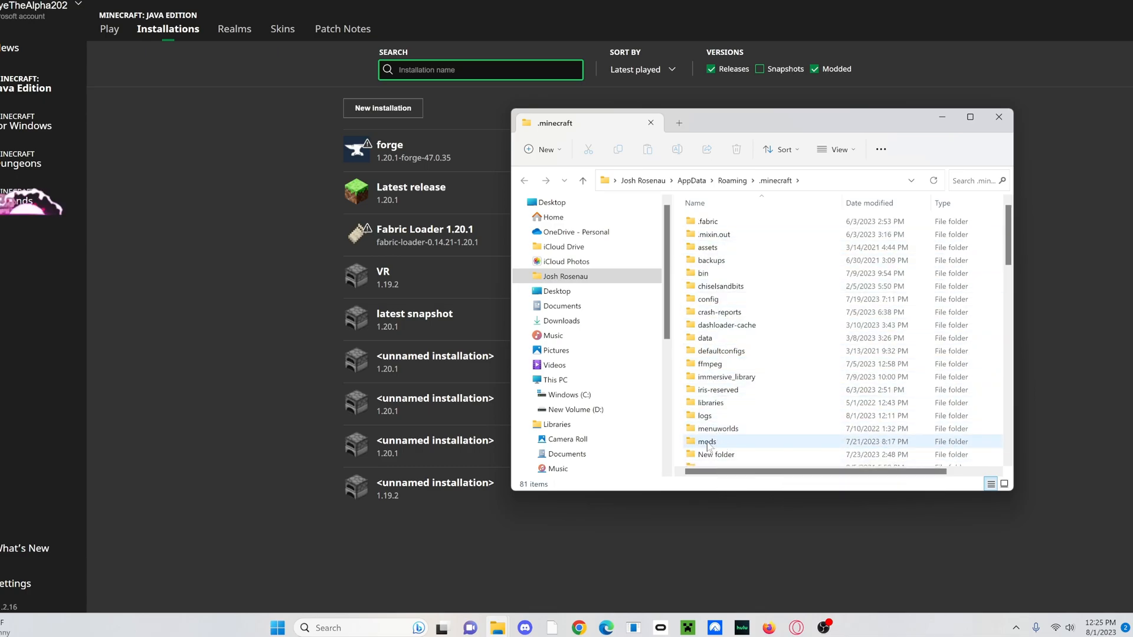
double_click(707, 441)
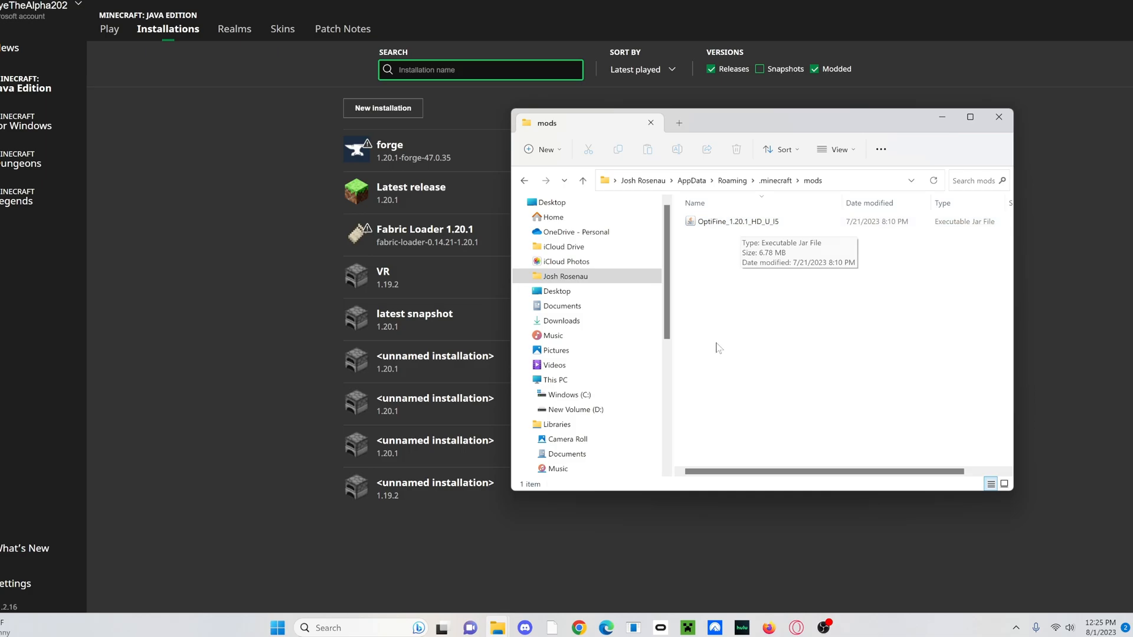
left_click(555, 312)
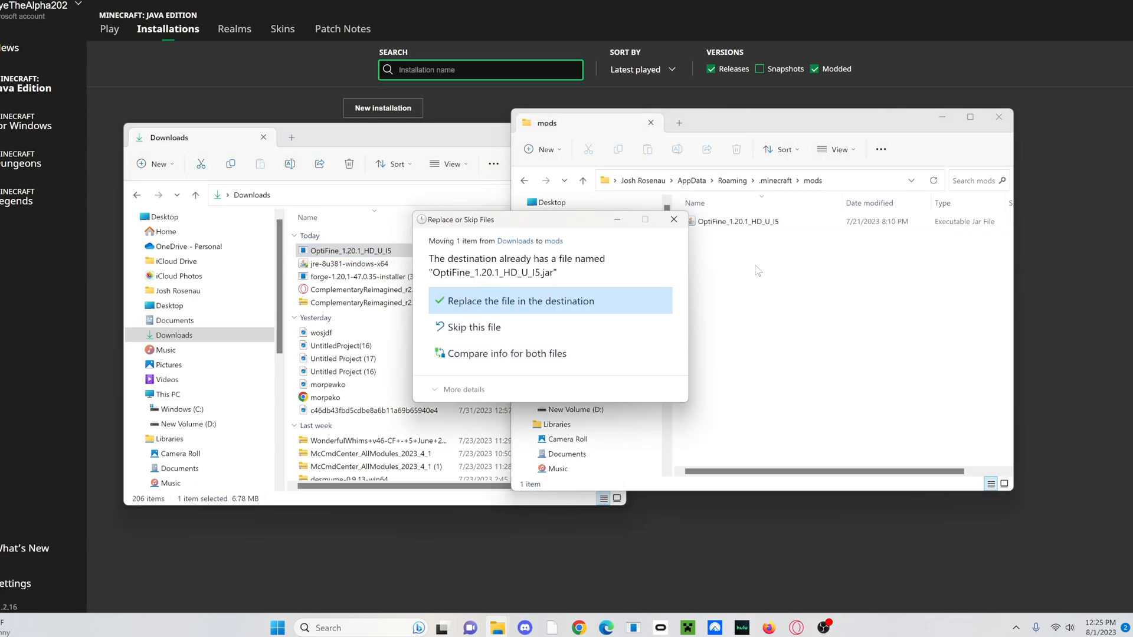
left_click(517, 301)
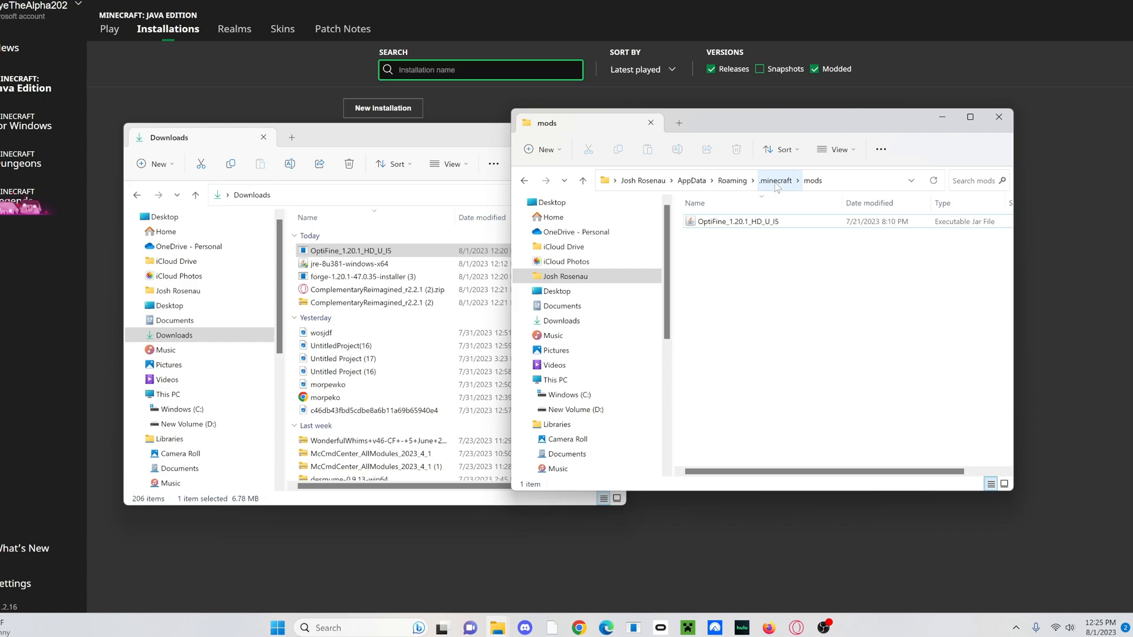
Return to .minecraft and open the shaderpacks folder
left_click(775, 179)
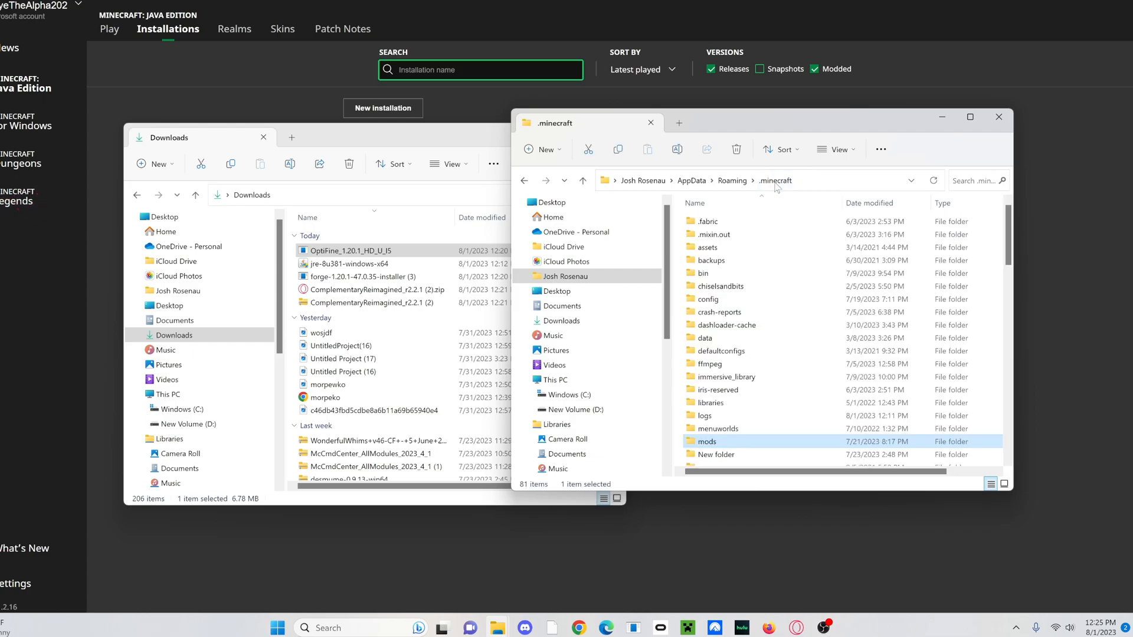
scroll("down", 3)
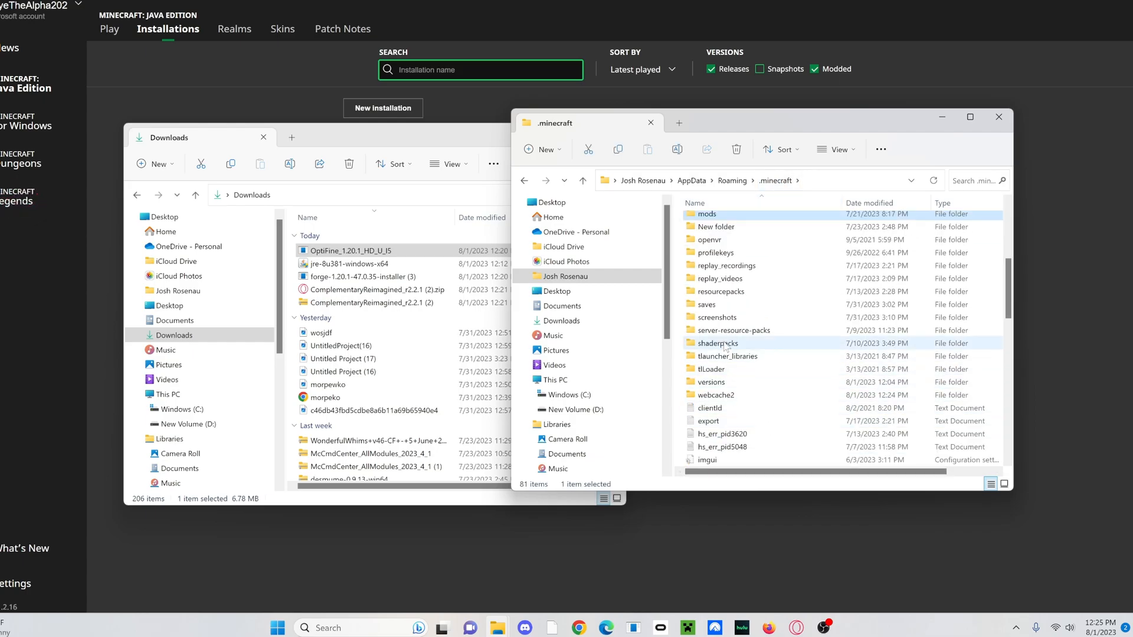
double_click(717, 343)
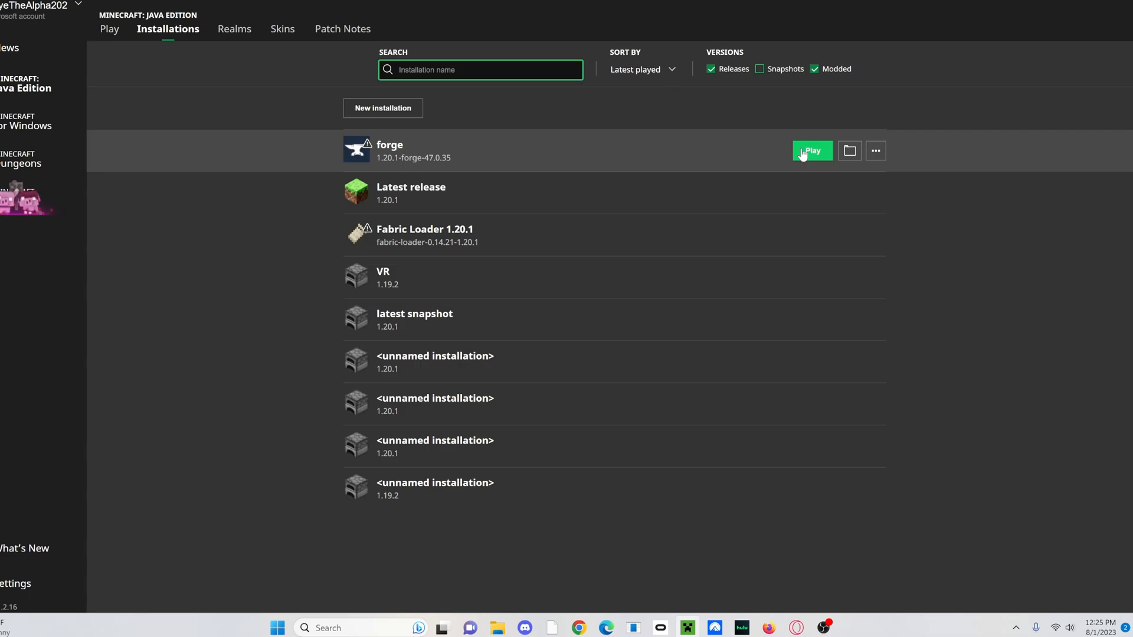
Launch the forge installation and create a new singleplayer world in Creative mode
left_click(812, 150)
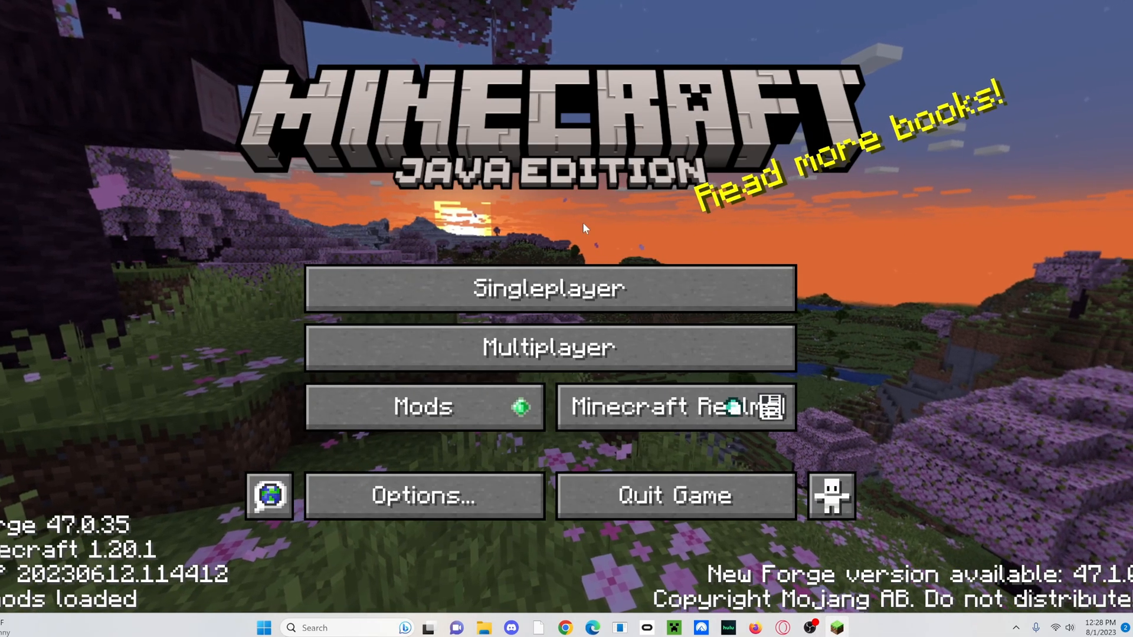
left_click(549, 288)
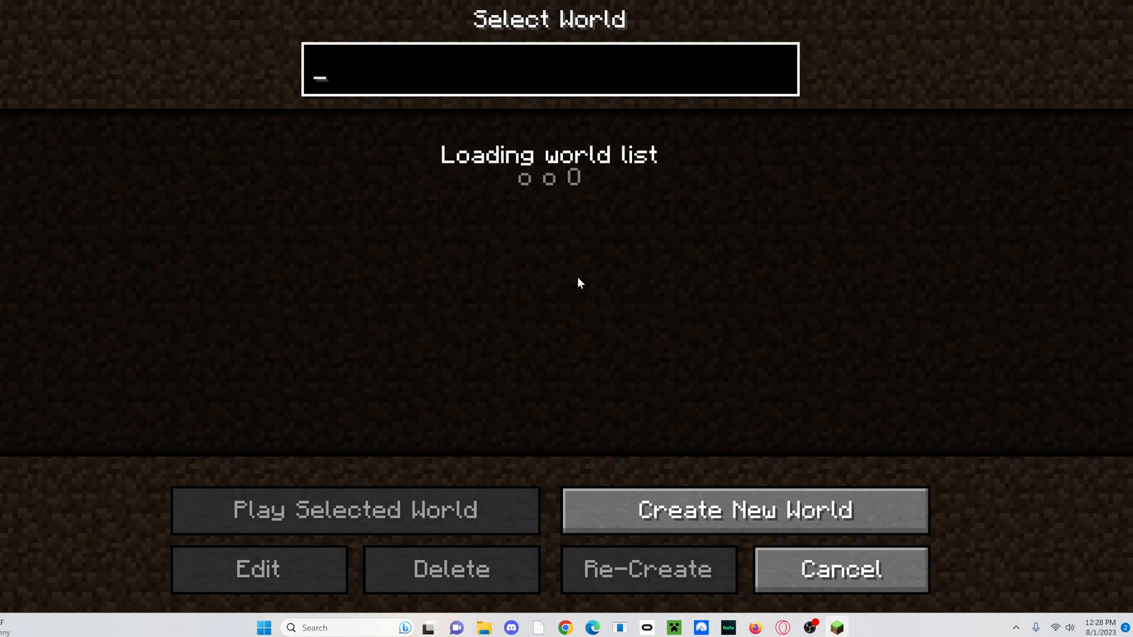
left_click(743, 509)
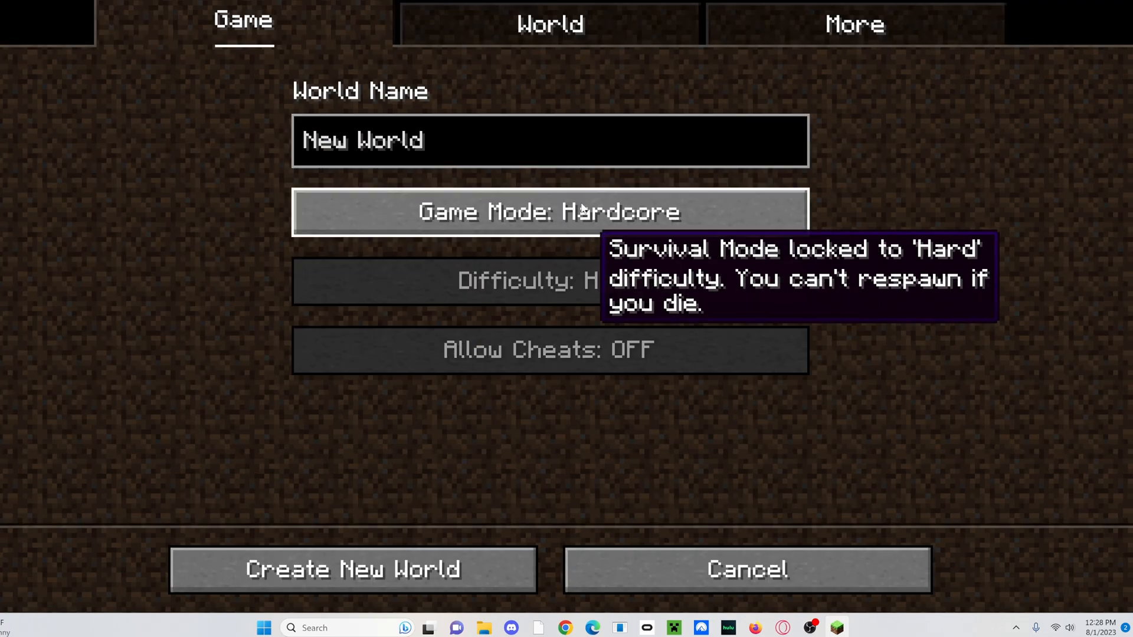
left_click(549, 211)
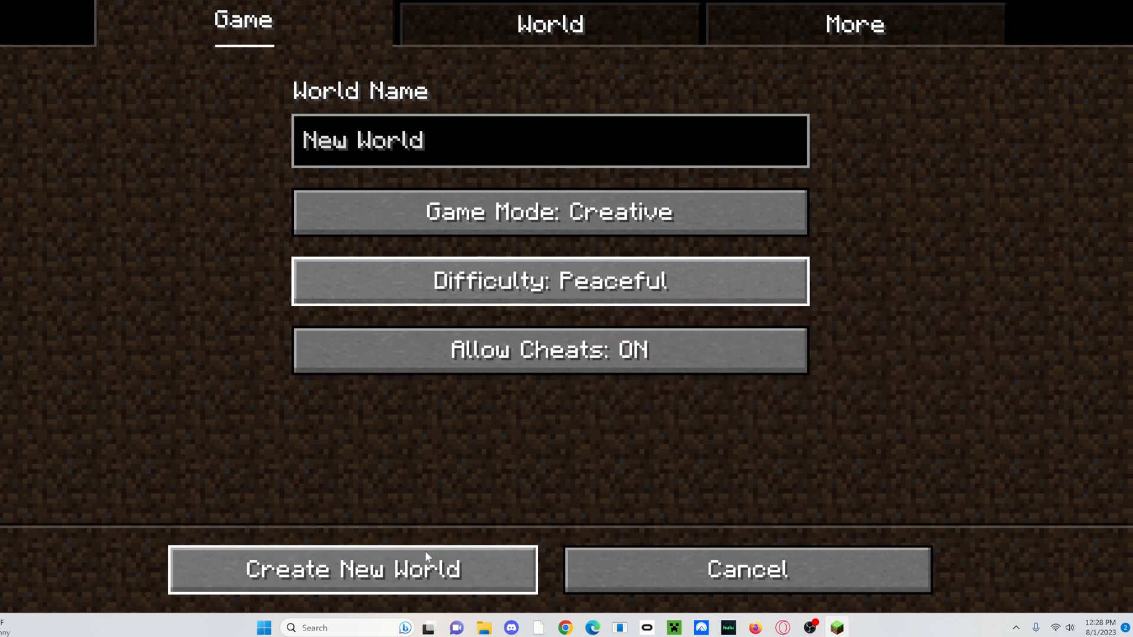
left_click(353, 569)
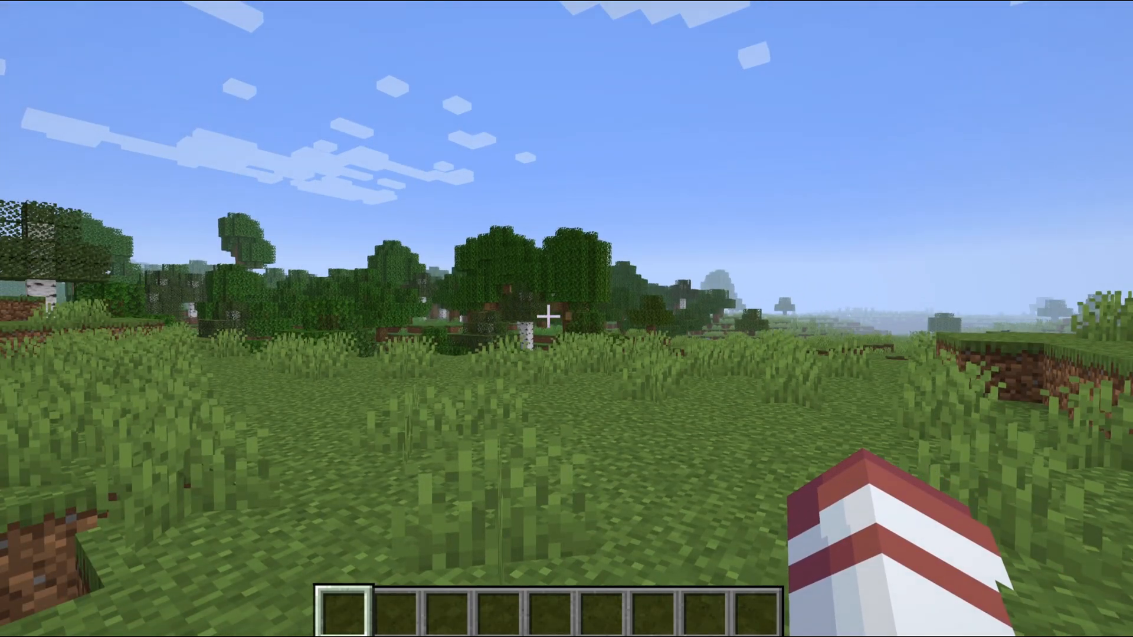
Enable the ComplementaryReimagined_r2.2.1 (2).zip shader pack and bring up its Shader Options
key("Escape")
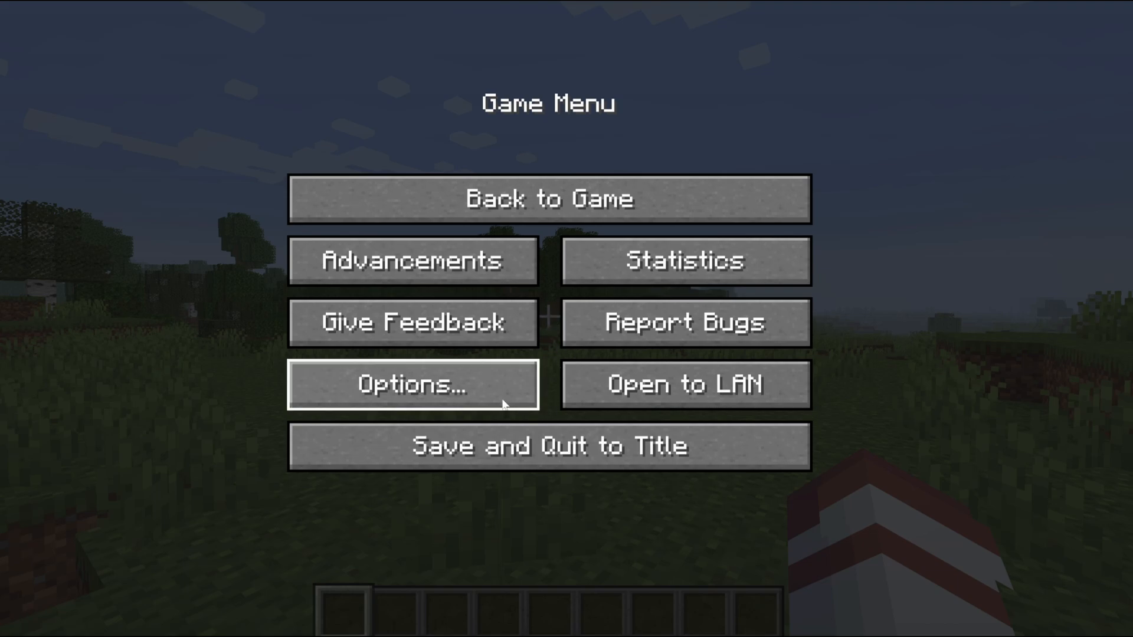
left_click(411, 384)
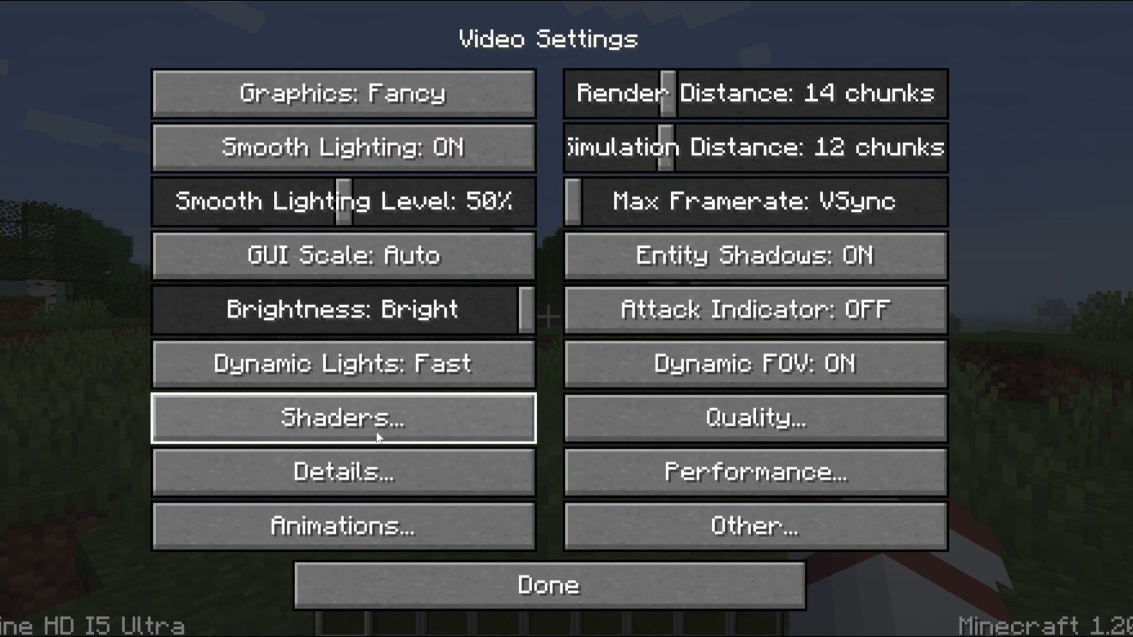
left_click(344, 418)
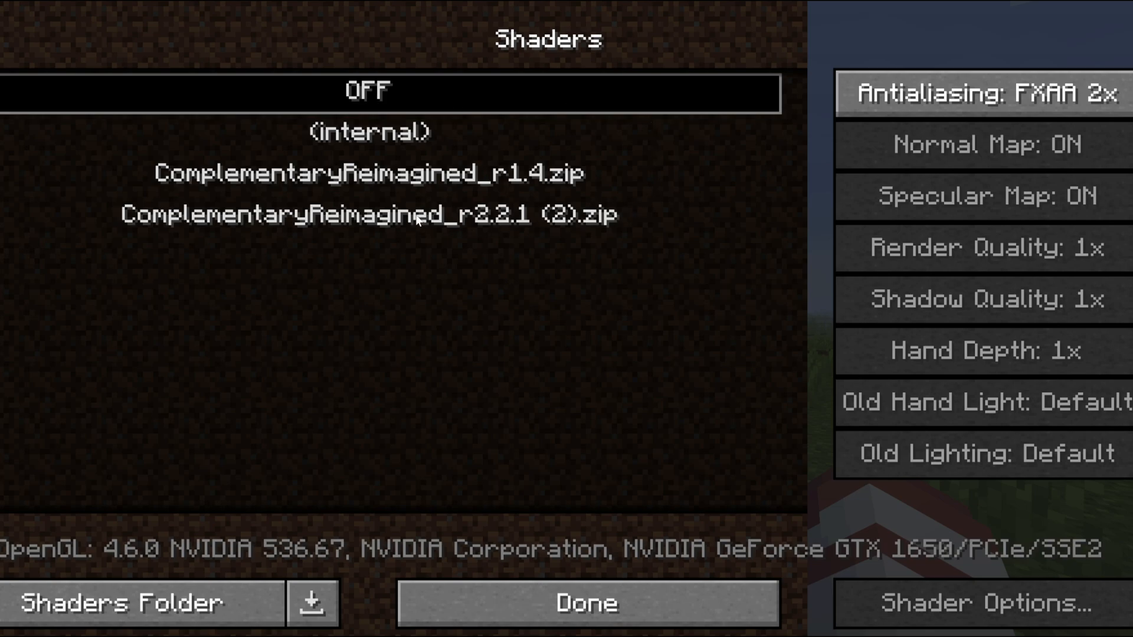
left_click(369, 214)
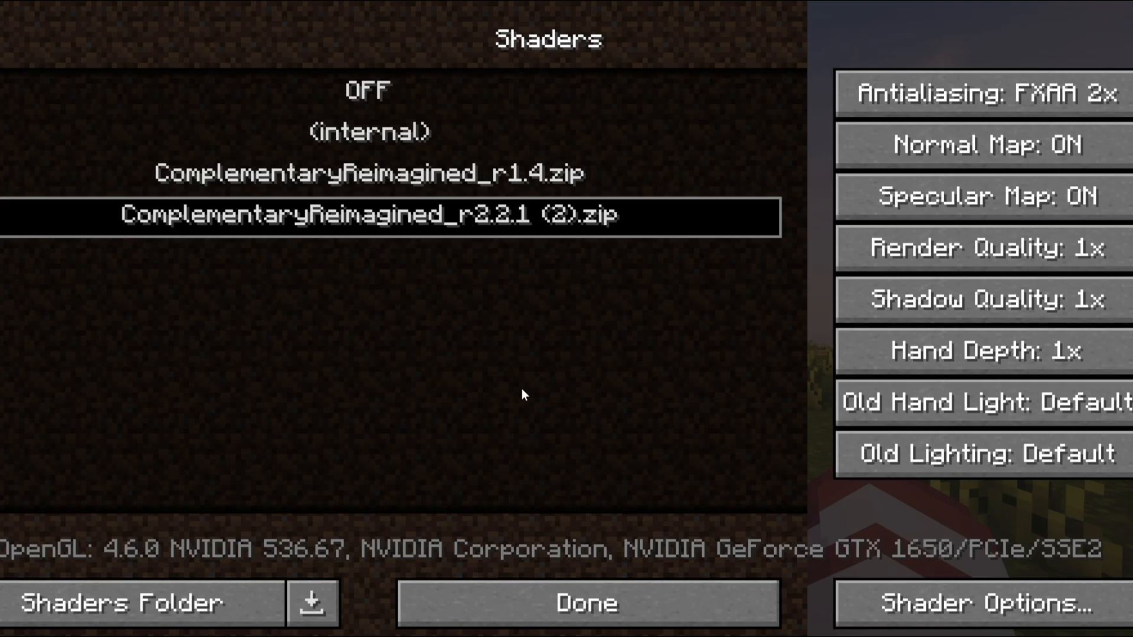
left_click(983, 603)
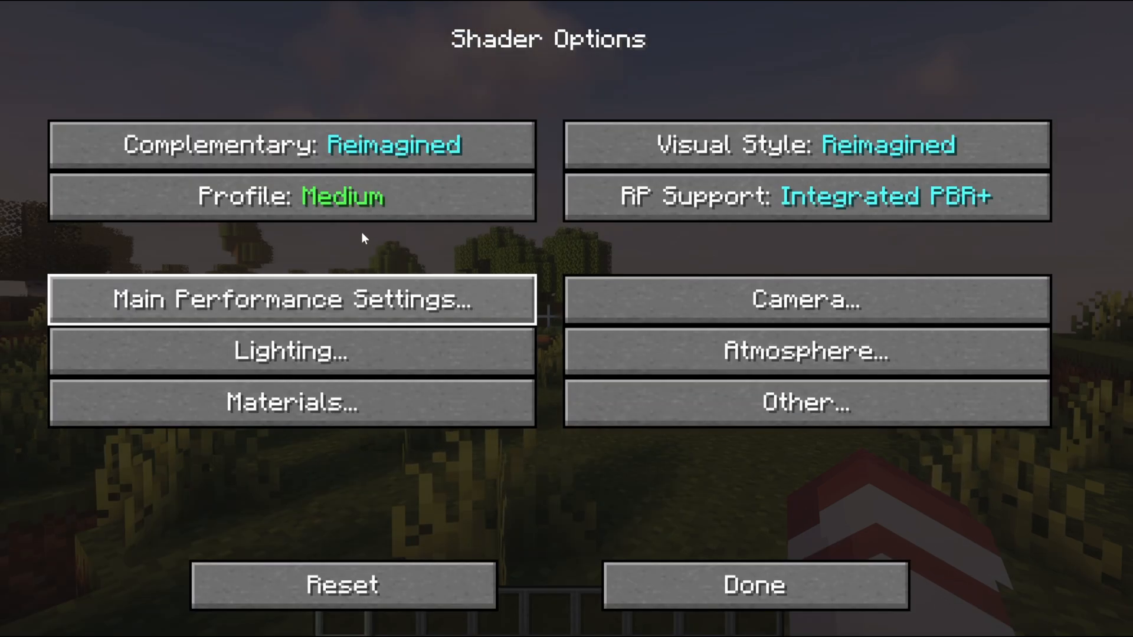
mouse_move(343, 197)
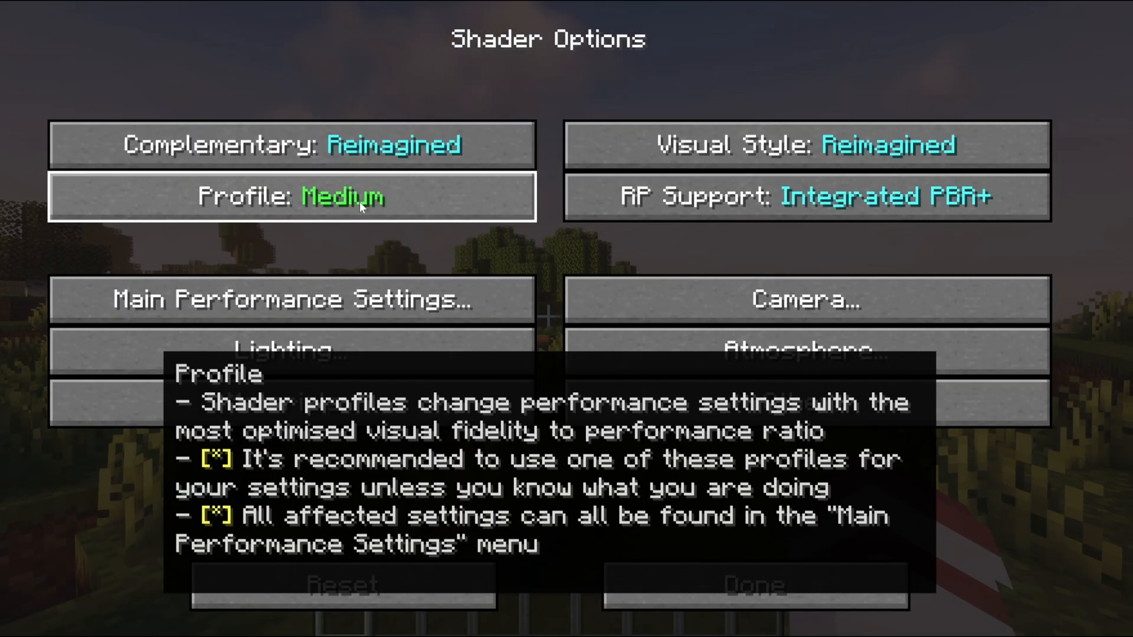
Review the shader's Atmosphere, Water and Waving Textures settings, then return to the main shader options
left_click(293, 298)
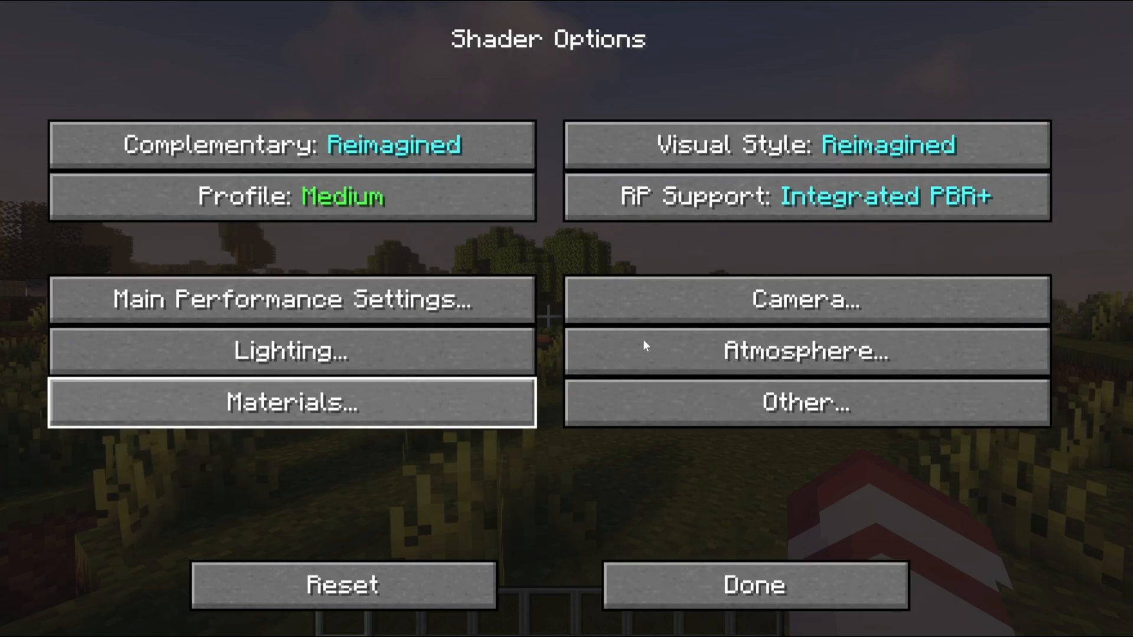
left_click(806, 352)
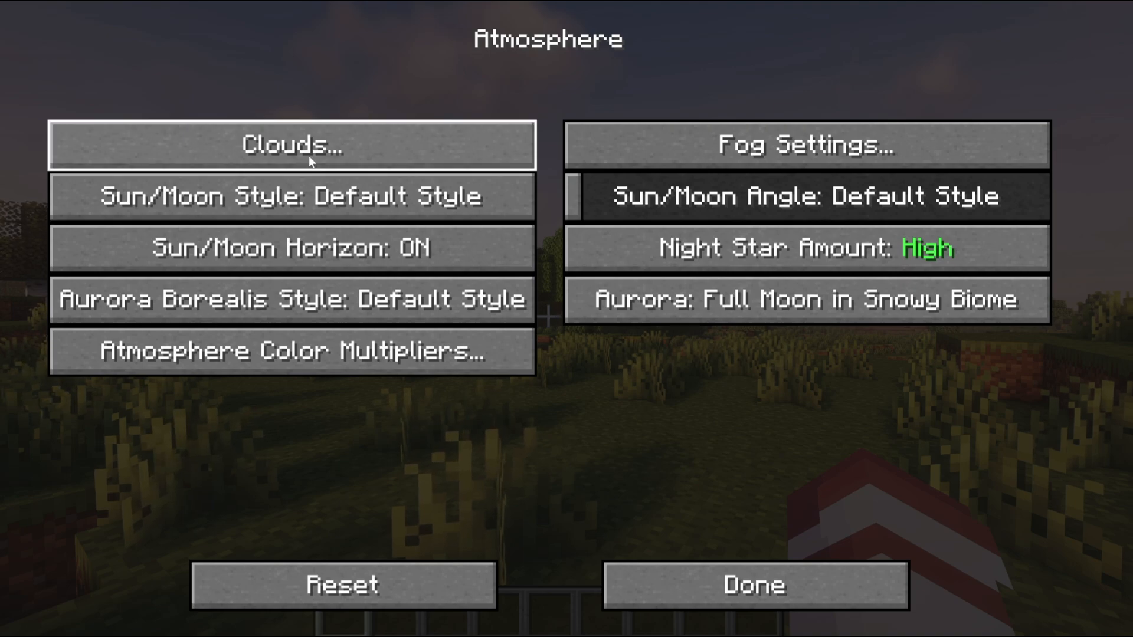
left_click(292, 144)
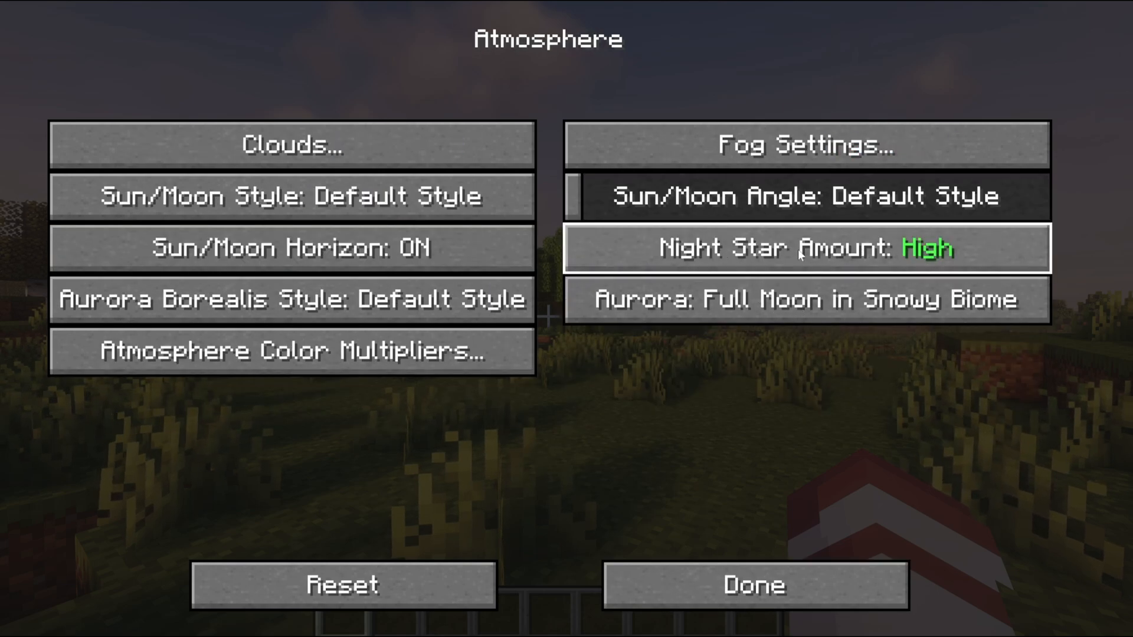
mouse_move(893, 266)
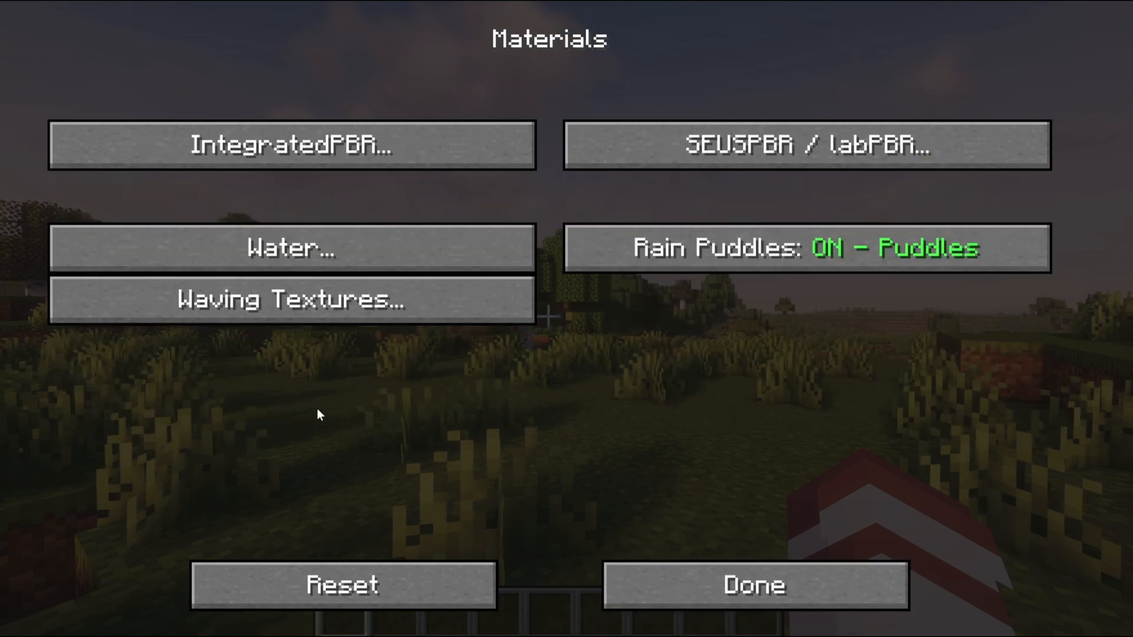
left_click(291, 247)
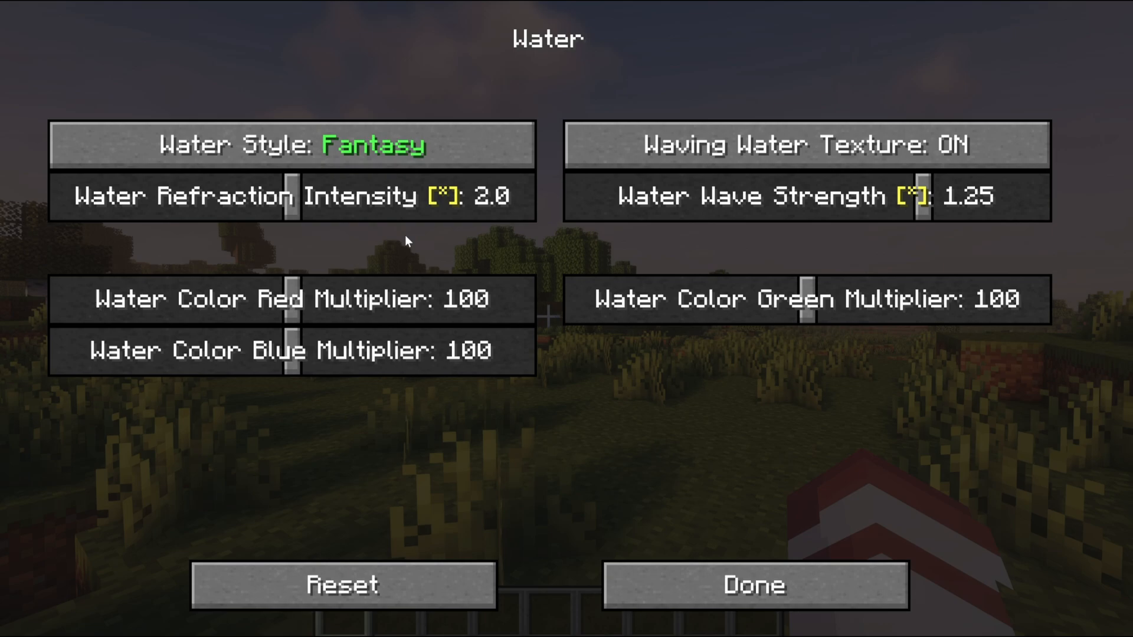
mouse_move(422, 259)
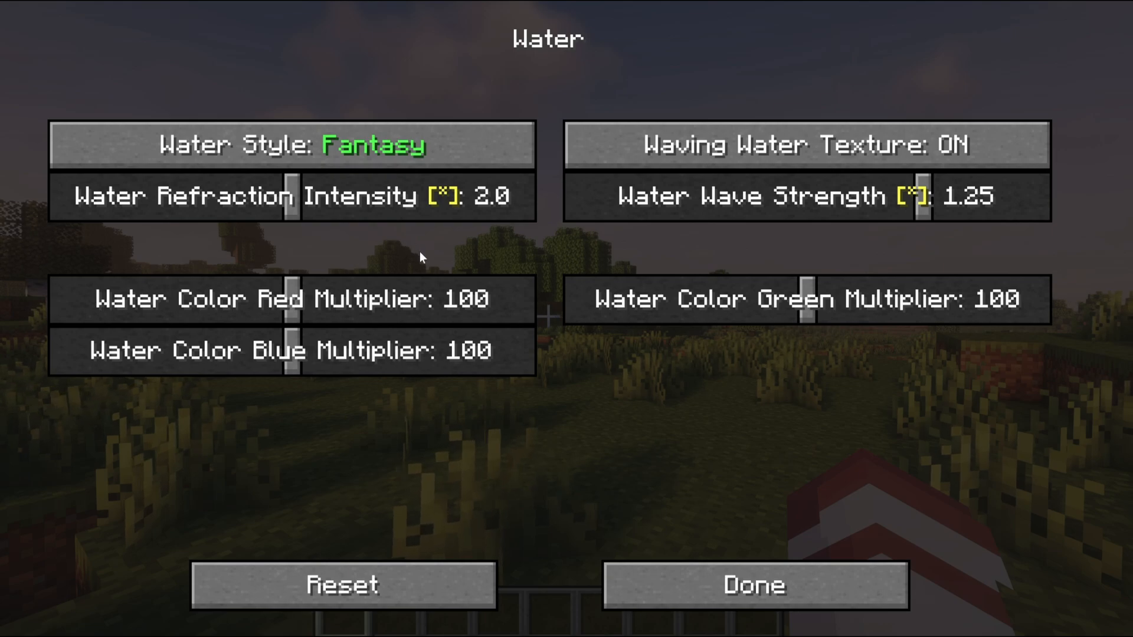
mouse_move(430, 234)
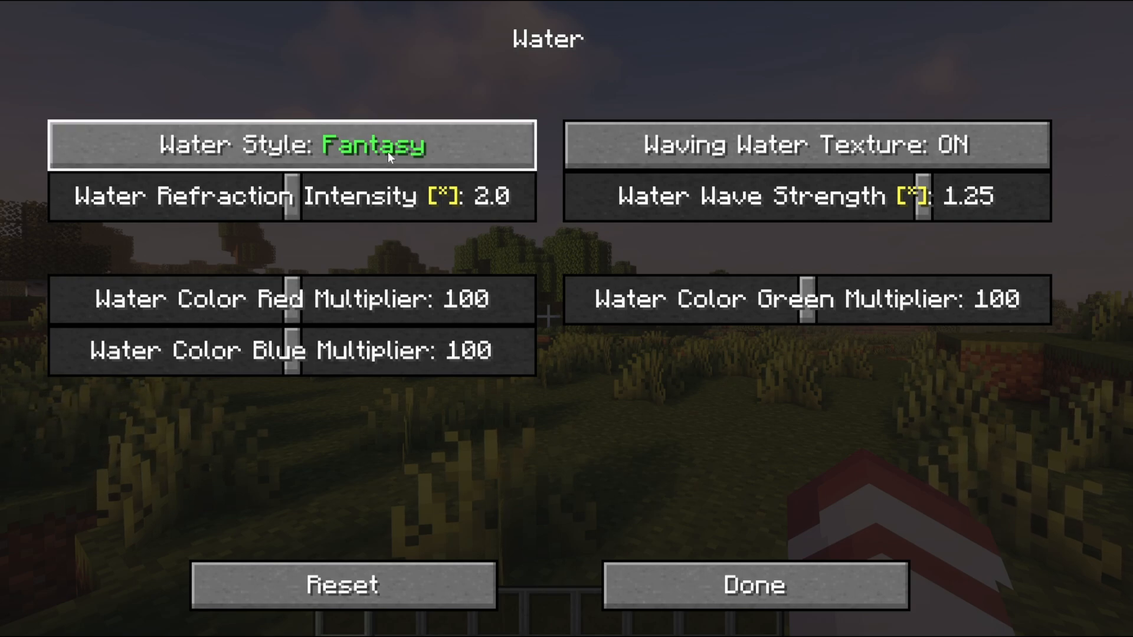
mouse_move(886, 554)
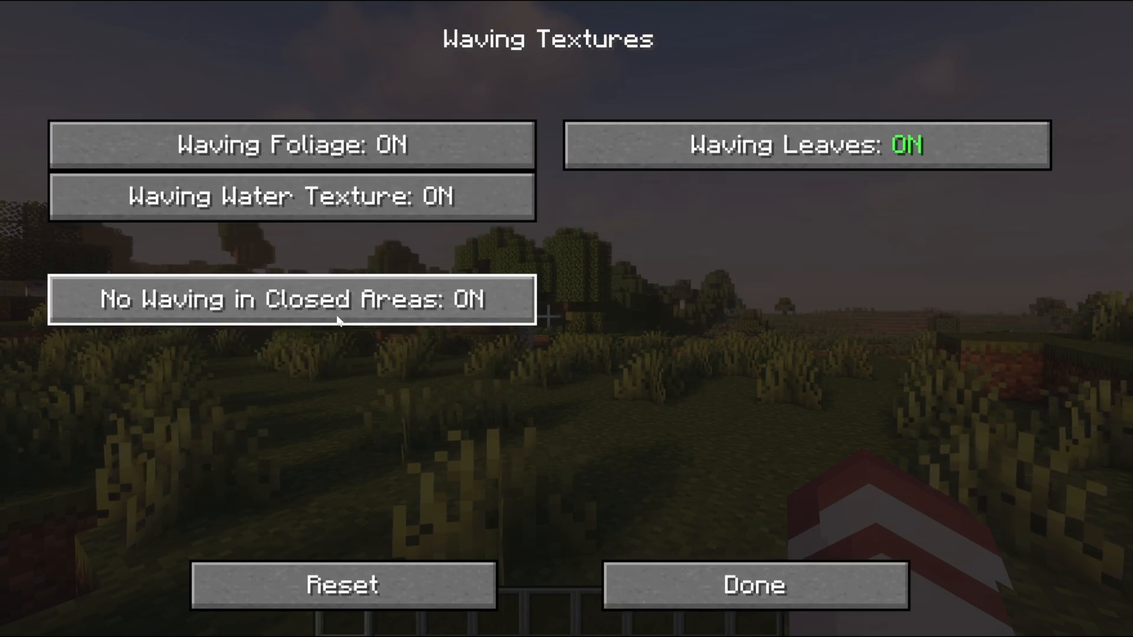
mouse_move(800, 144)
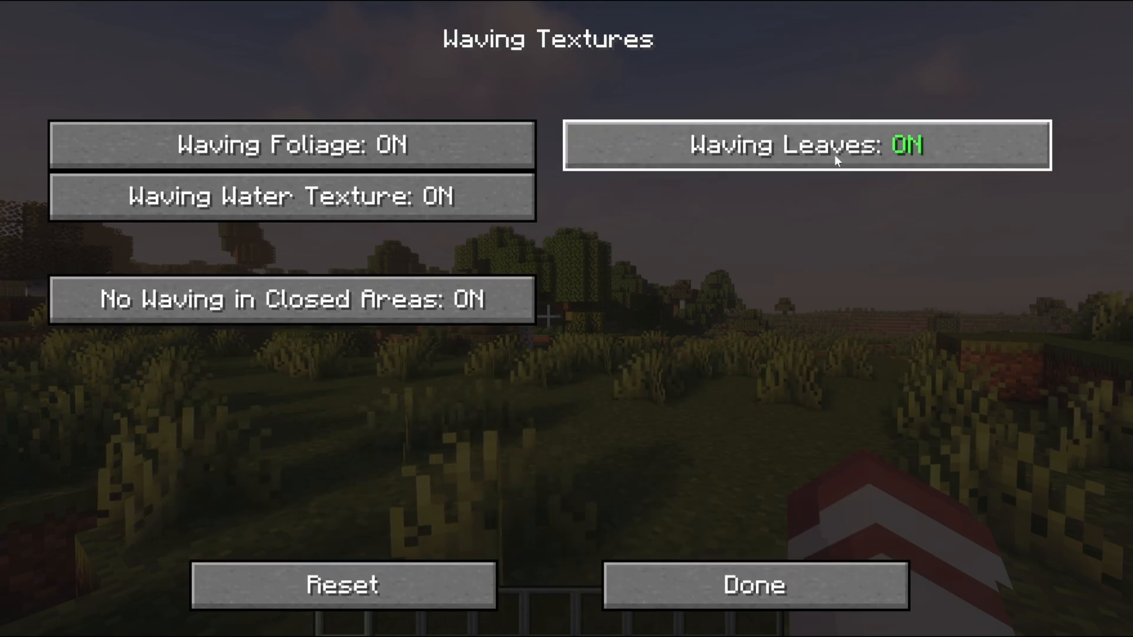
mouse_move(802, 586)
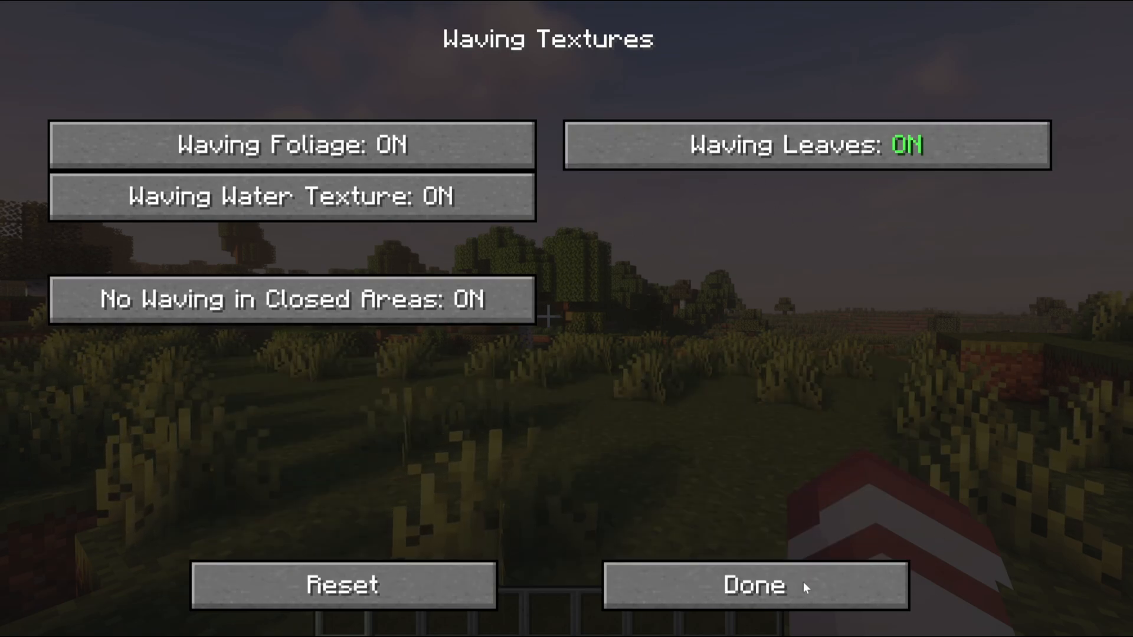
mouse_move(748, 624)
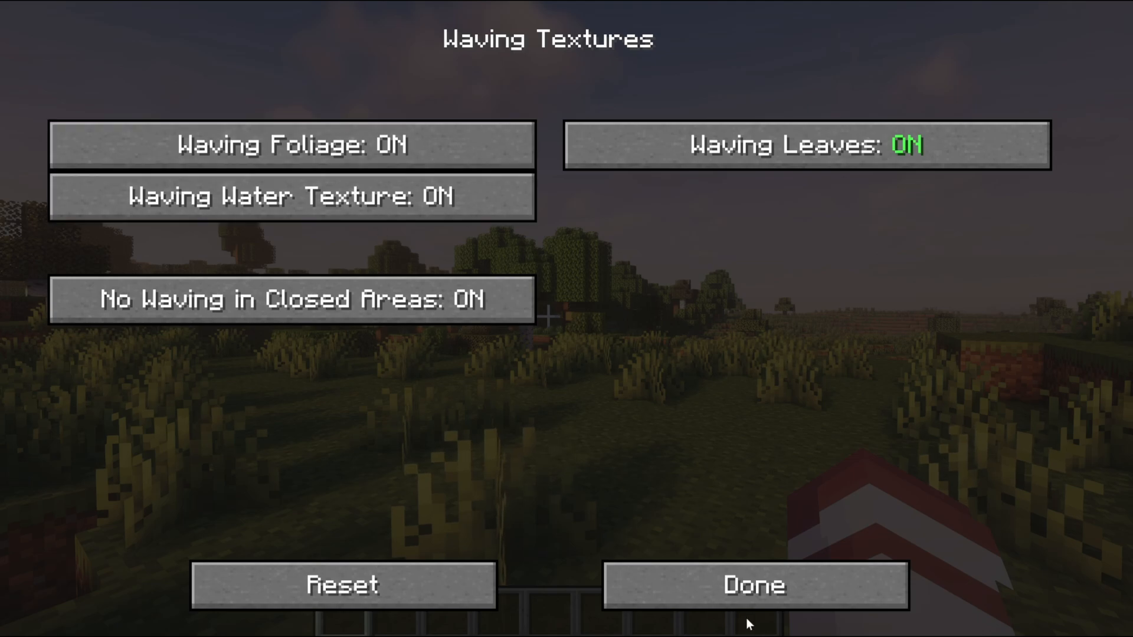
left_click(754, 585)
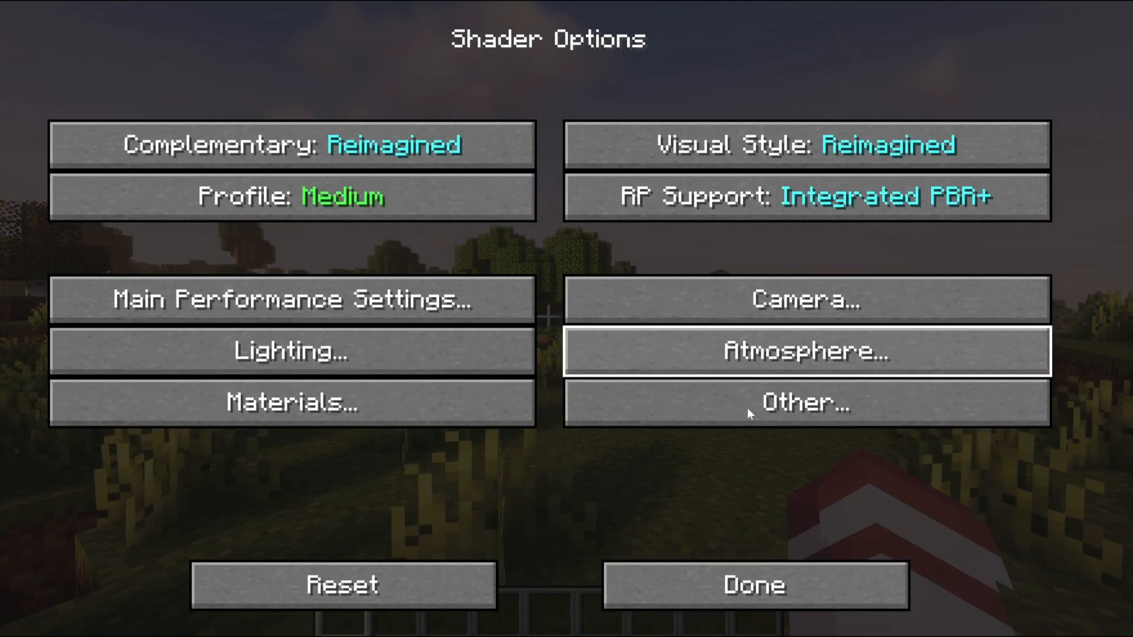
mouse_move(668, 511)
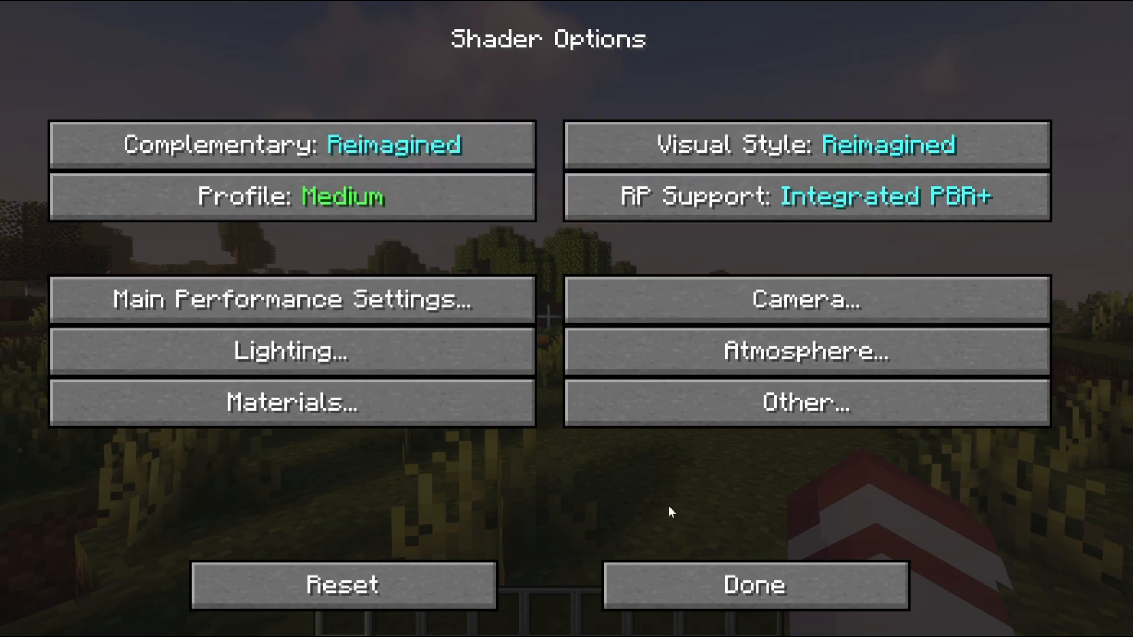
mouse_move(597, 246)
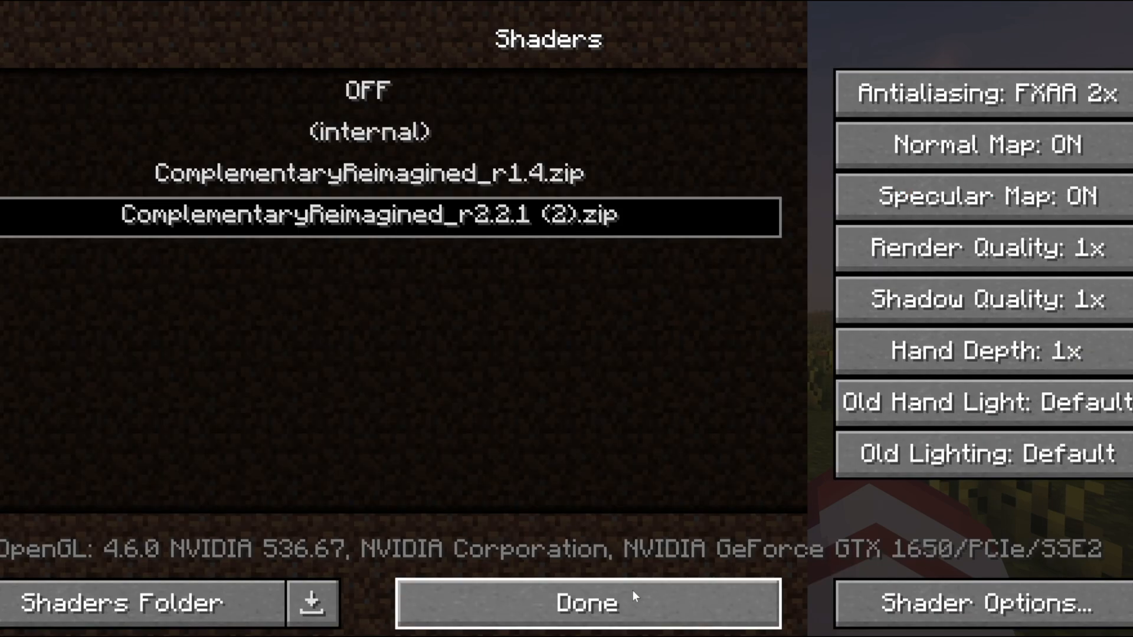
Return to the shaded world and run /time set midnight to view the shaders at night
left_click(587, 603)
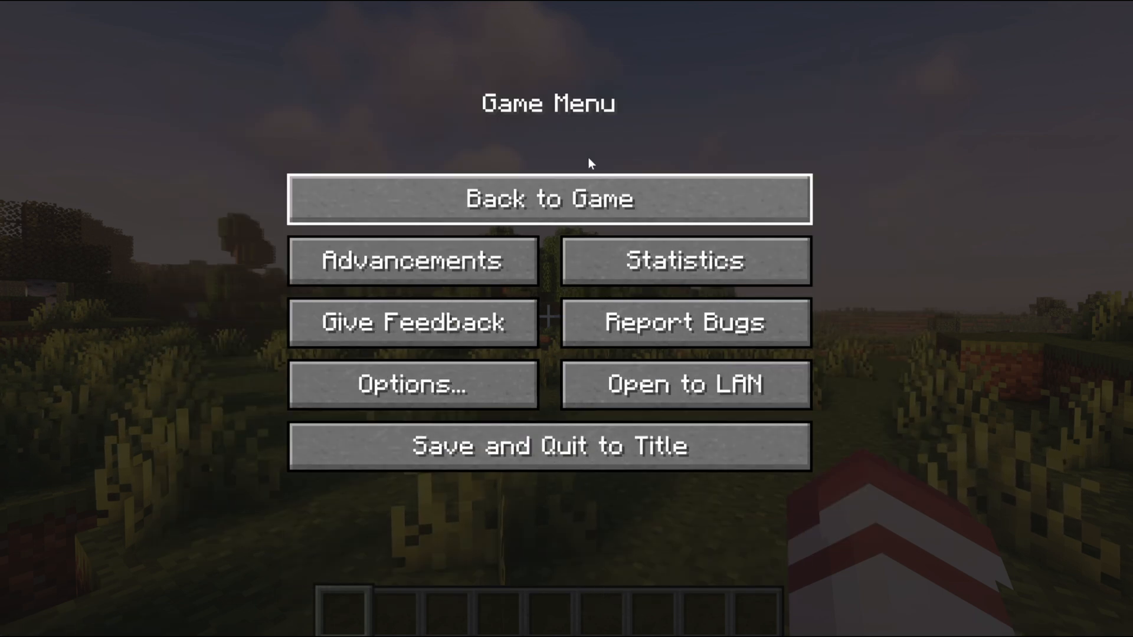
left_click(549, 198)
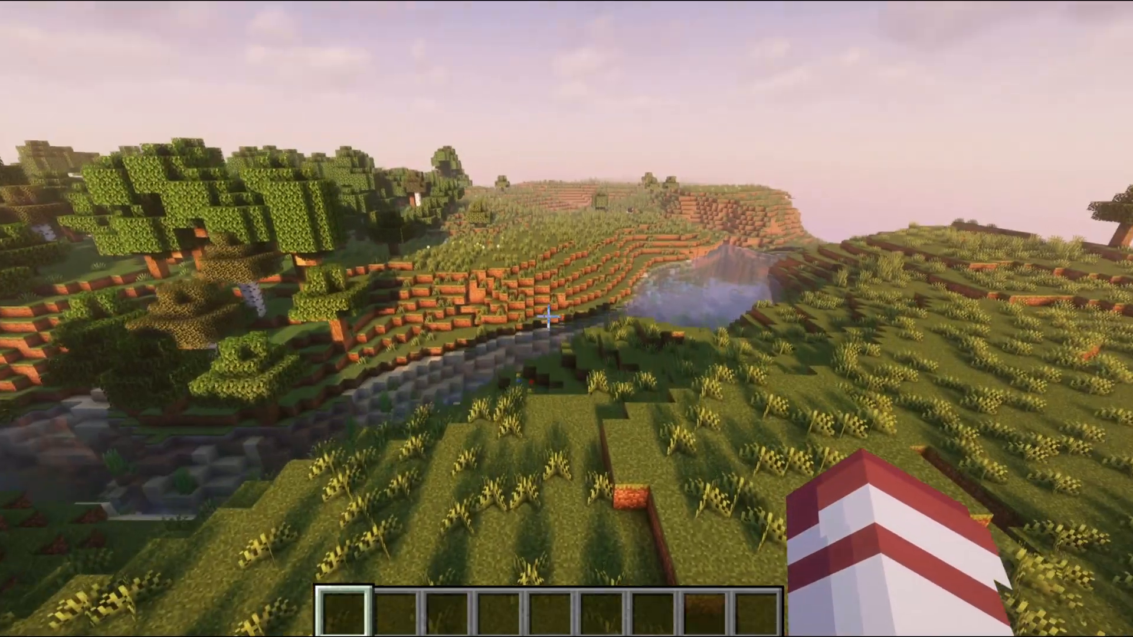
mouse_move(566, 319)
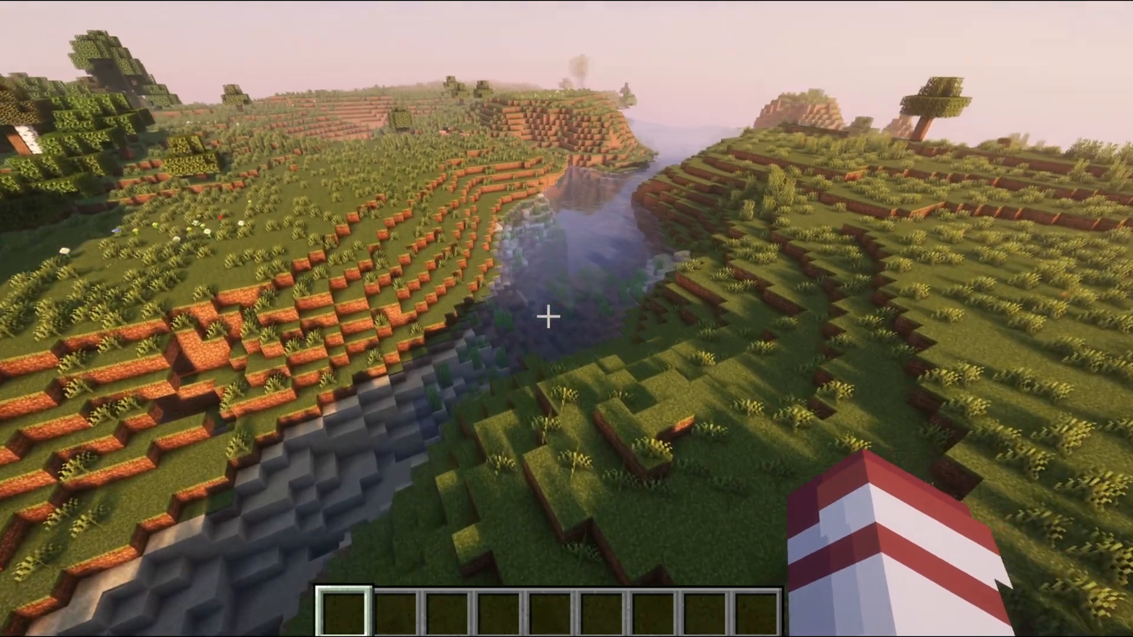
mouse_move(566, 319)
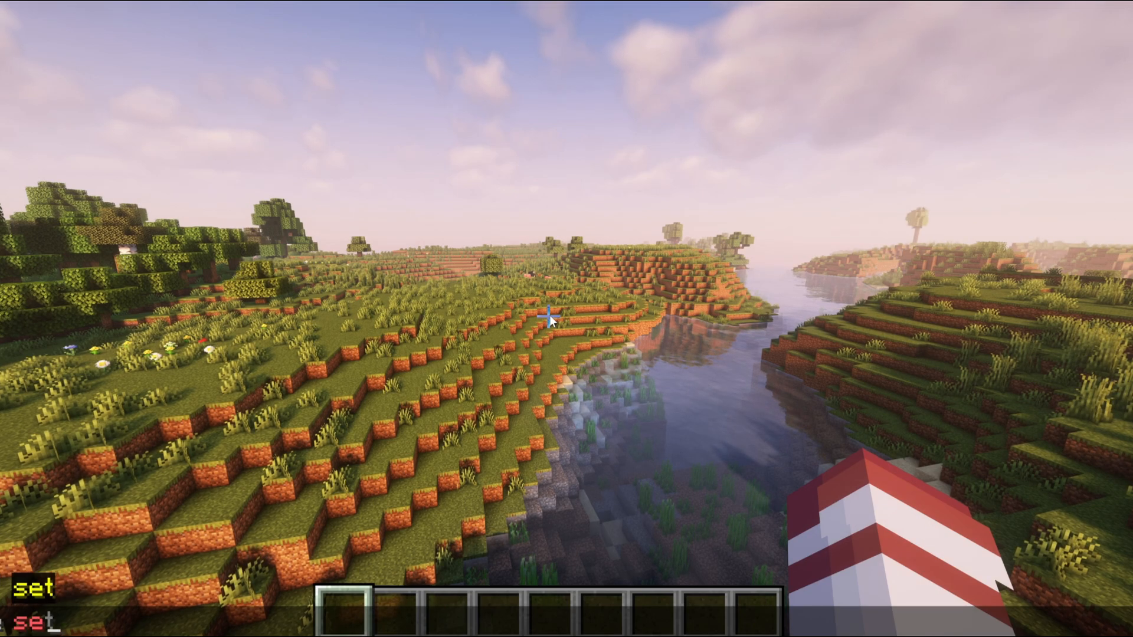
type("midnight")
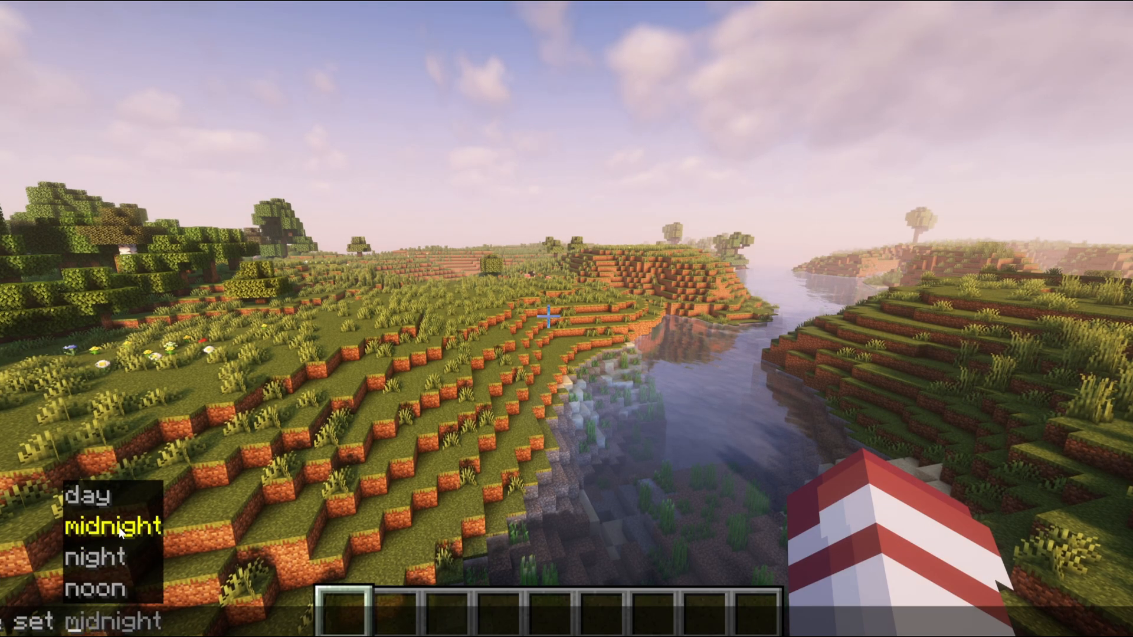
key("Return")
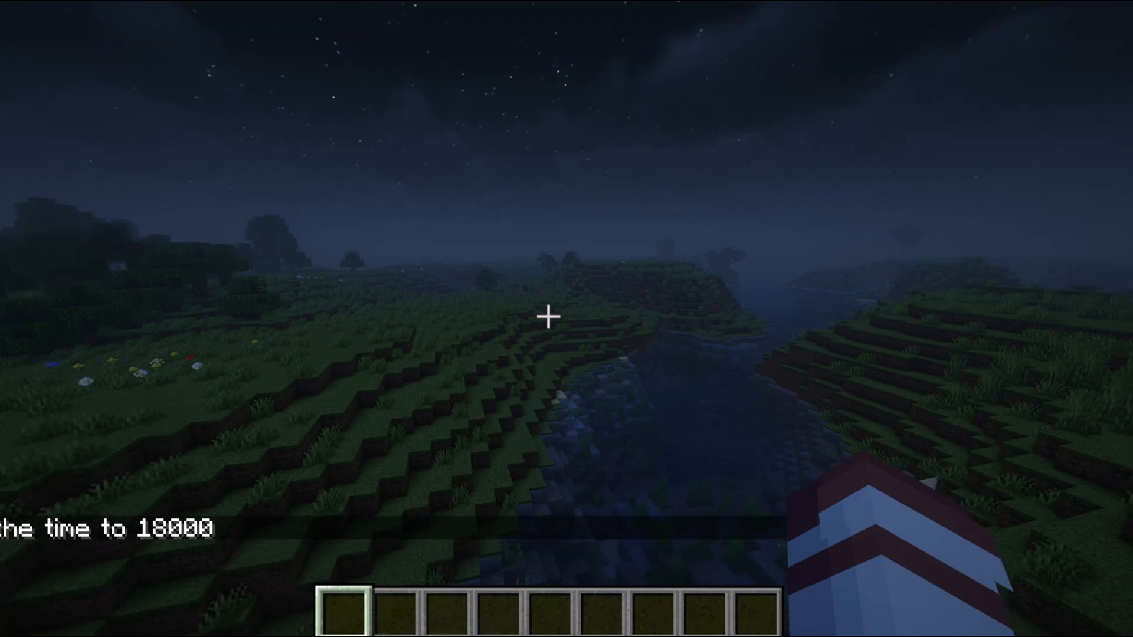